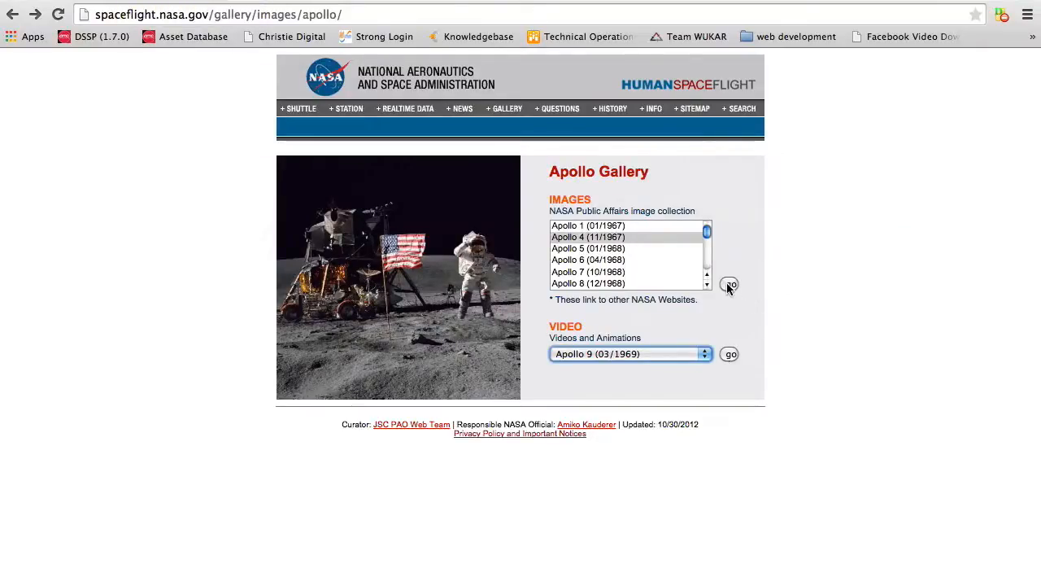
- Show the Apollo 4 thumbnails and open the first Earth crescent photo's page, AS04-01-200
click(729, 283)
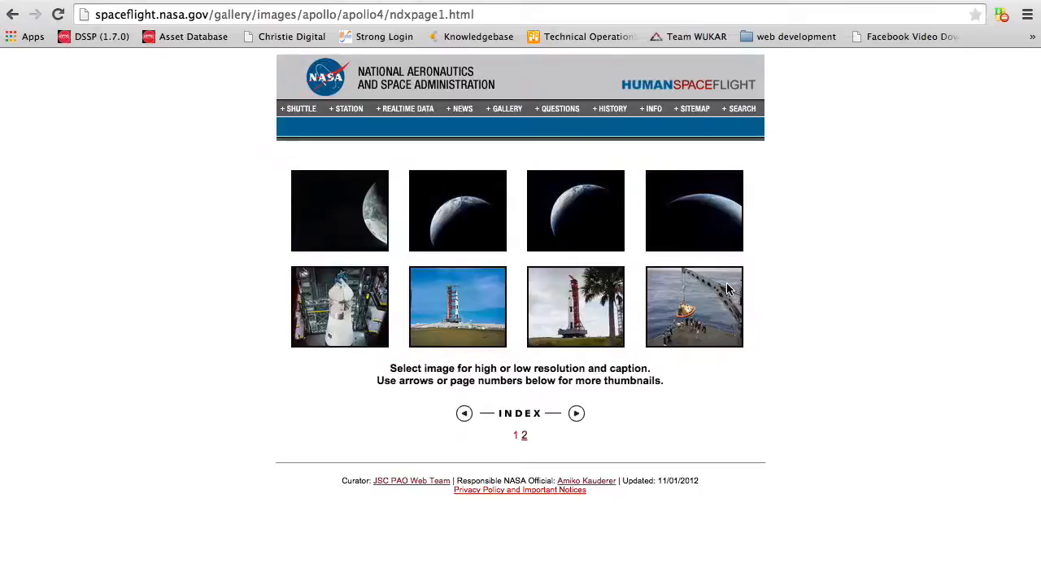
mouse_move(316, 218)
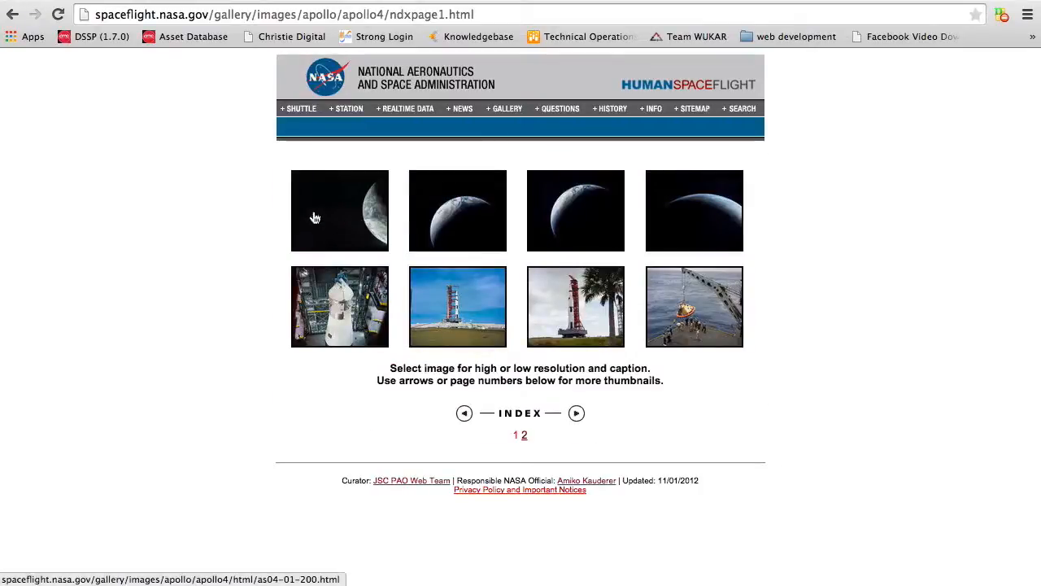
right_click(339, 209)
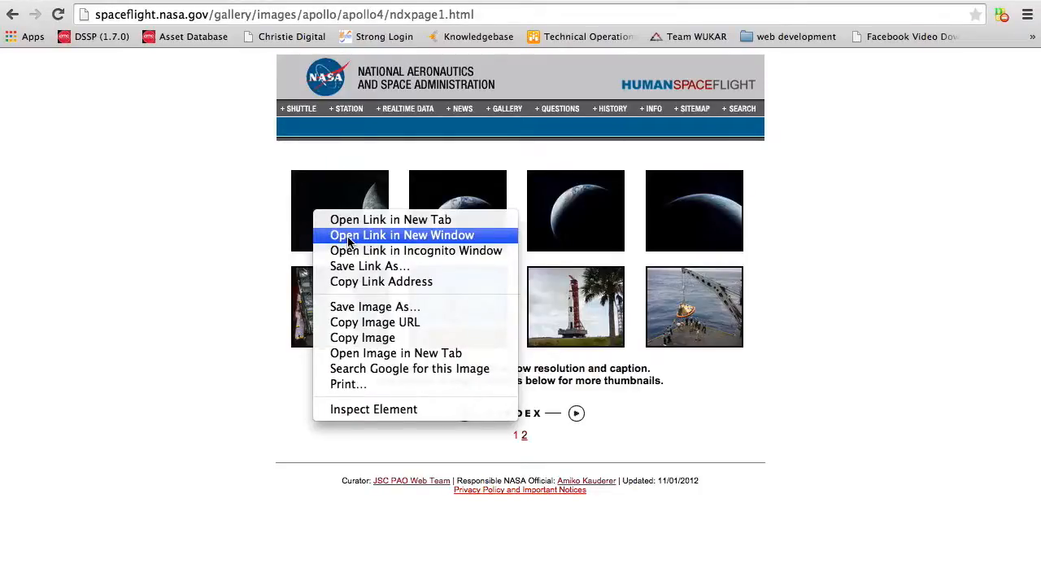
click(390, 218)
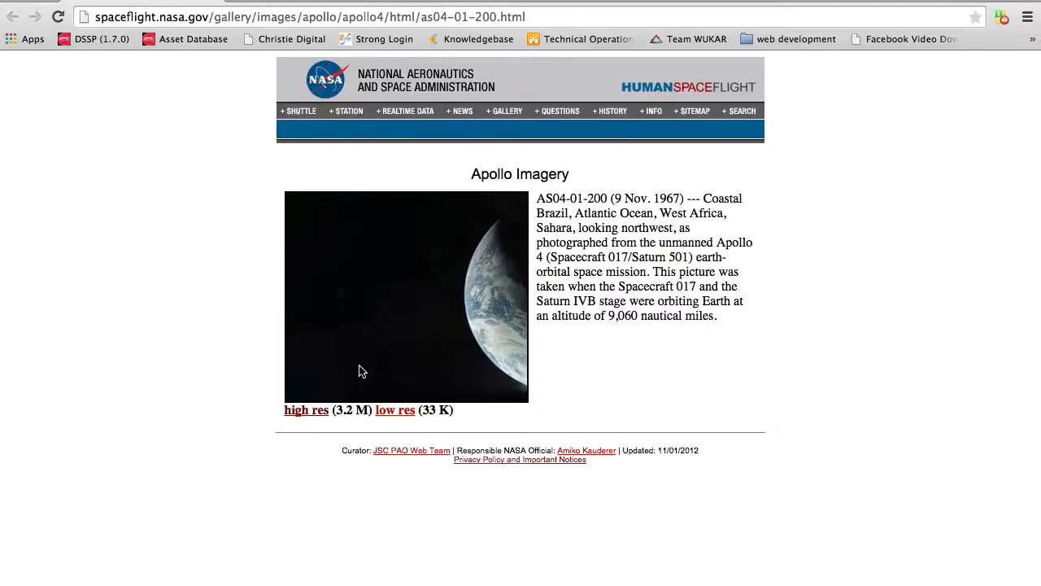
mouse_move(306, 410)
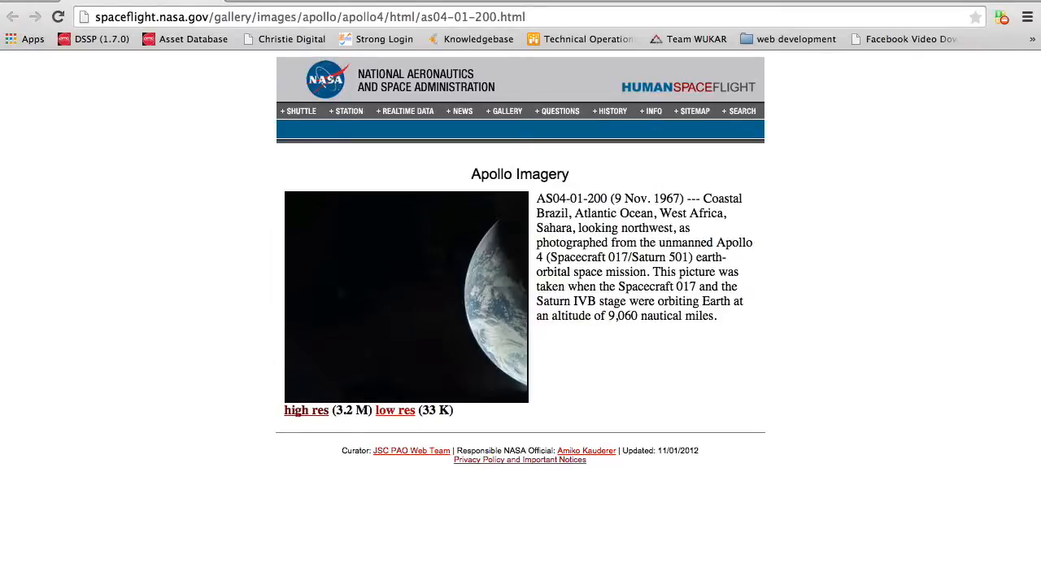
- Return to the Apollo gallery and choose Apollo 4 from the mission list
click(13, 15)
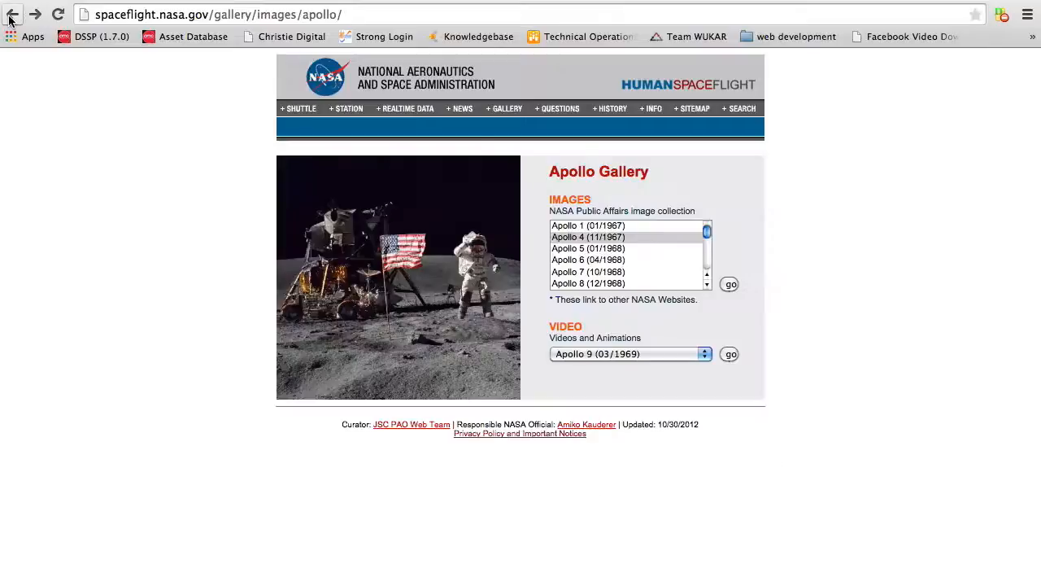
click(215, 13)
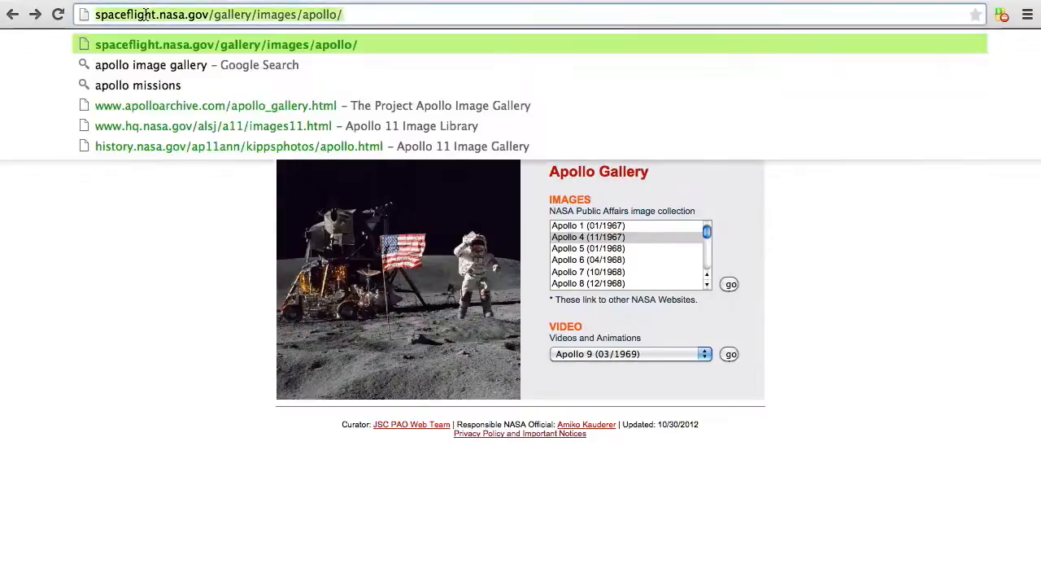
click(531, 340)
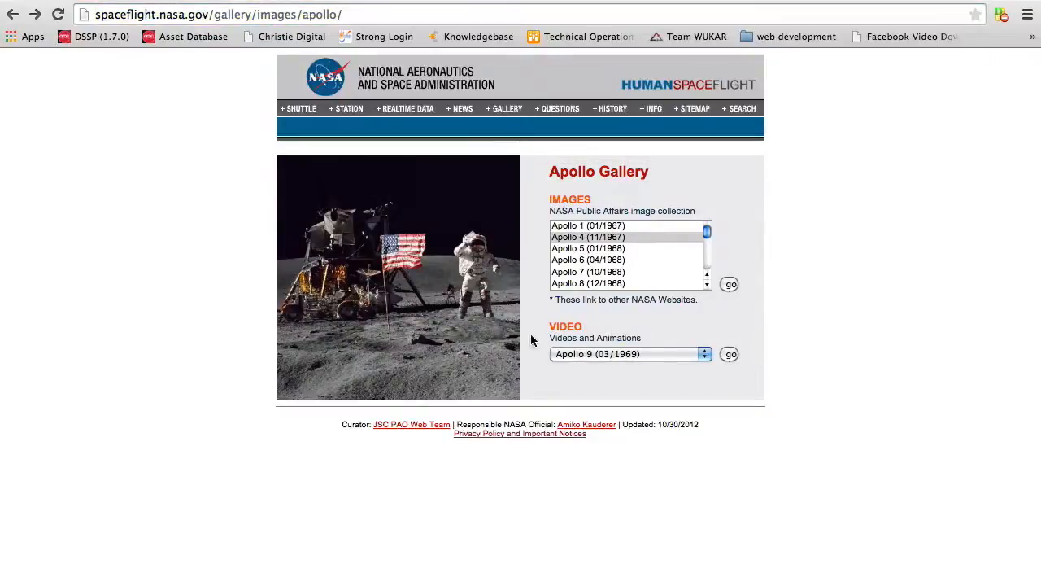
click(589, 237)
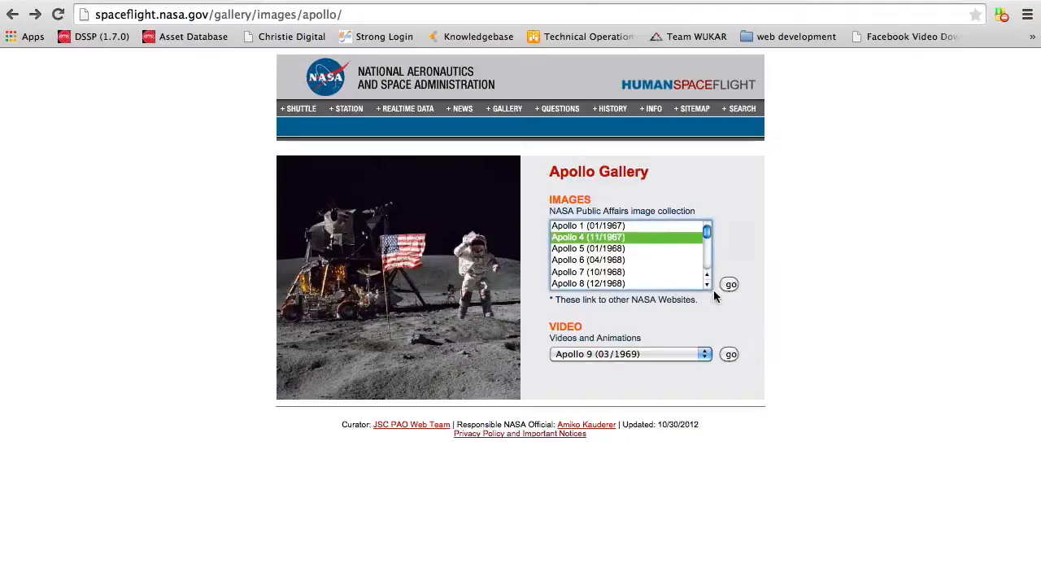
mouse_move(728, 284)
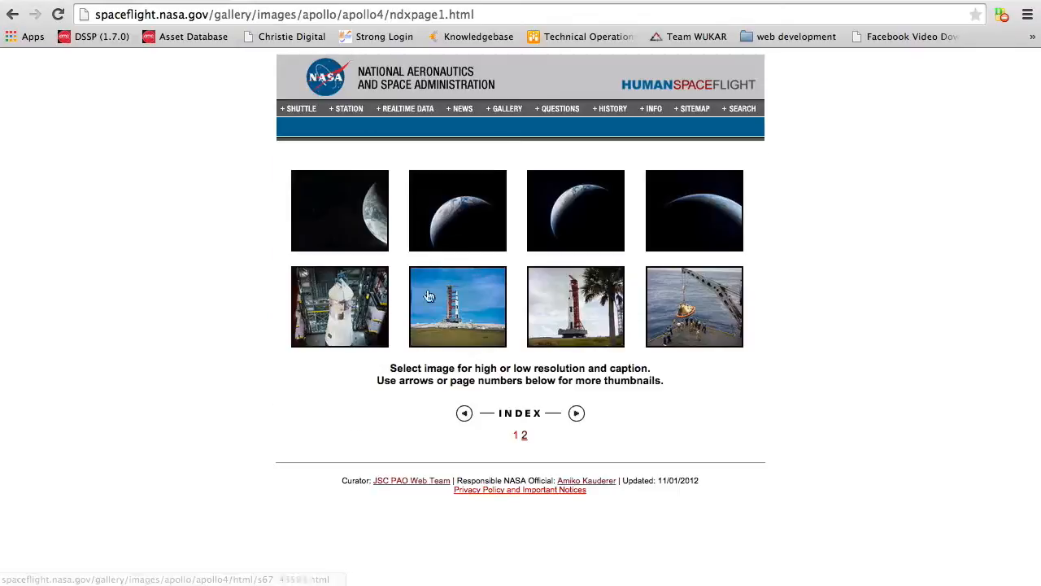
- Open the first Earth thumbnail's page and load the high-resolution AS04-01-200 JPG on its own
right_click(339, 210)
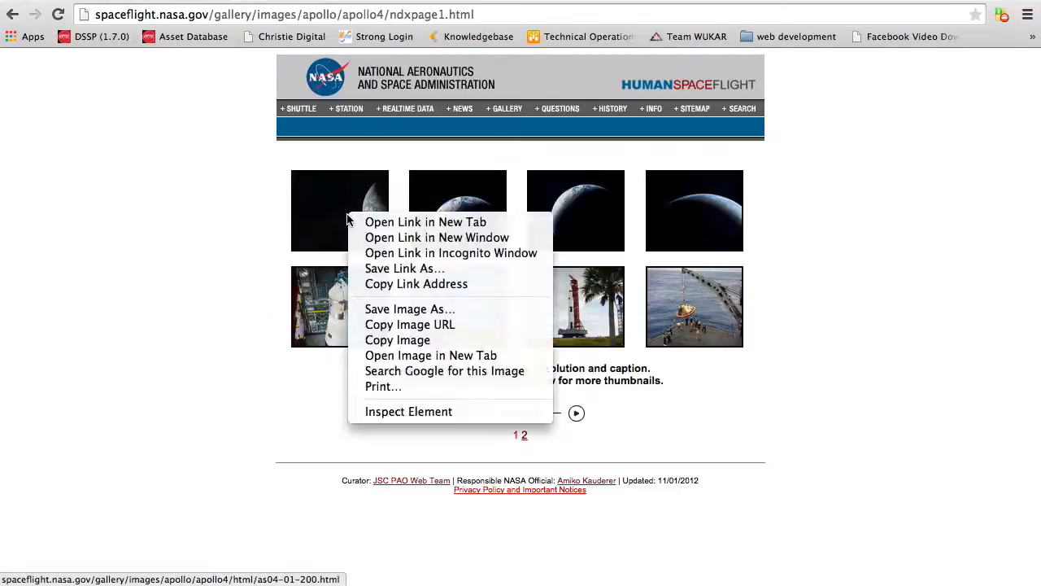
mouse_move(427, 221)
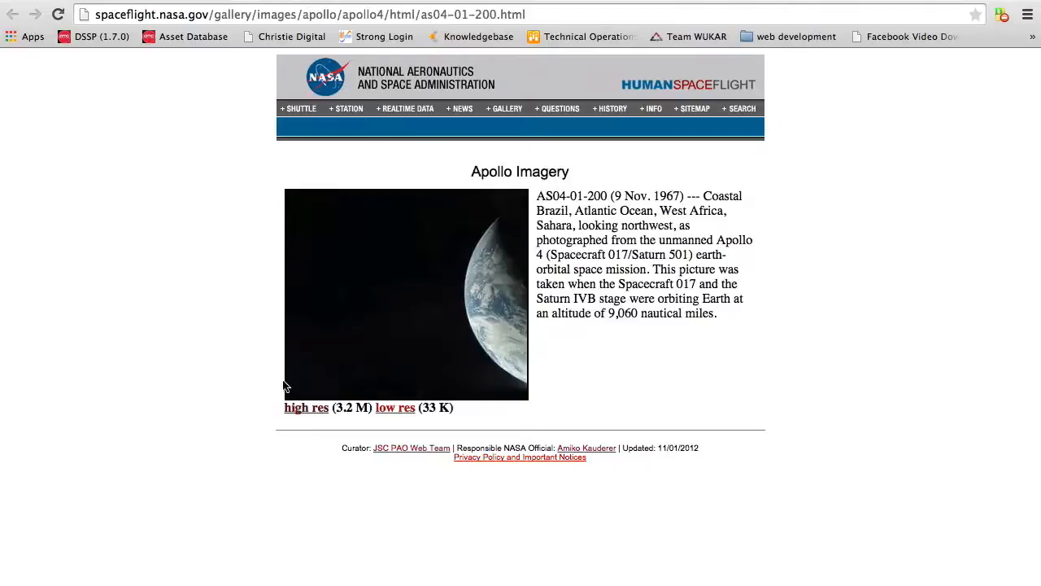
right_click(306, 407)
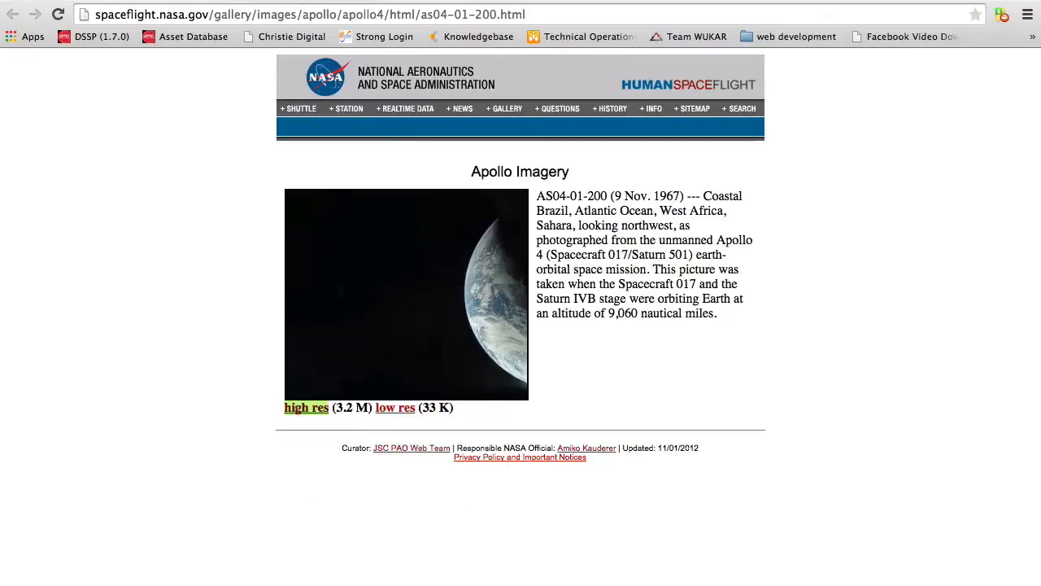
click(305, 406)
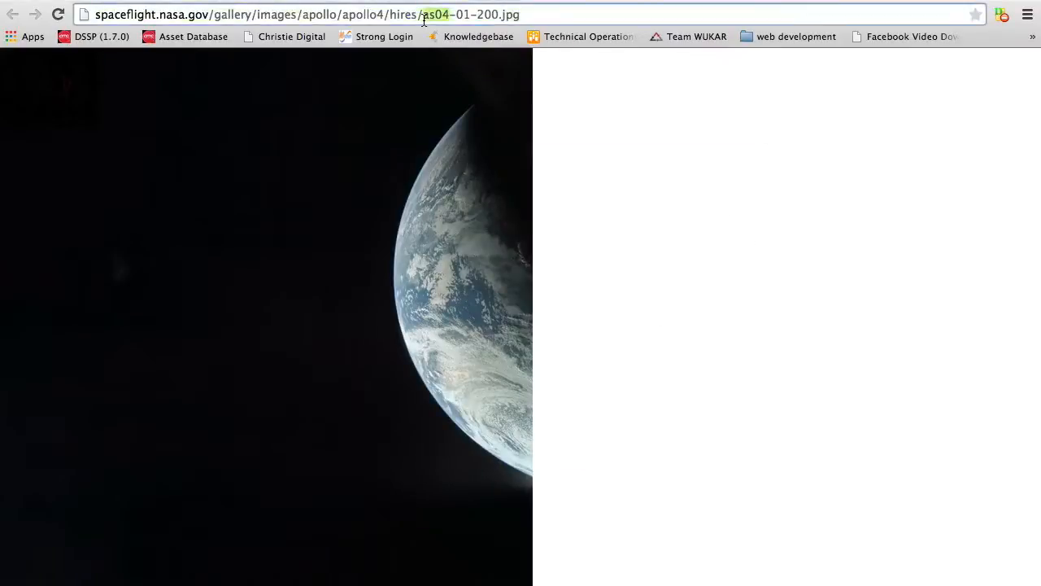
- Load apollo/apollo4/hires/as04-01-200.jpg into Pixlr Editor via Open Image From URL
click(309, 13)
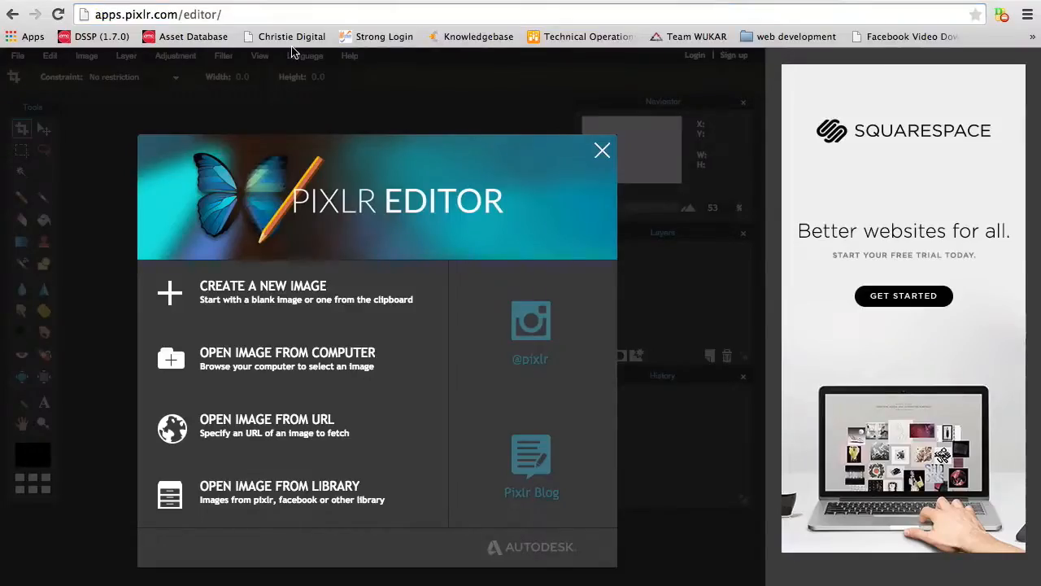
click(602, 149)
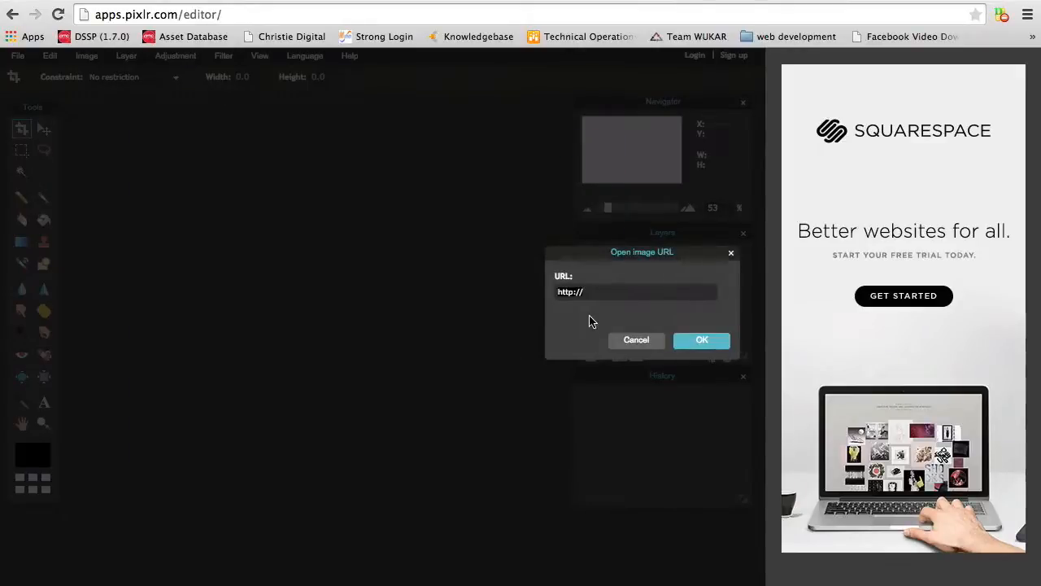
text(apollo/apollo4/hires/as04-01-200.jpg)
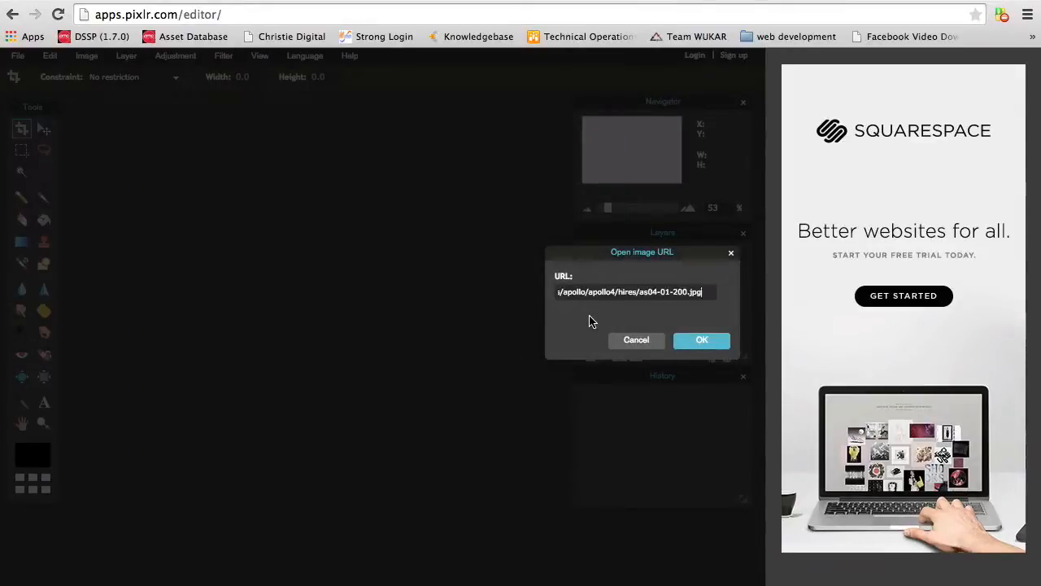
click(701, 340)
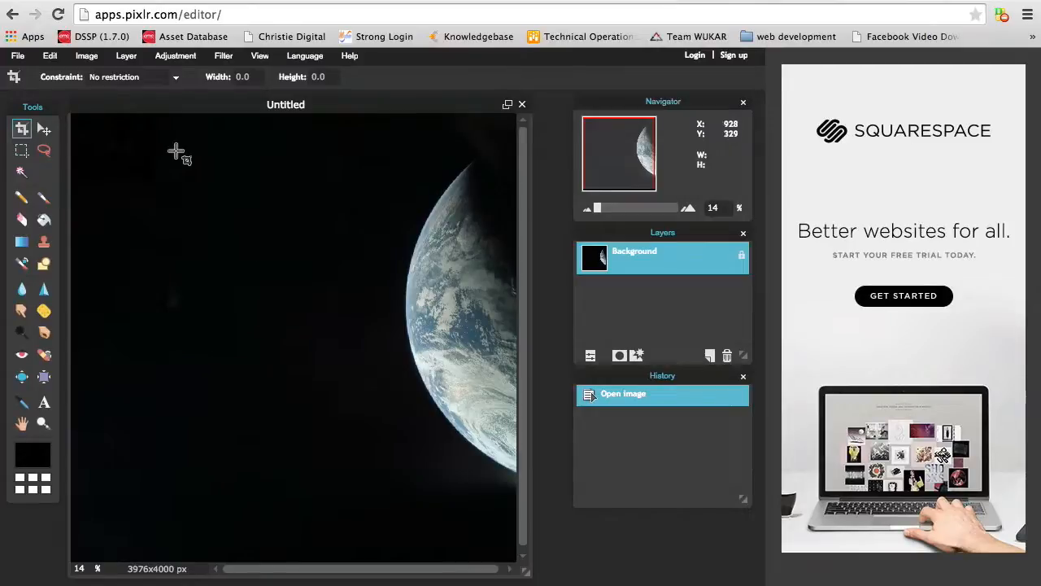
click(176, 55)
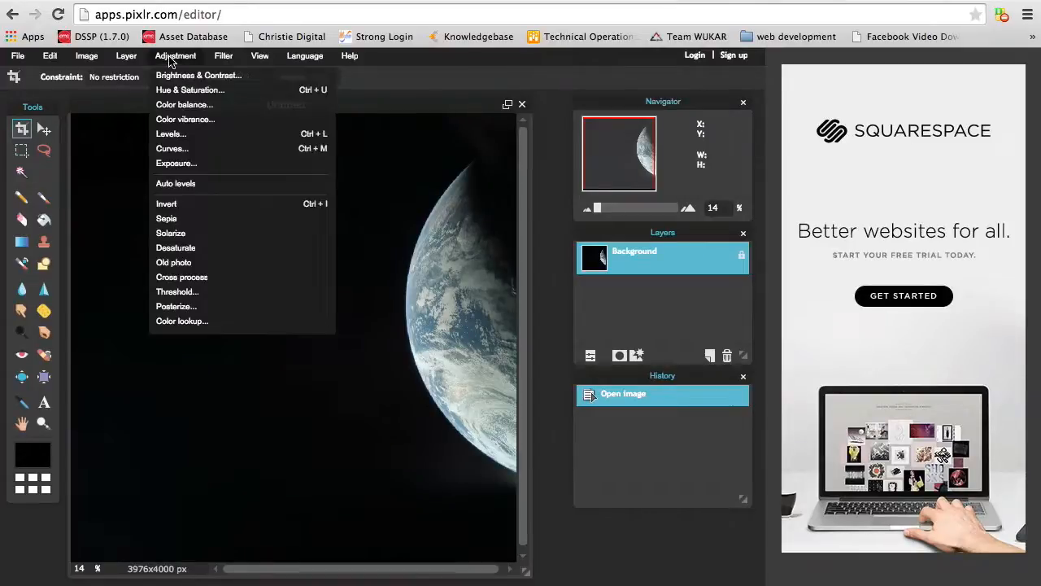
click(198, 75)
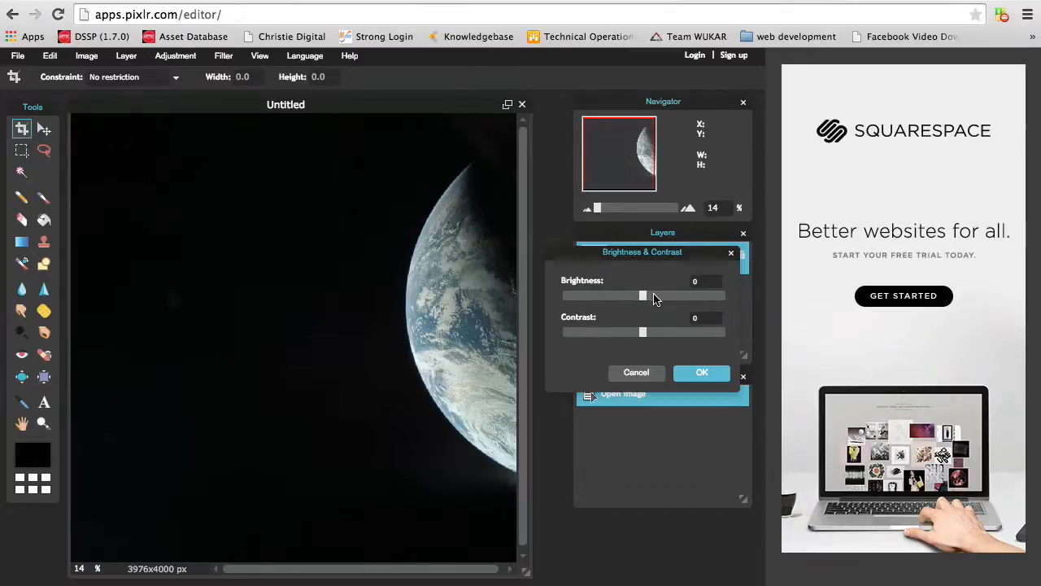
drag(642, 296, 669, 296)
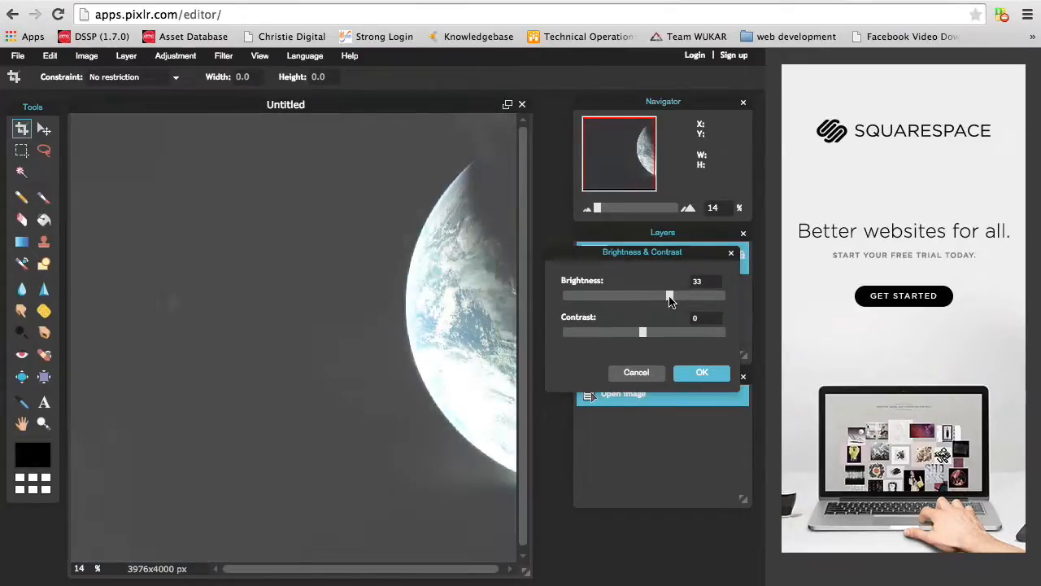
drag(667, 296, 670, 296)
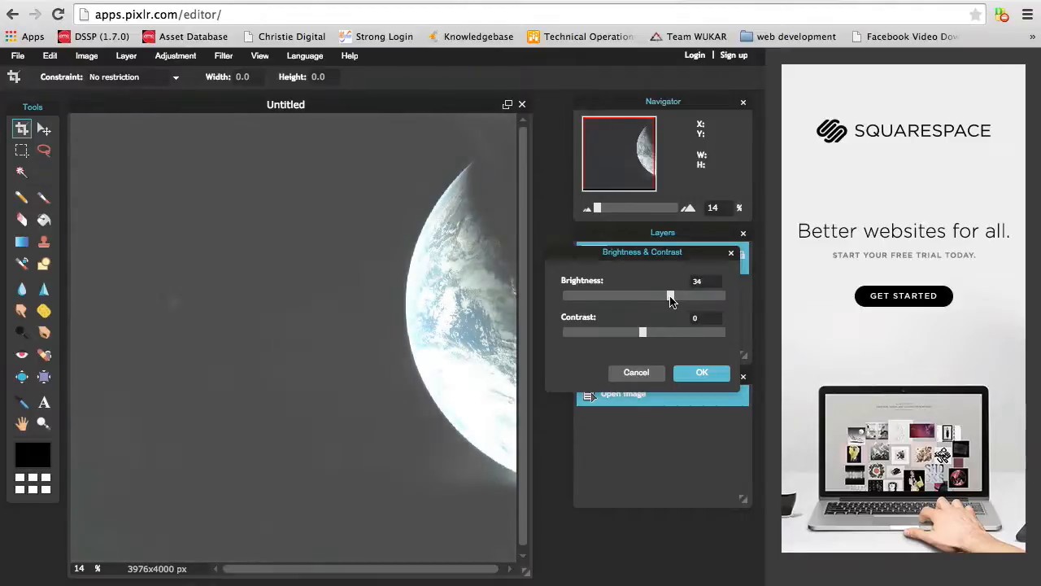
drag(669, 296, 675, 296)
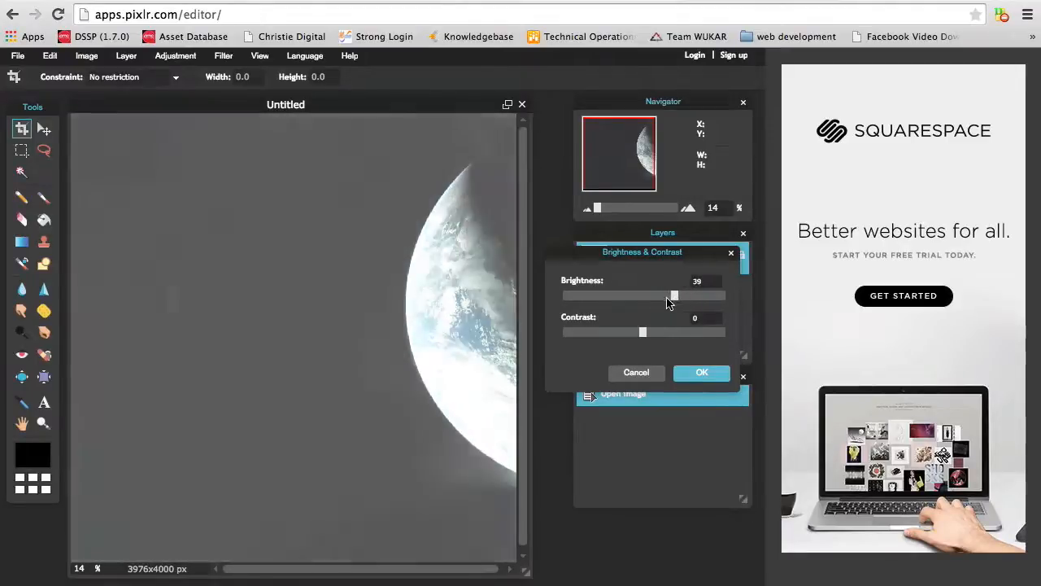
drag(673, 295, 667, 294)
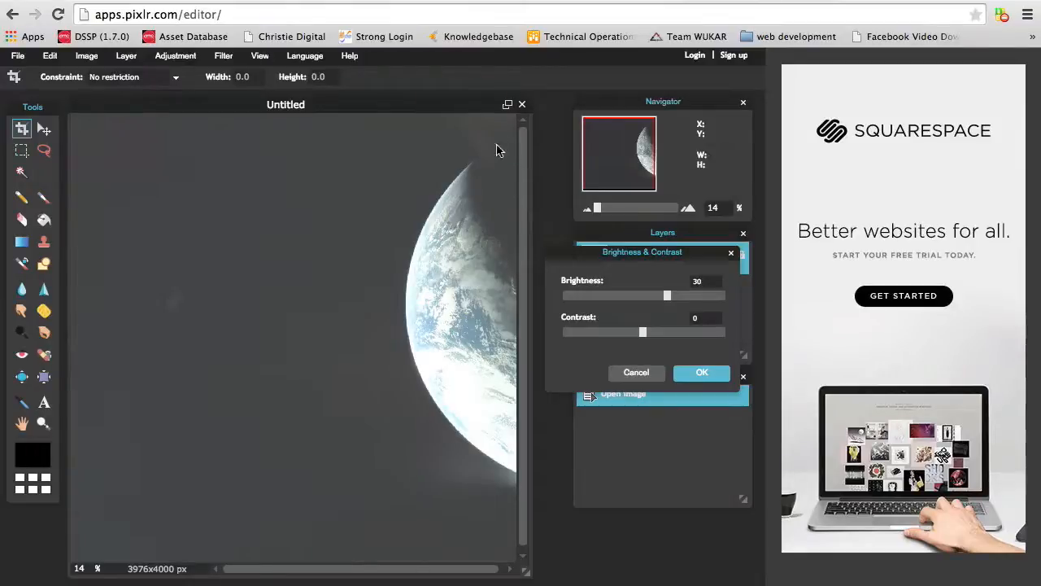
mouse_move(512, 178)
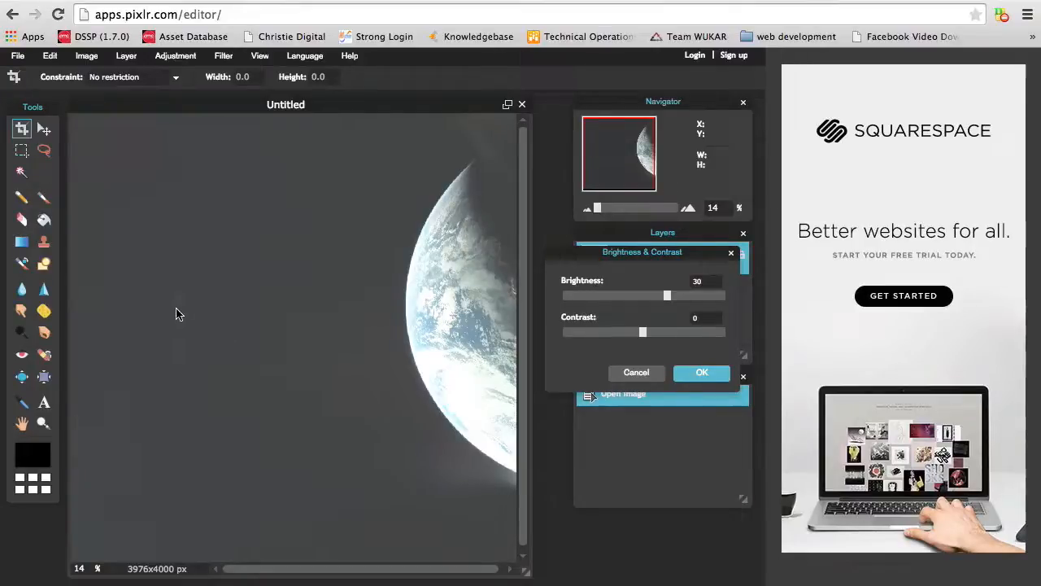
mouse_move(134, 140)
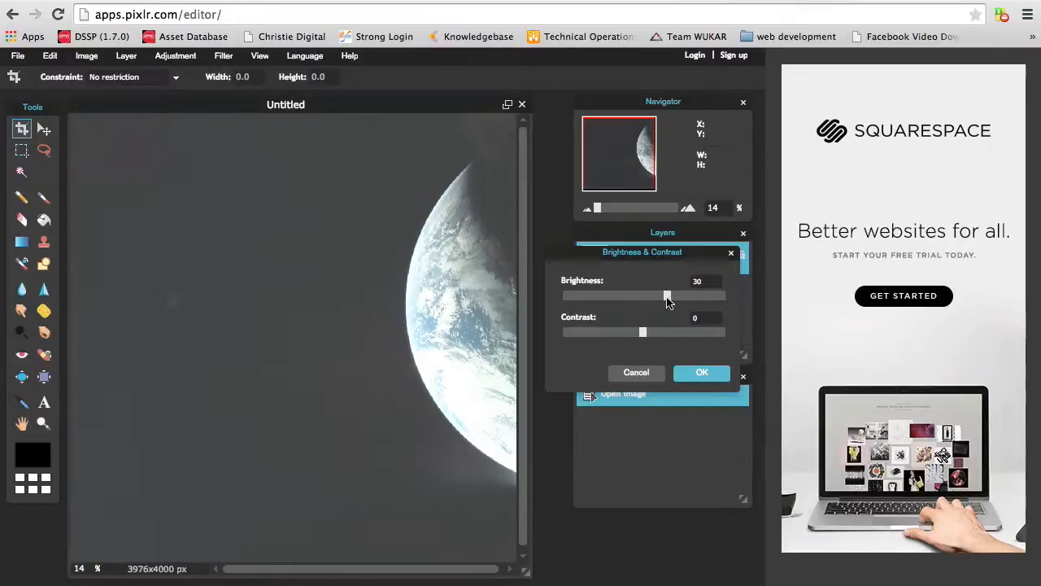
drag(667, 296, 682, 296)
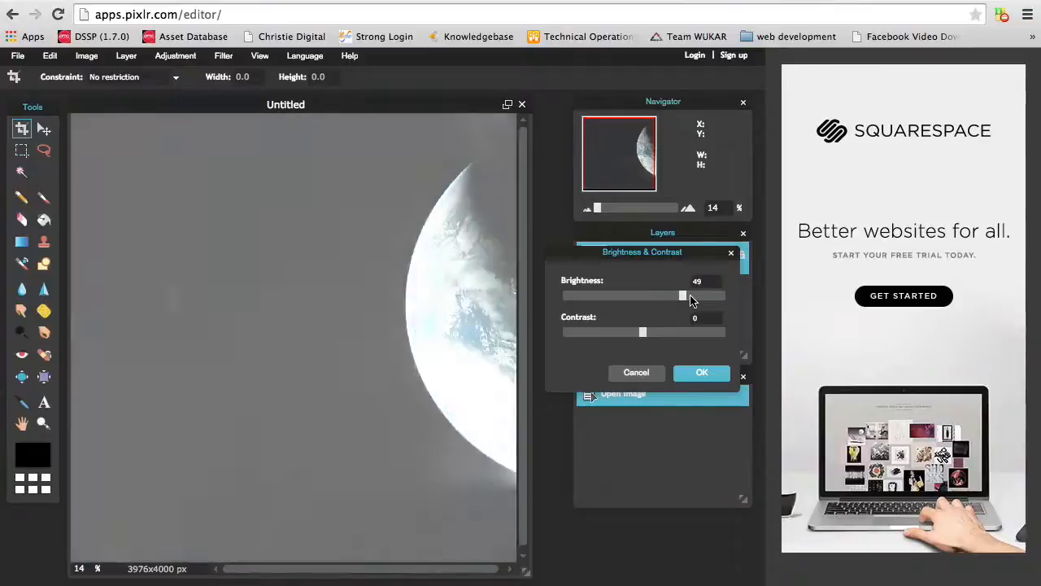
drag(682, 296, 651, 296)
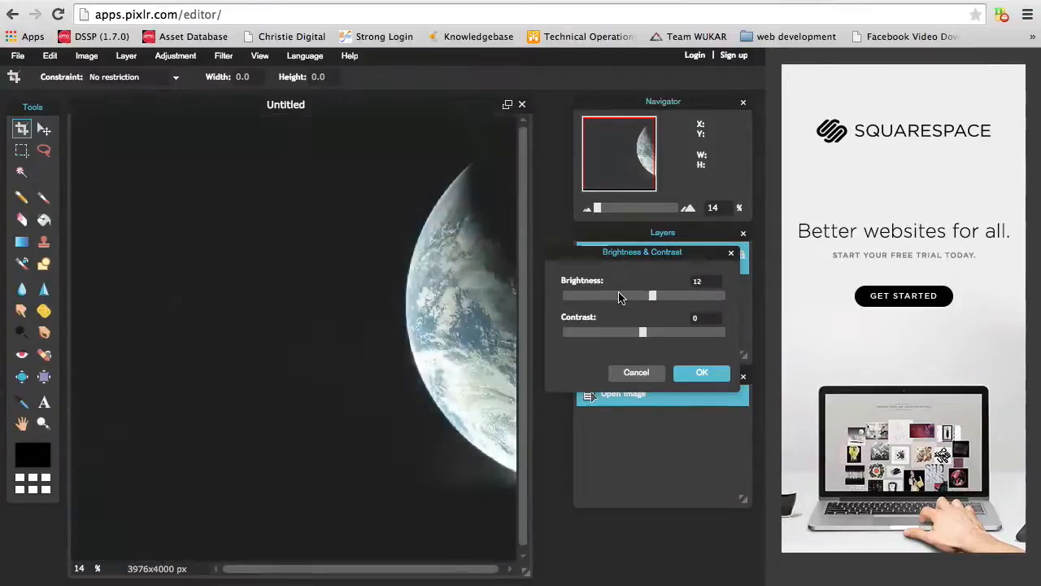
drag(651, 296, 566, 297)
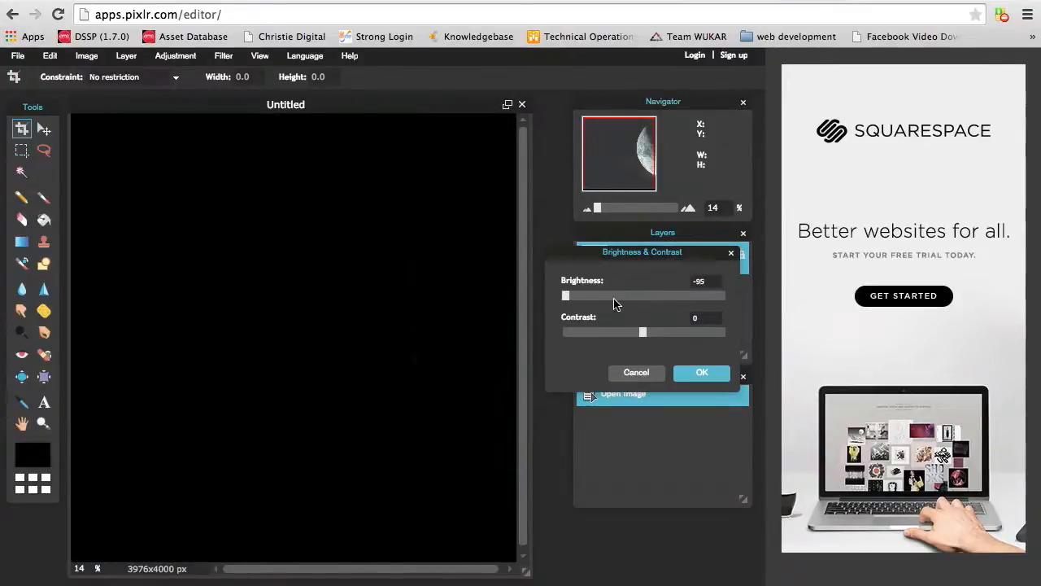
drag(567, 296, 648, 296)
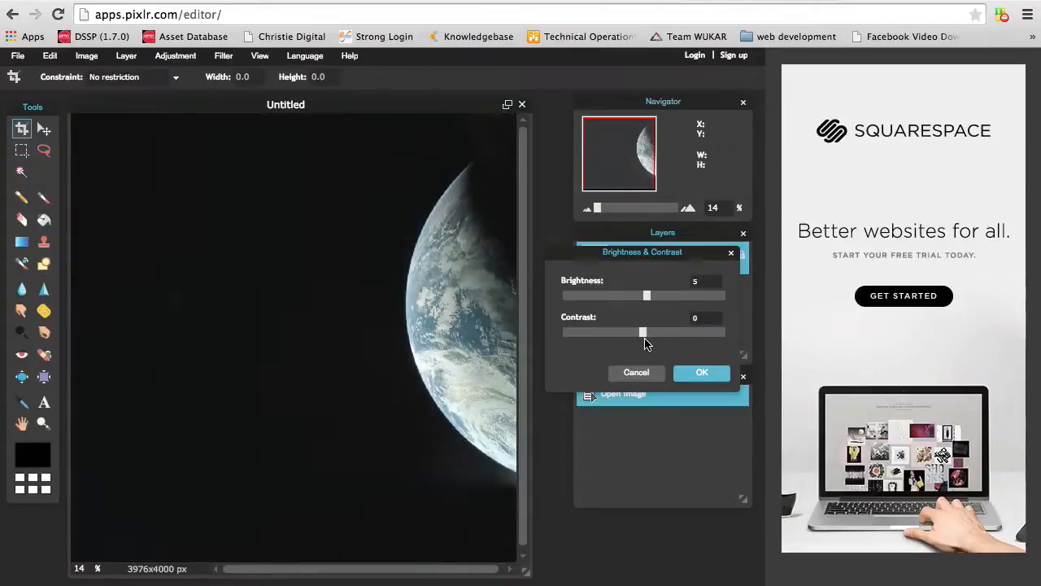
drag(643, 332, 637, 332)
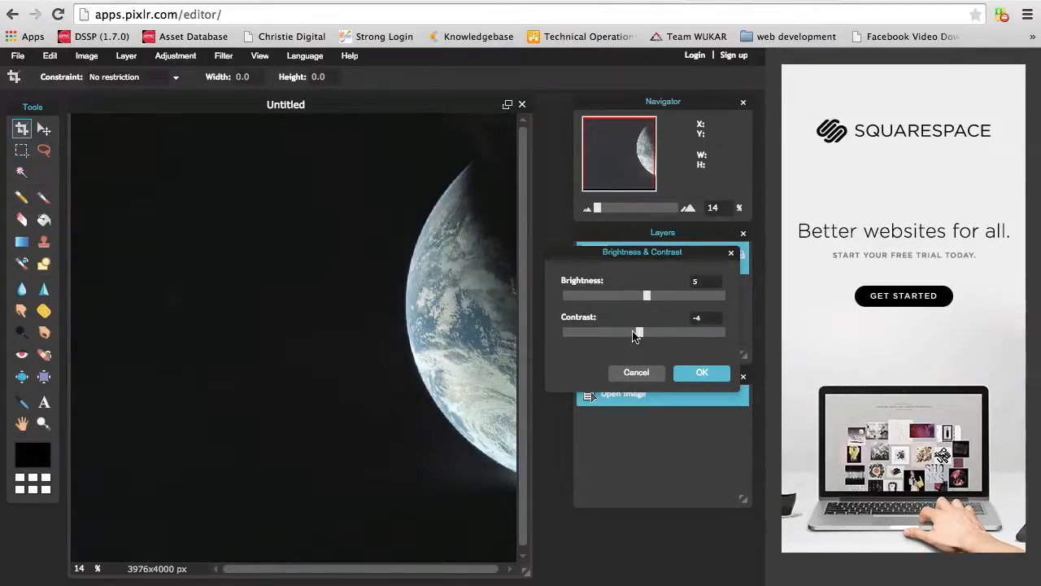
drag(637, 332, 578, 332)
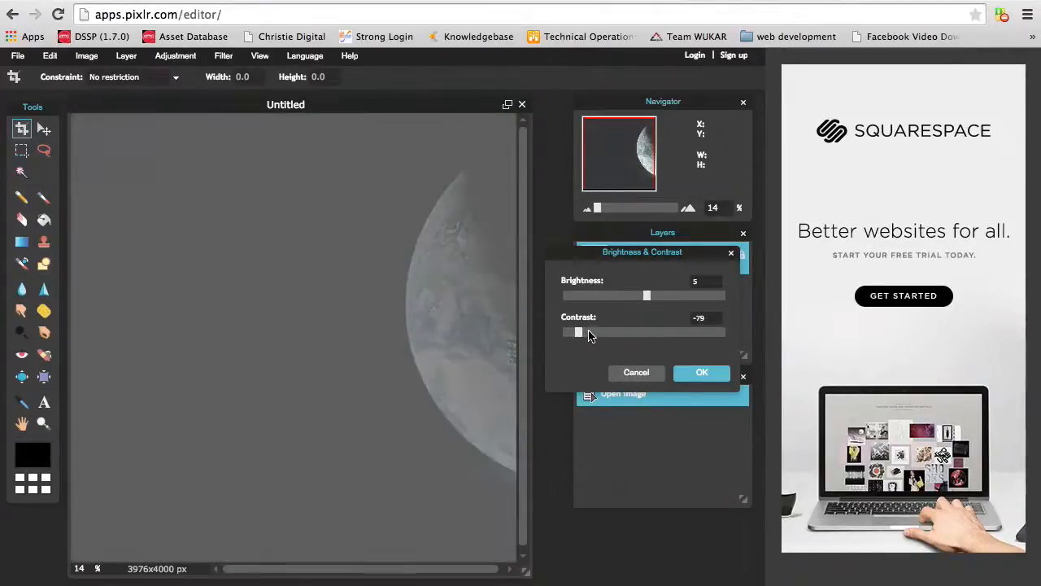
drag(578, 332, 662, 332)
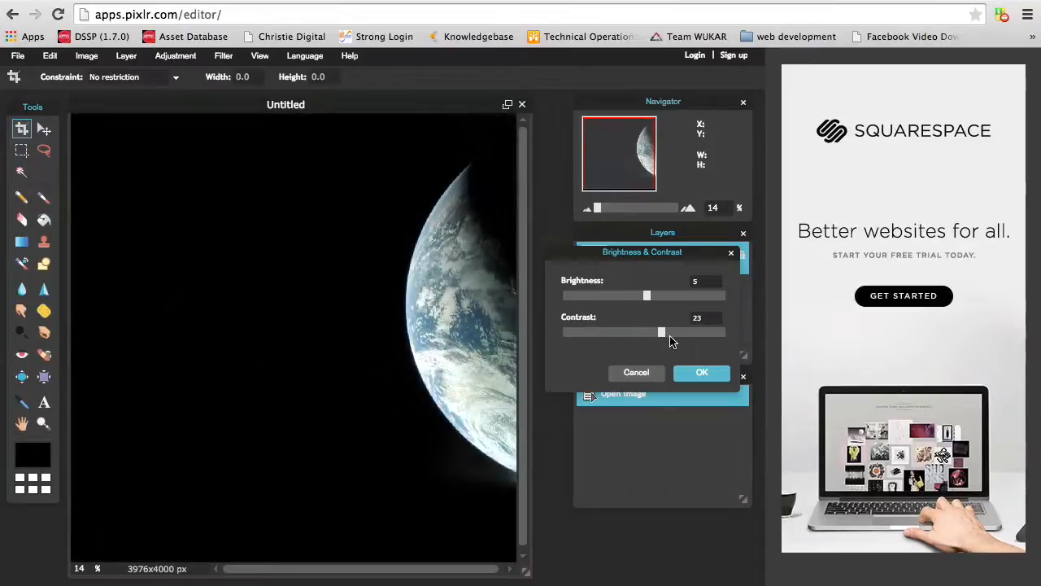
drag(659, 331, 662, 332)
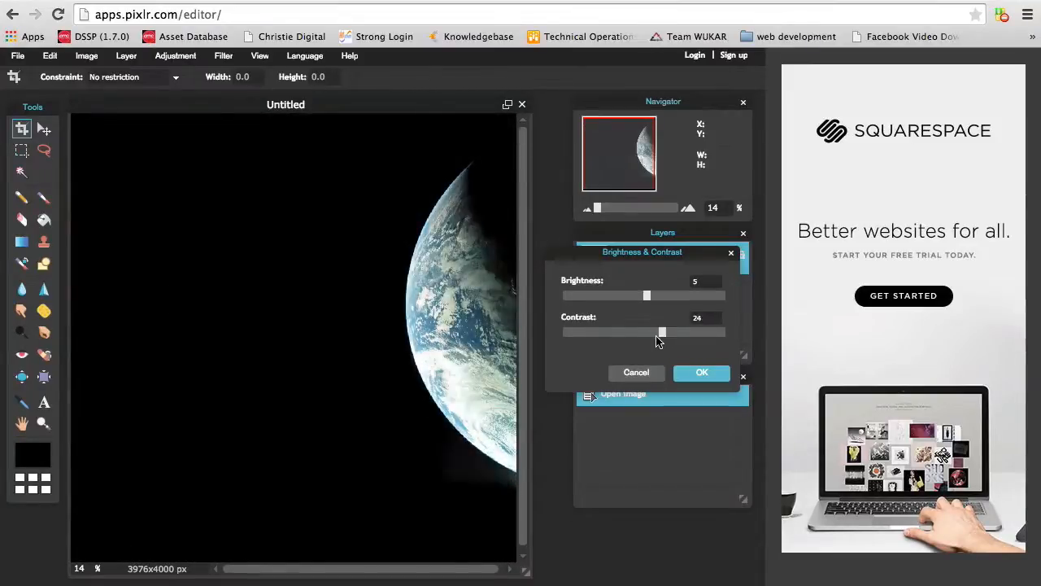
drag(660, 332, 650, 332)
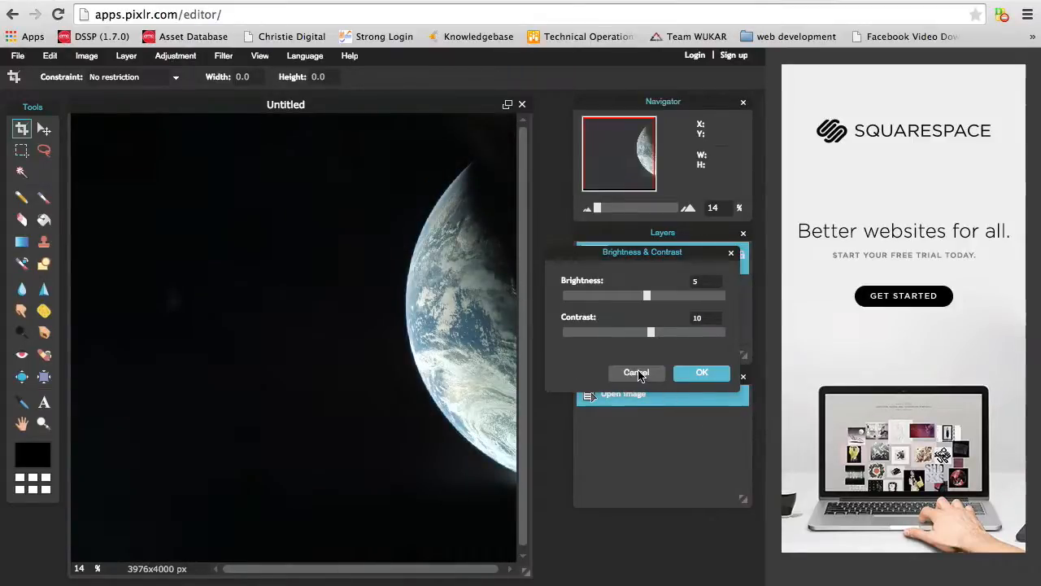
click(635, 373)
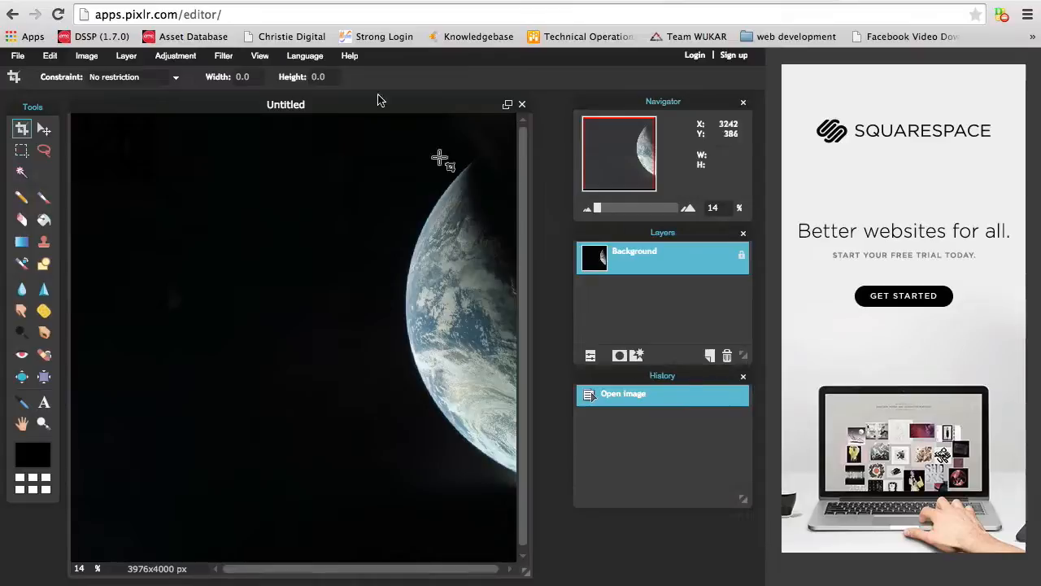
- Preview a Color balance adjustment with the red offset raised stepwise to 100
click(176, 56)
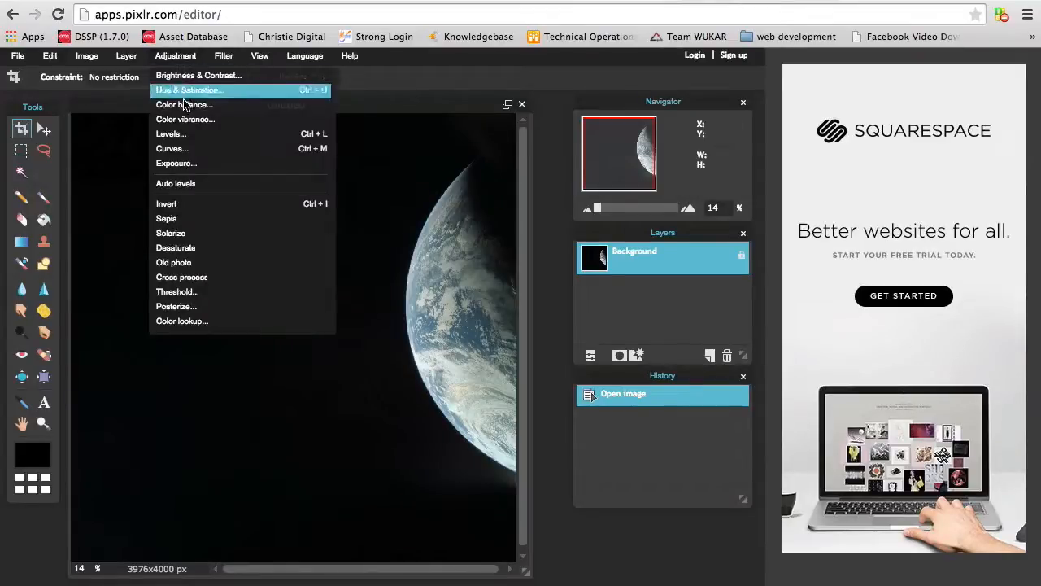
click(183, 104)
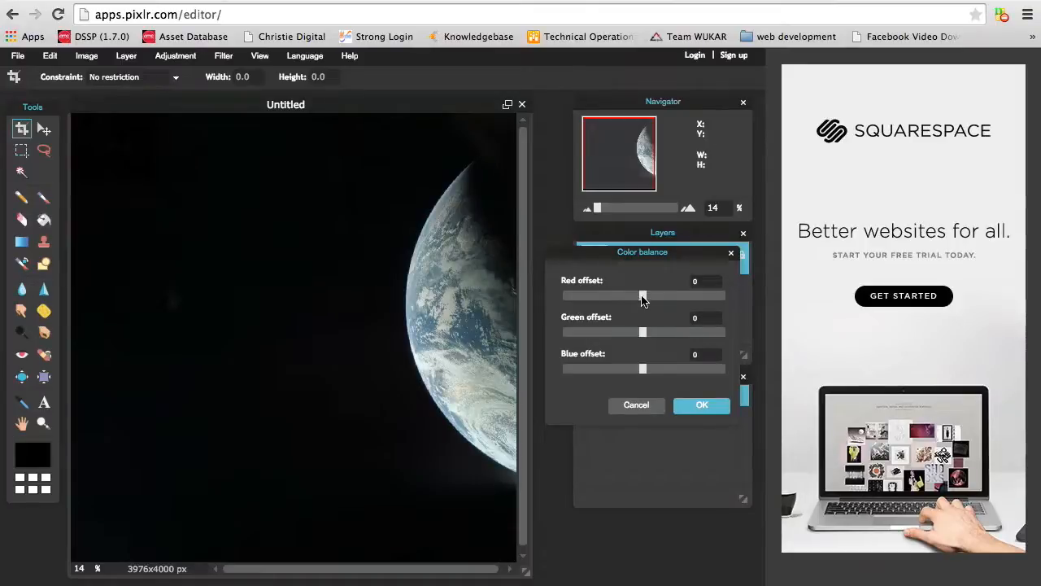
drag(641, 296, 681, 296)
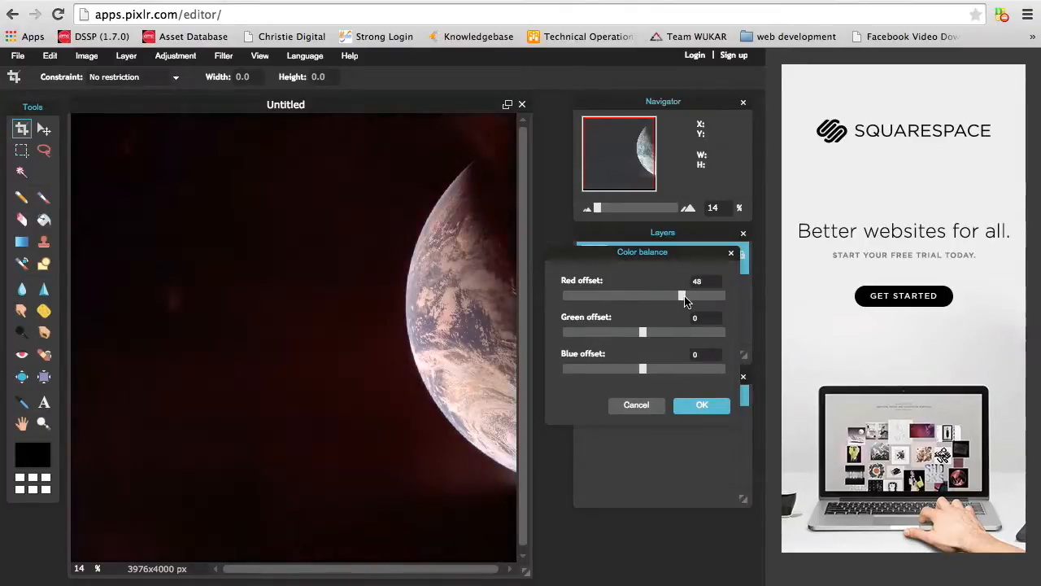
drag(681, 295, 715, 294)
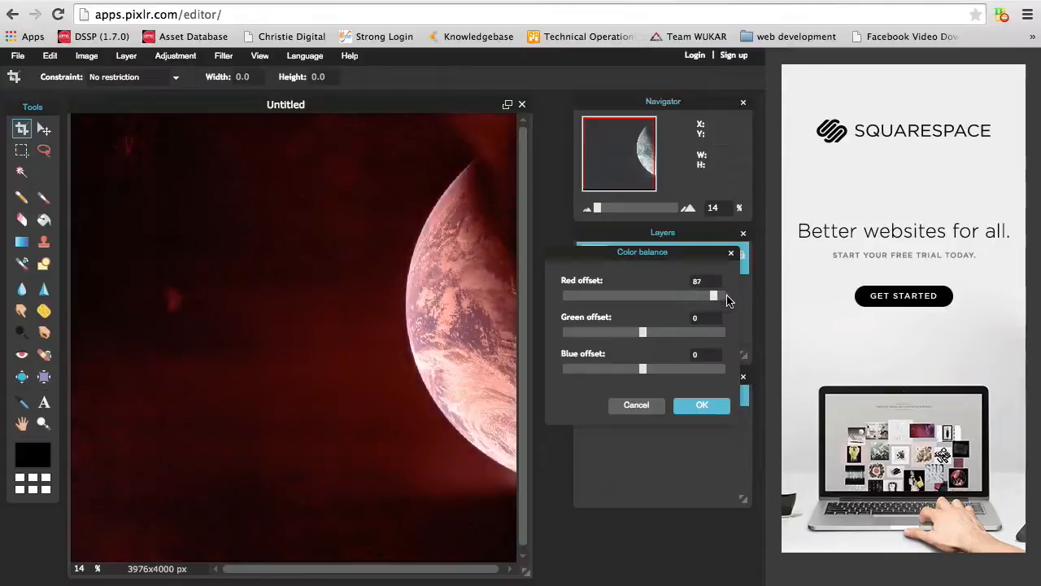
drag(714, 296, 724, 296)
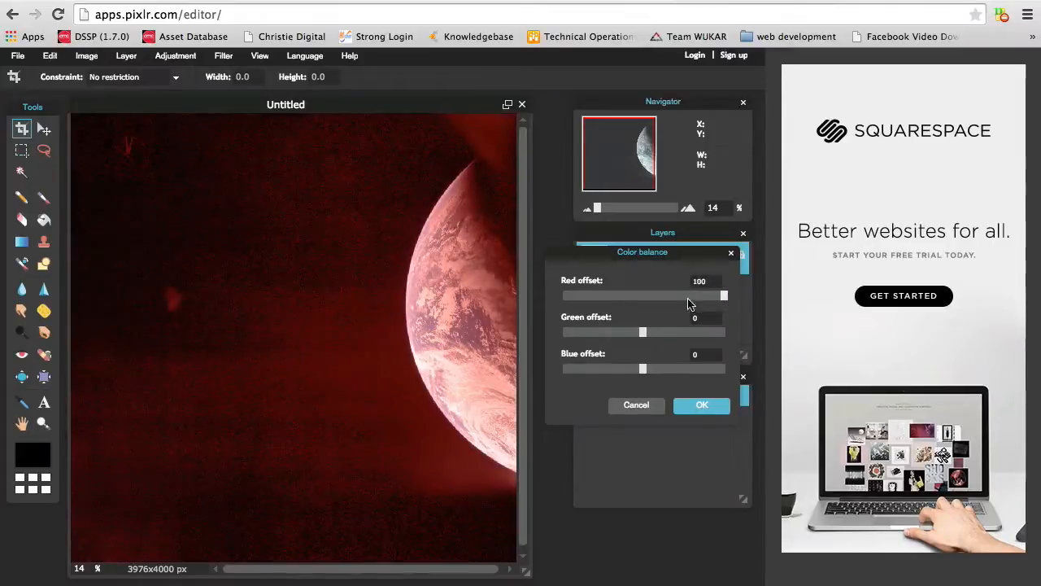
mouse_move(154, 156)
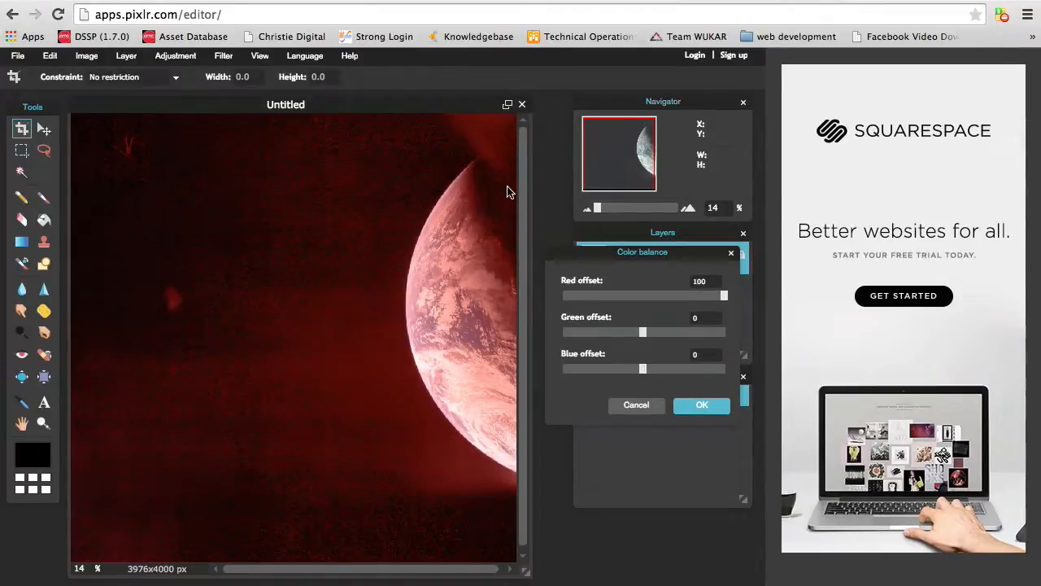
mouse_move(488, 147)
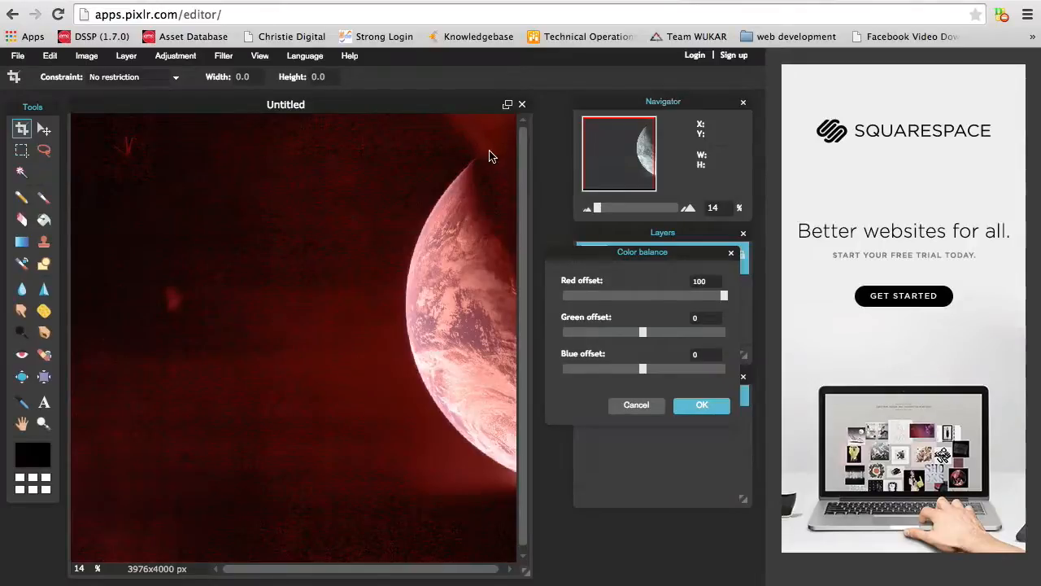
mouse_move(501, 201)
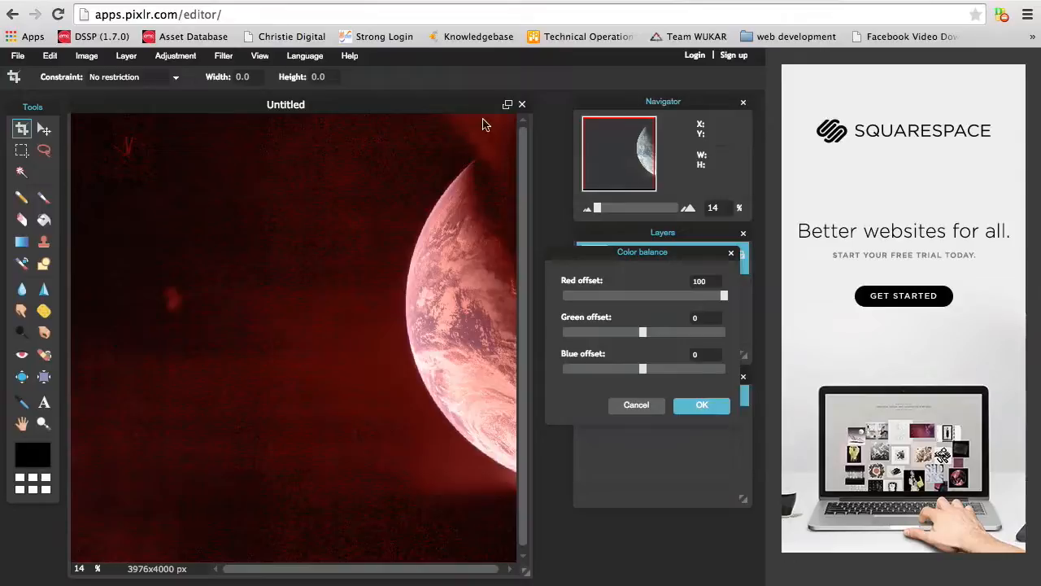
mouse_move(329, 158)
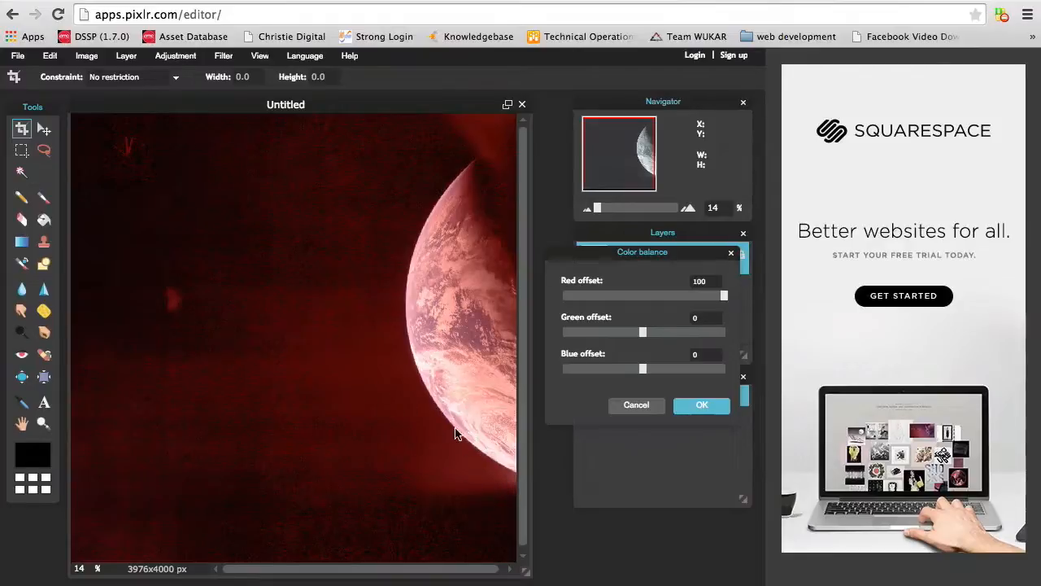
mouse_move(273, 356)
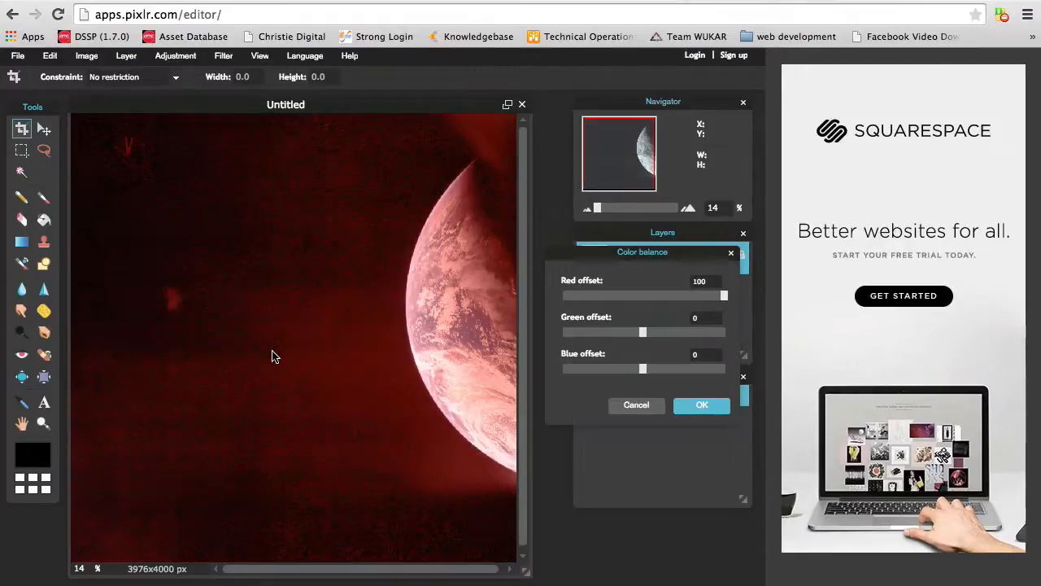
mouse_move(353, 208)
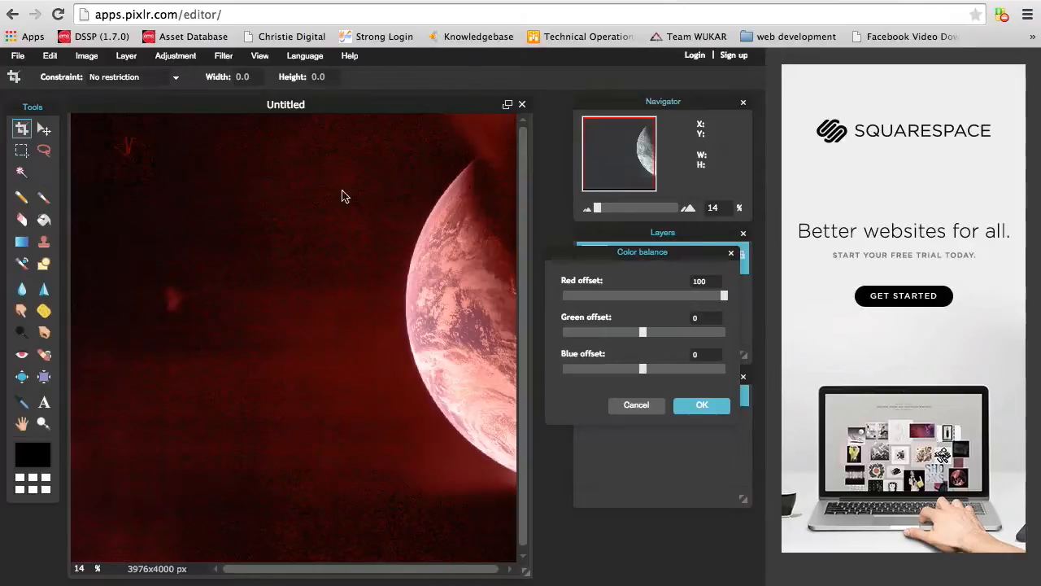
mouse_move(341, 170)
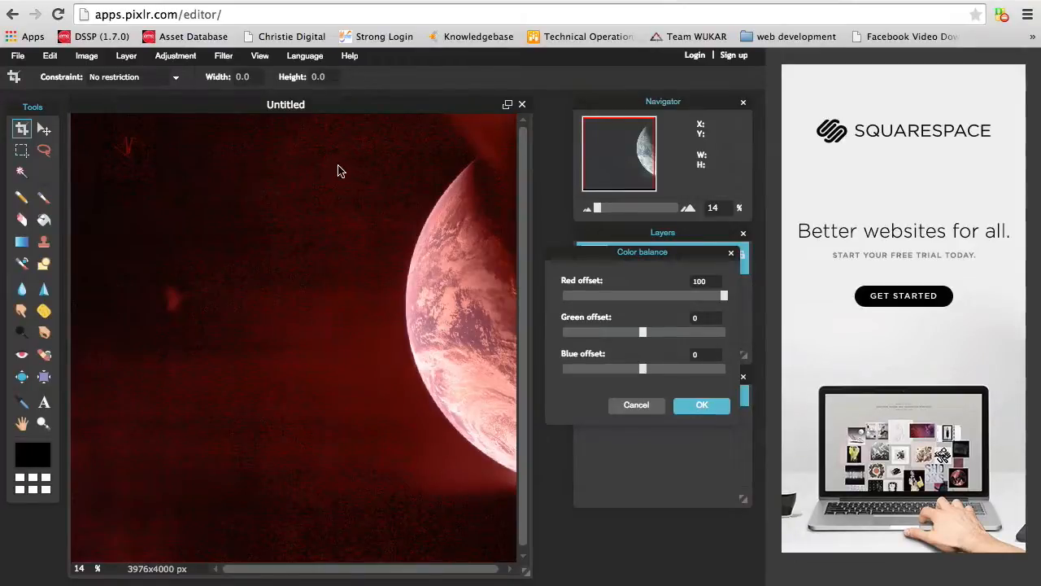
mouse_move(300, 337)
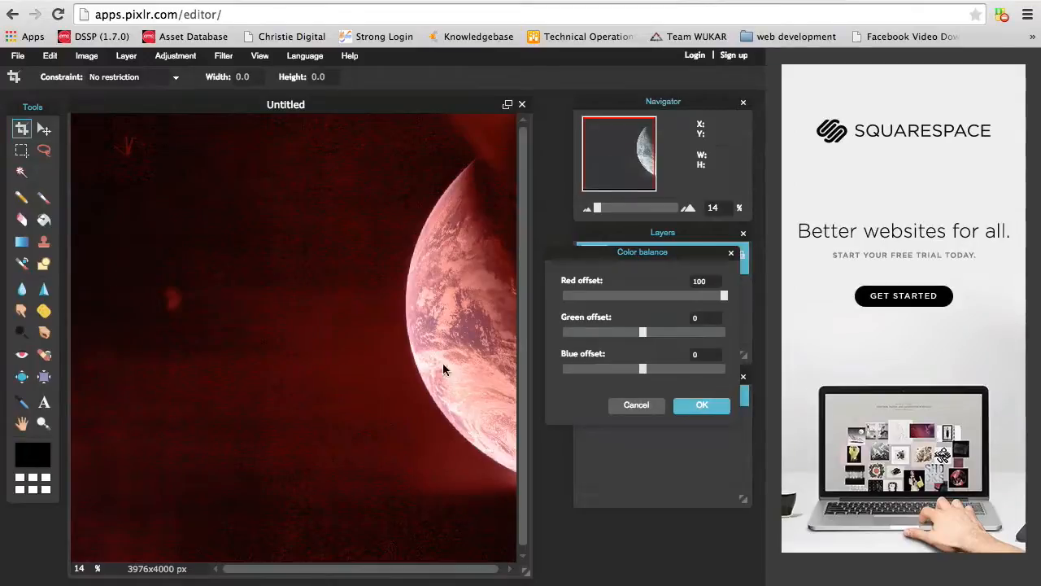
mouse_move(137, 172)
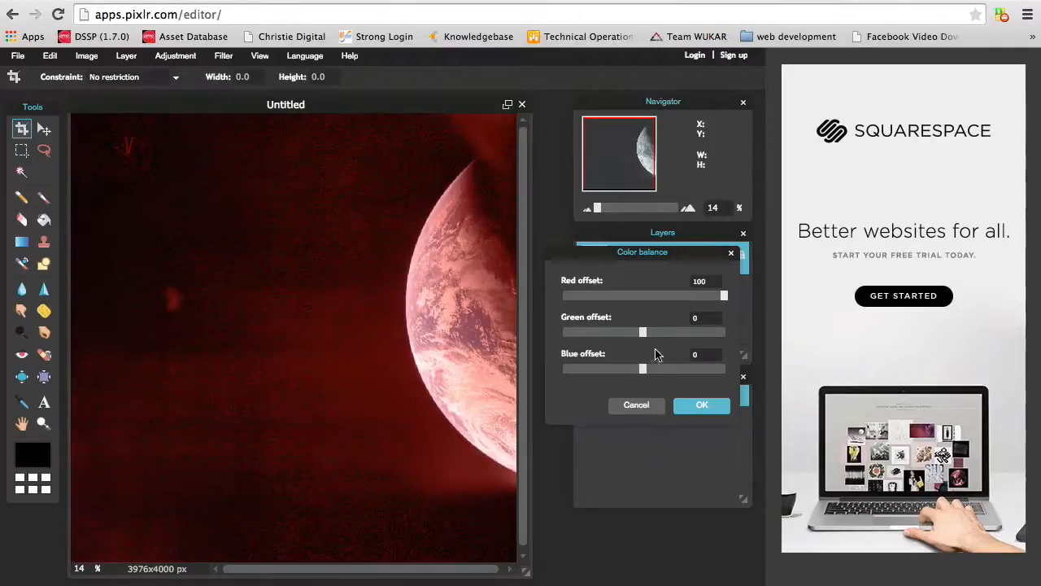
- Sweep the green offset between about 81 and -65, settling it at 10
drag(643, 332, 686, 332)
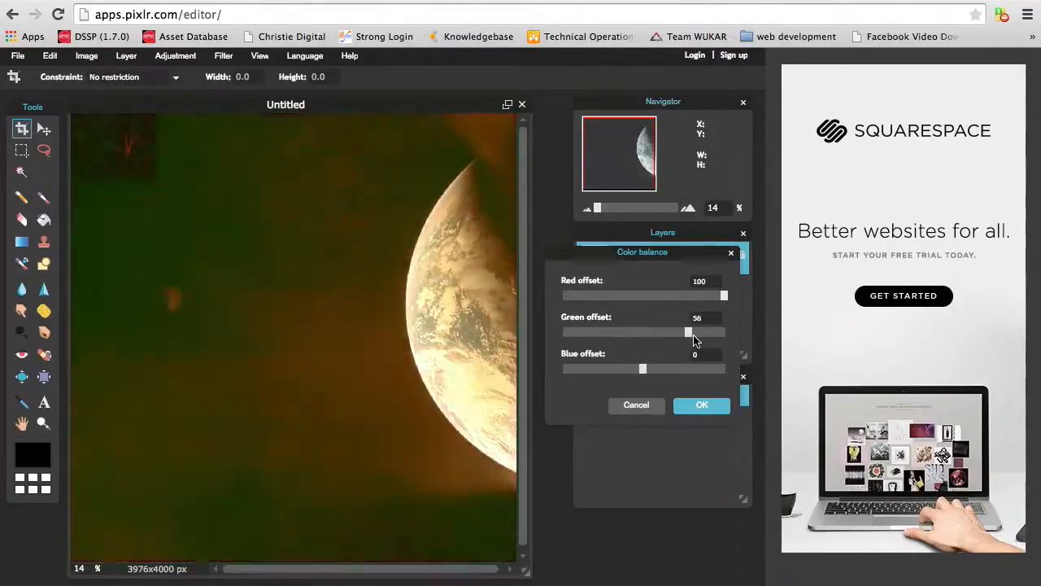
drag(686, 332, 707, 331)
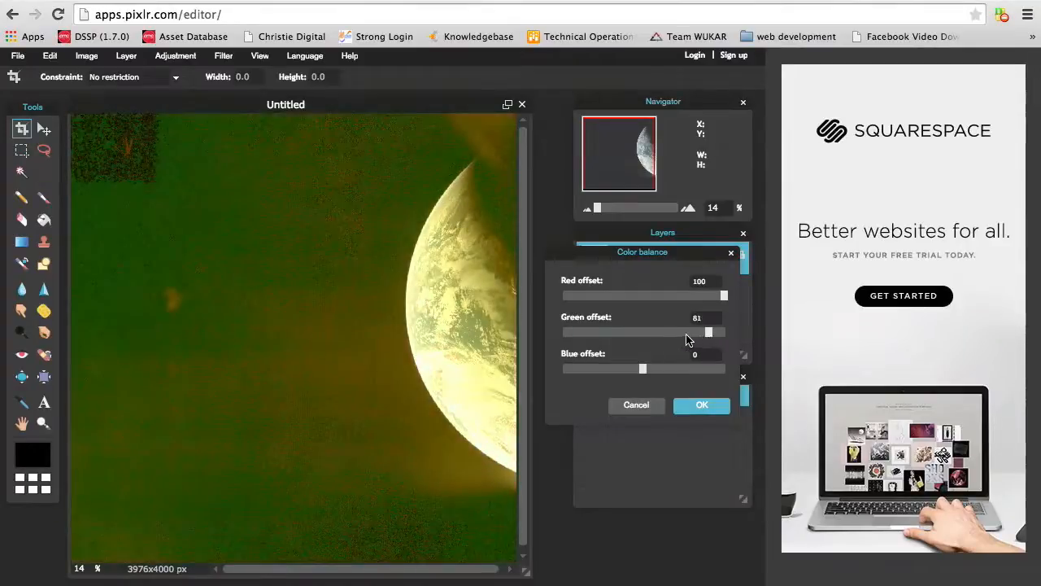
drag(710, 332, 694, 332)
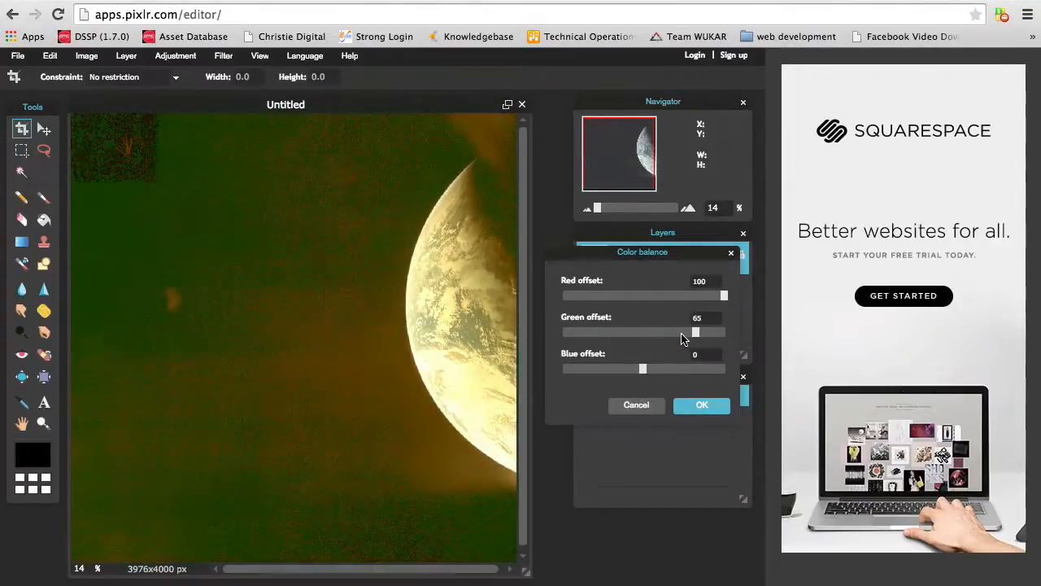
drag(693, 332, 680, 332)
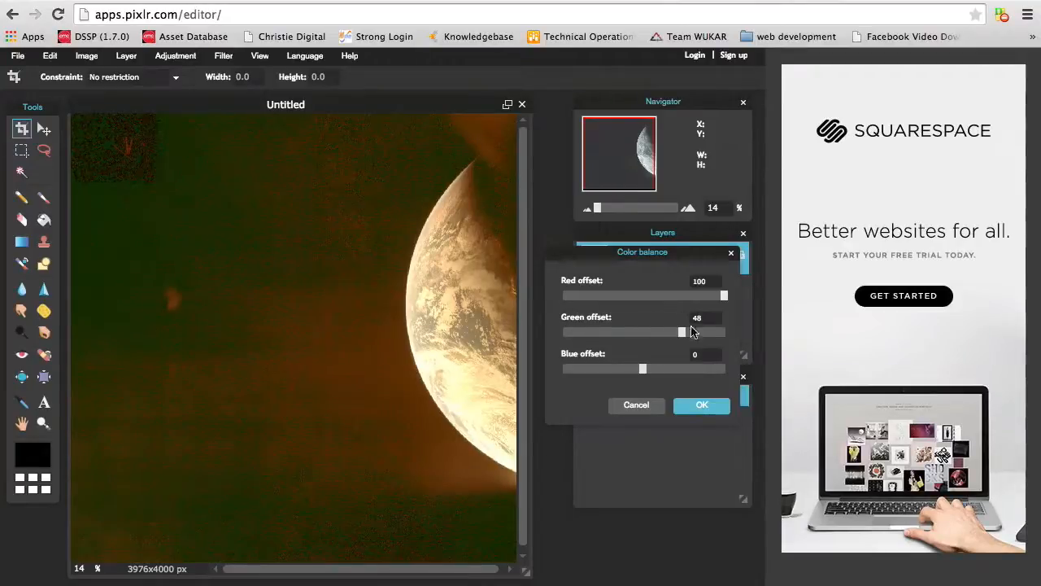
drag(682, 332, 708, 332)
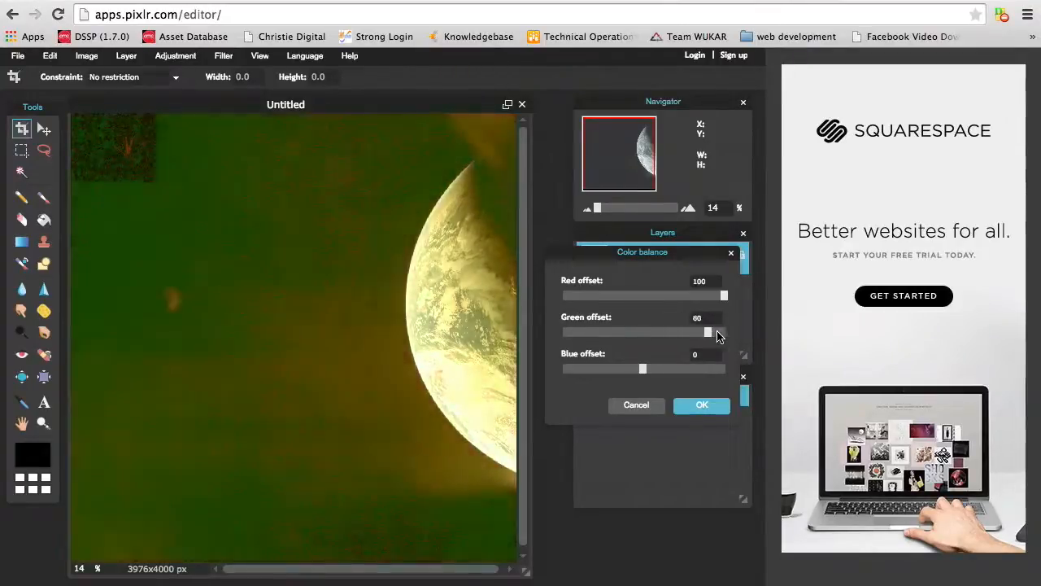
drag(706, 332, 586, 332)
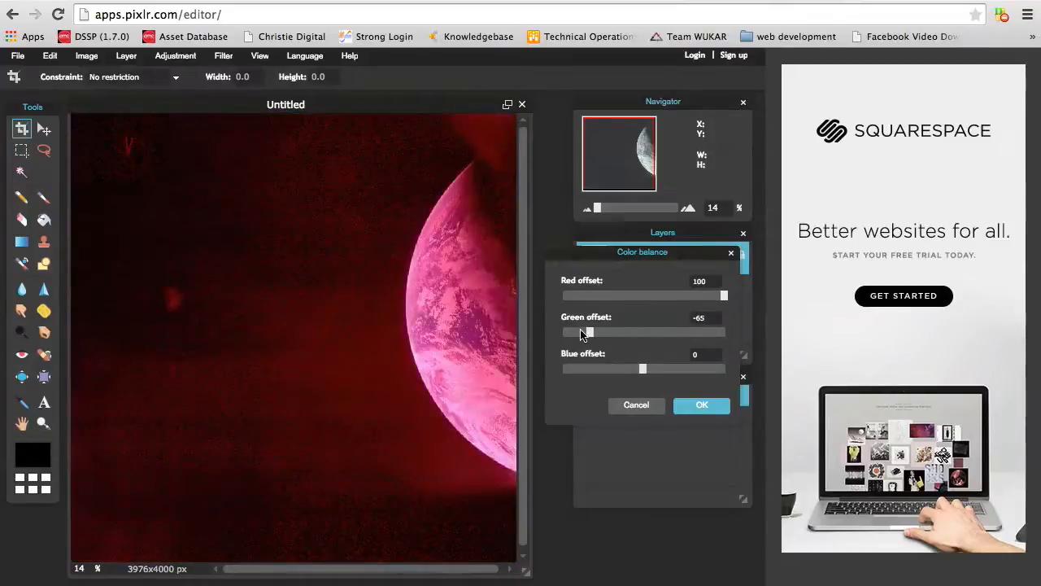
drag(586, 332, 620, 332)
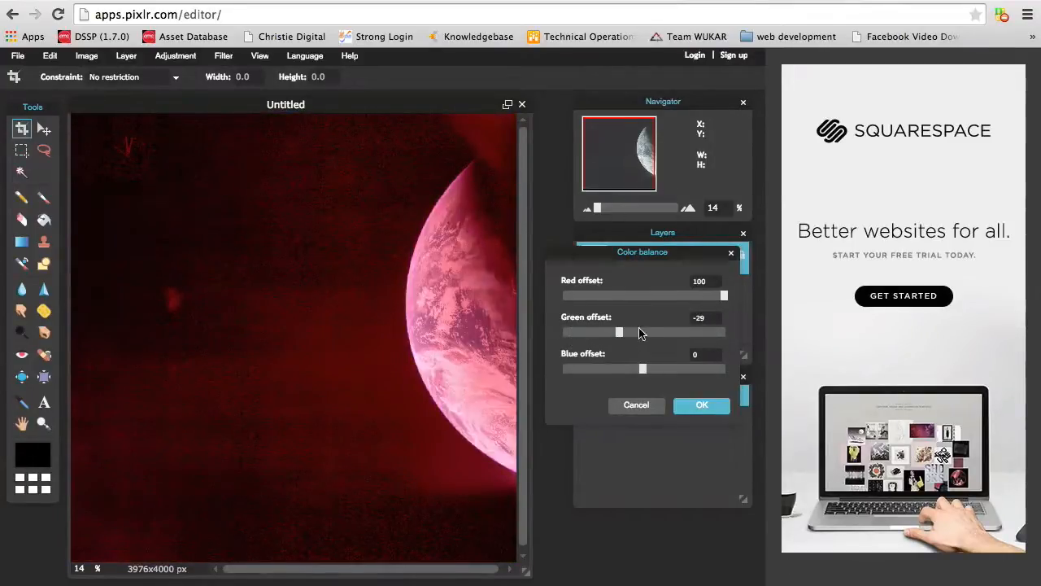
drag(618, 332, 651, 332)
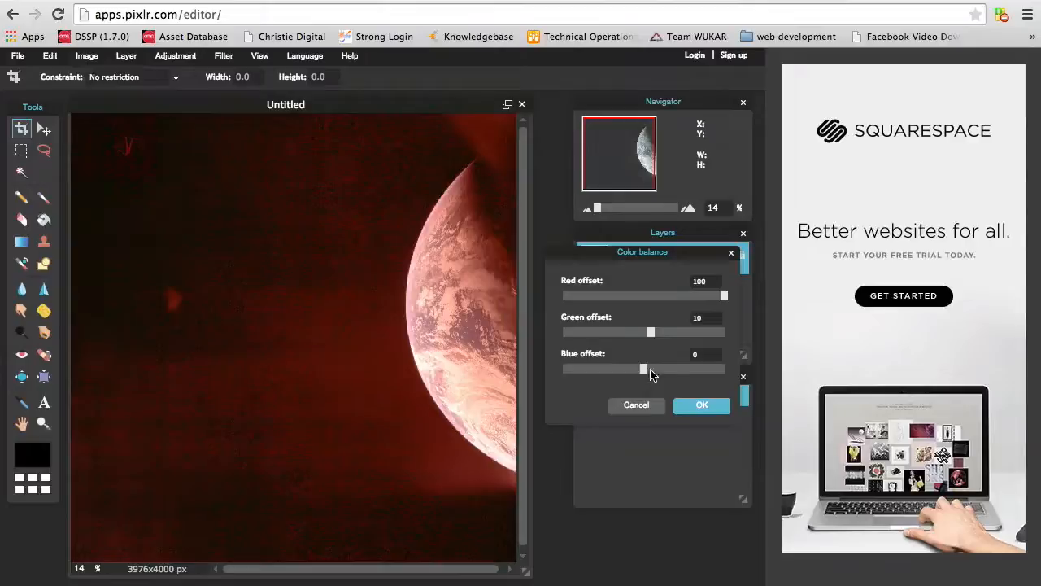
- Sweep the blue offset from about 97 down to -100, settling it at about 4
drag(644, 368, 723, 367)
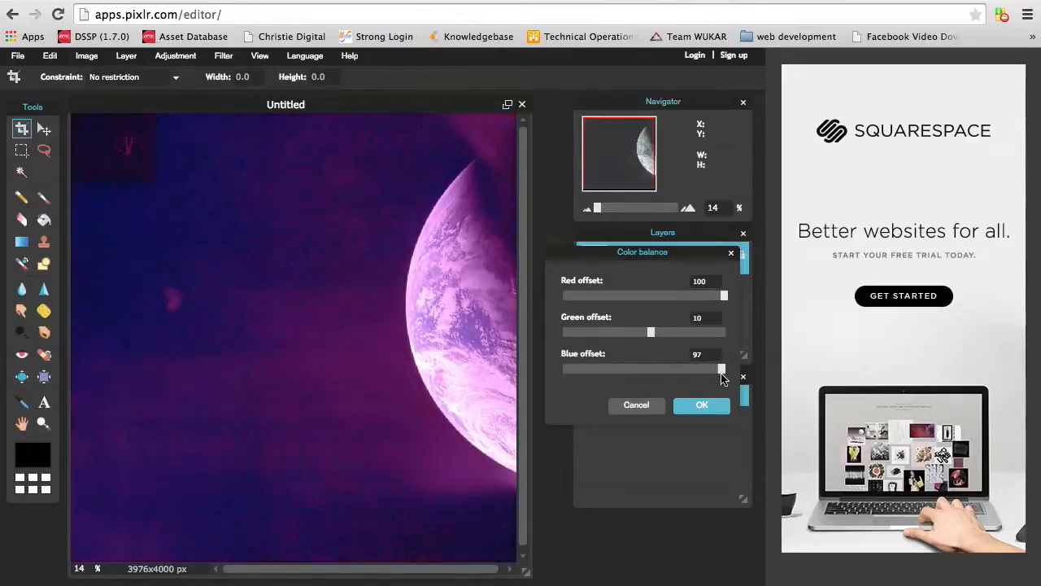
drag(724, 368, 670, 367)
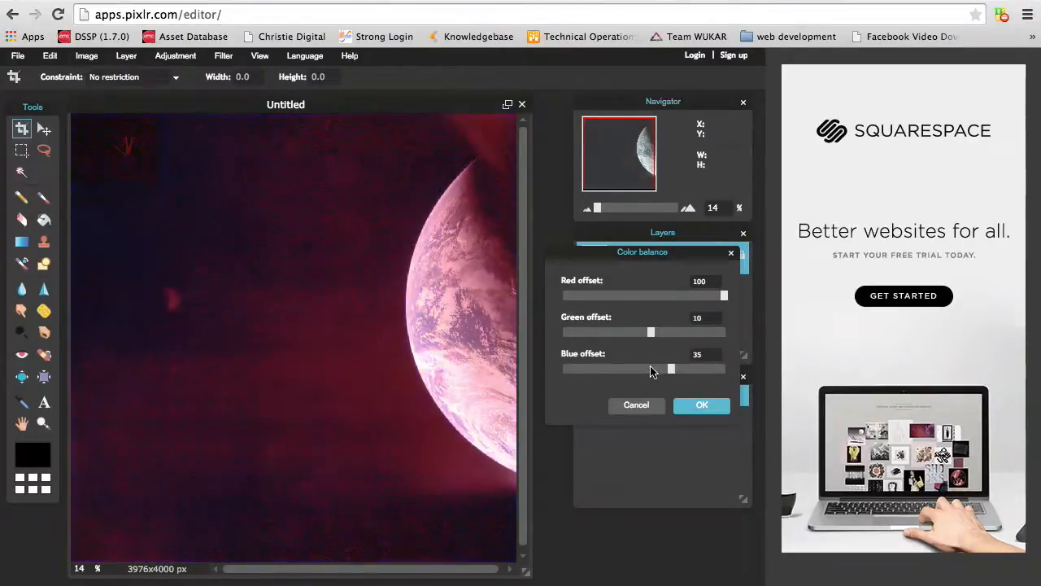
drag(671, 368, 562, 367)
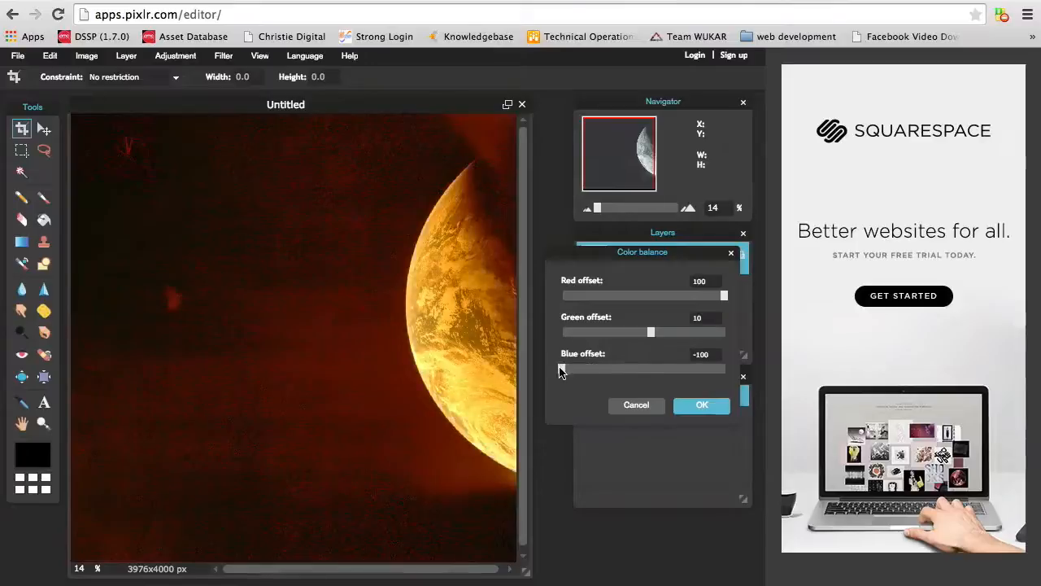
drag(563, 368, 658, 367)
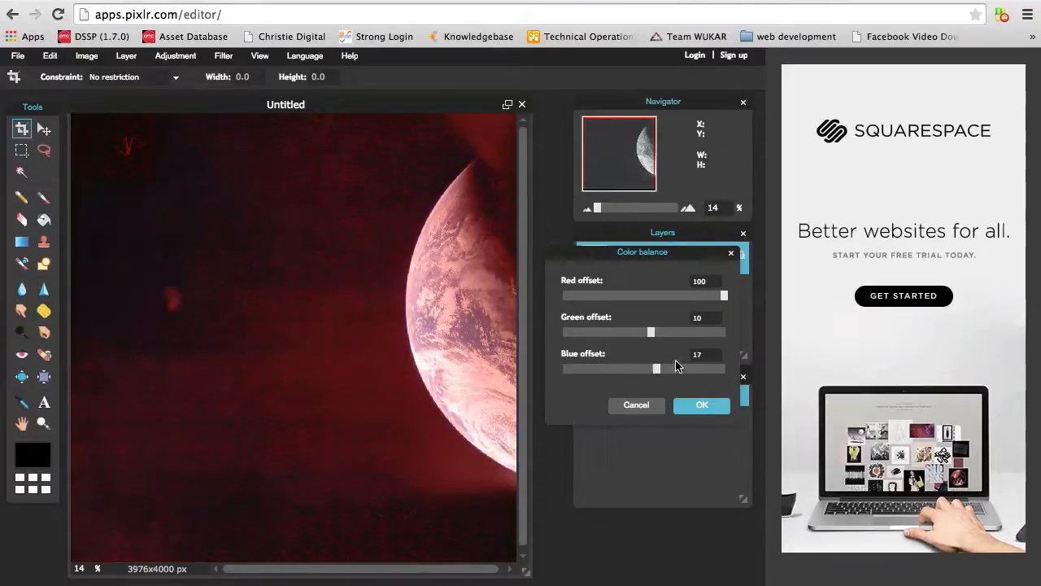
drag(658, 367, 693, 368)
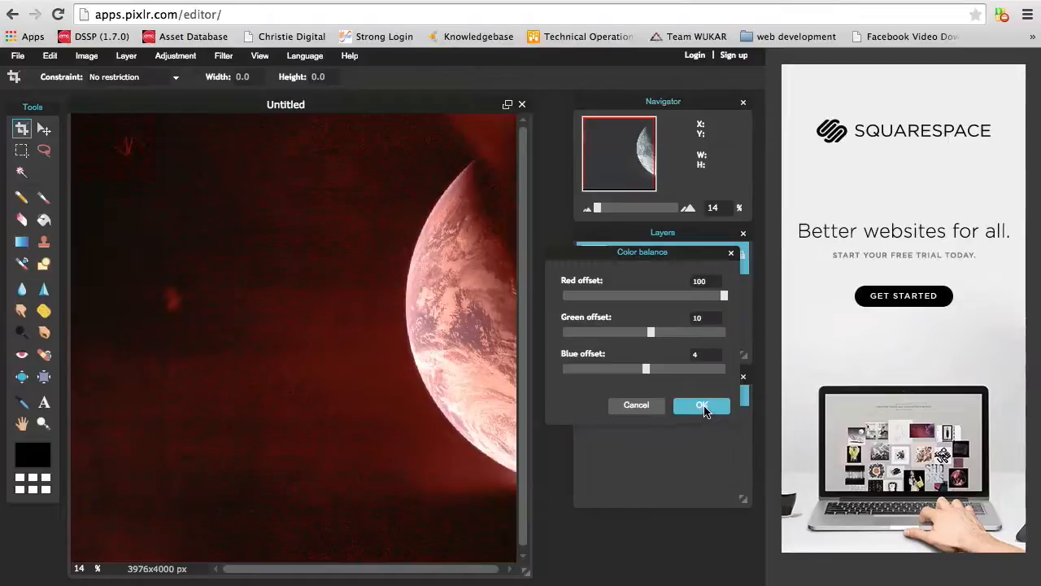
click(701, 405)
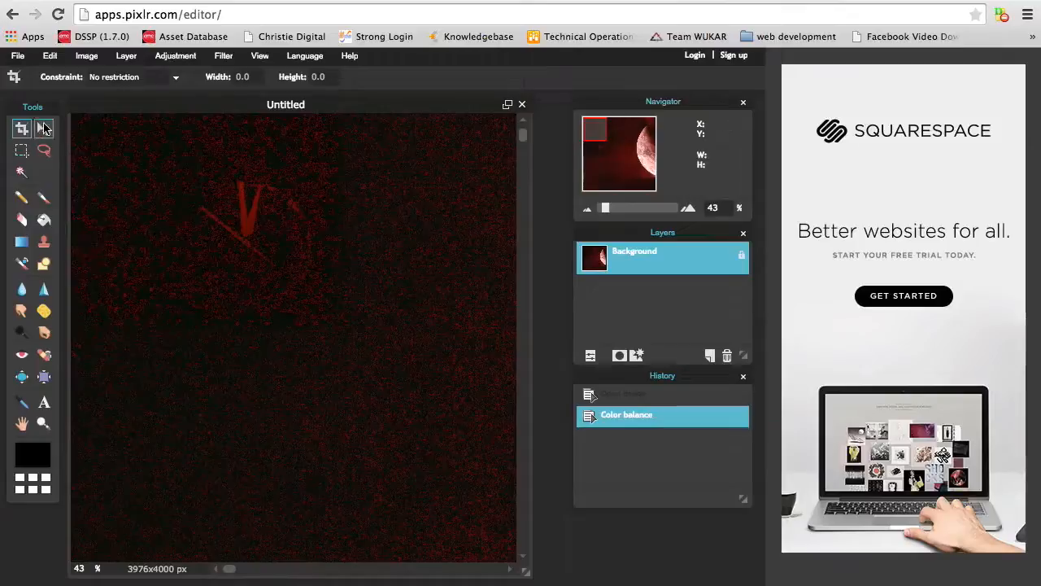
click(44, 129)
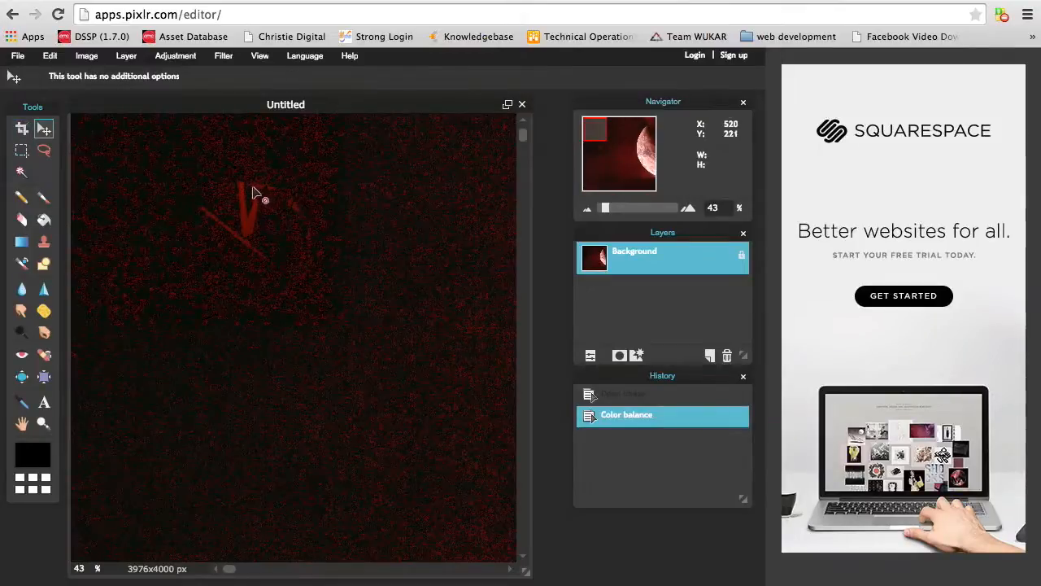
mouse_move(310, 270)
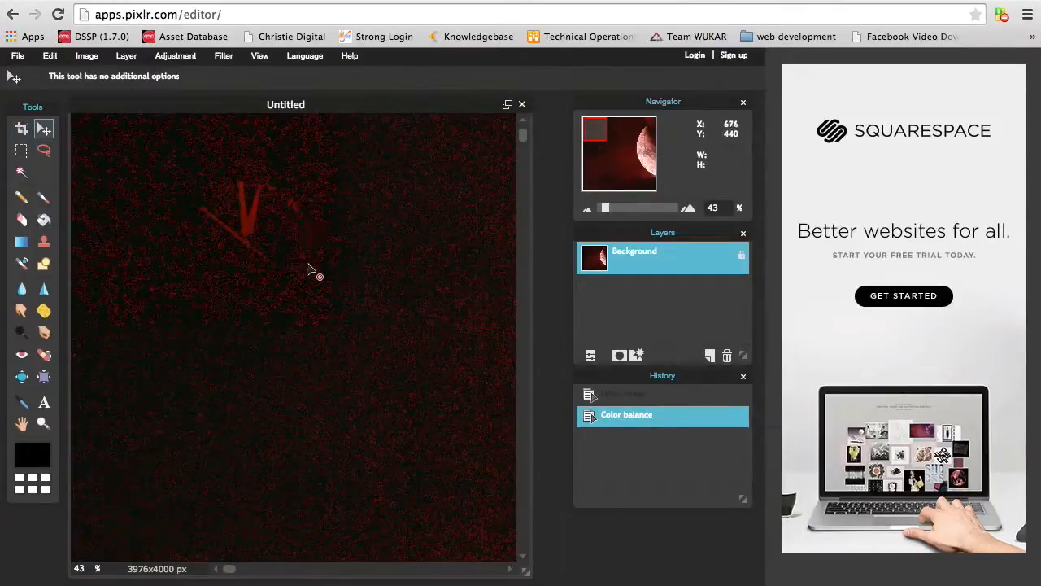
mouse_move(270, 290)
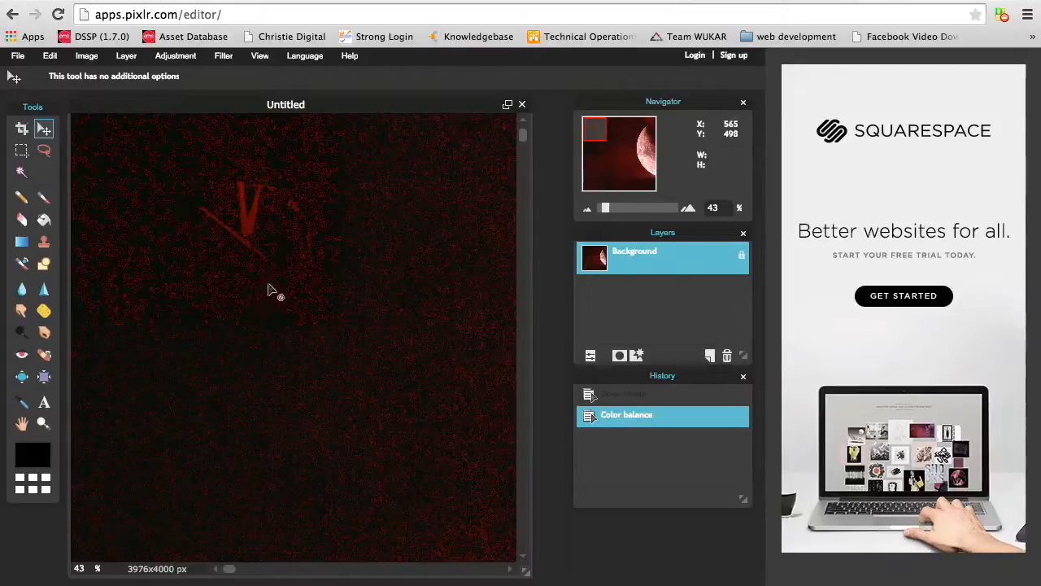
mouse_move(203, 212)
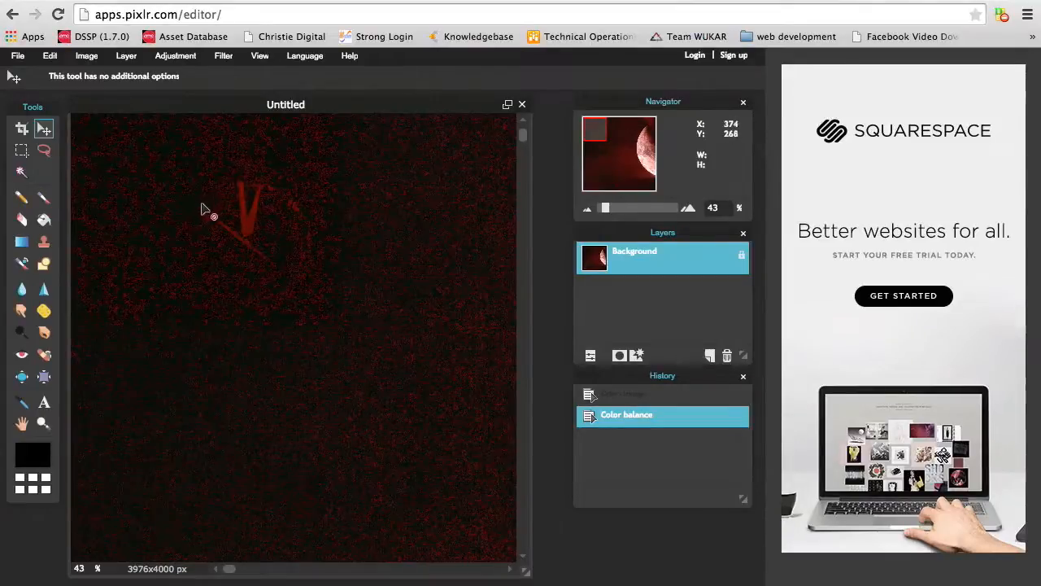
mouse_move(236, 254)
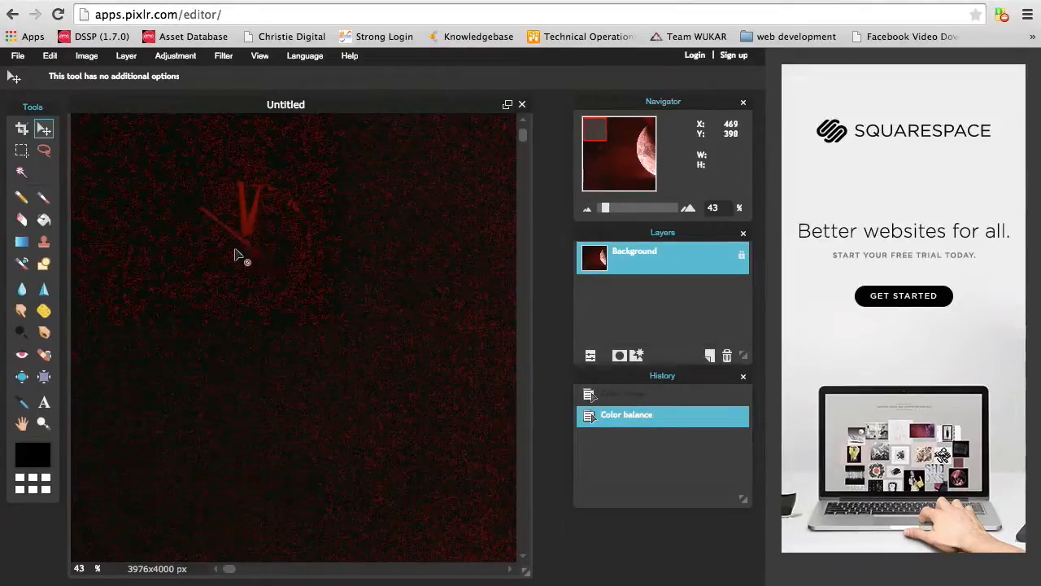
mouse_move(257, 254)
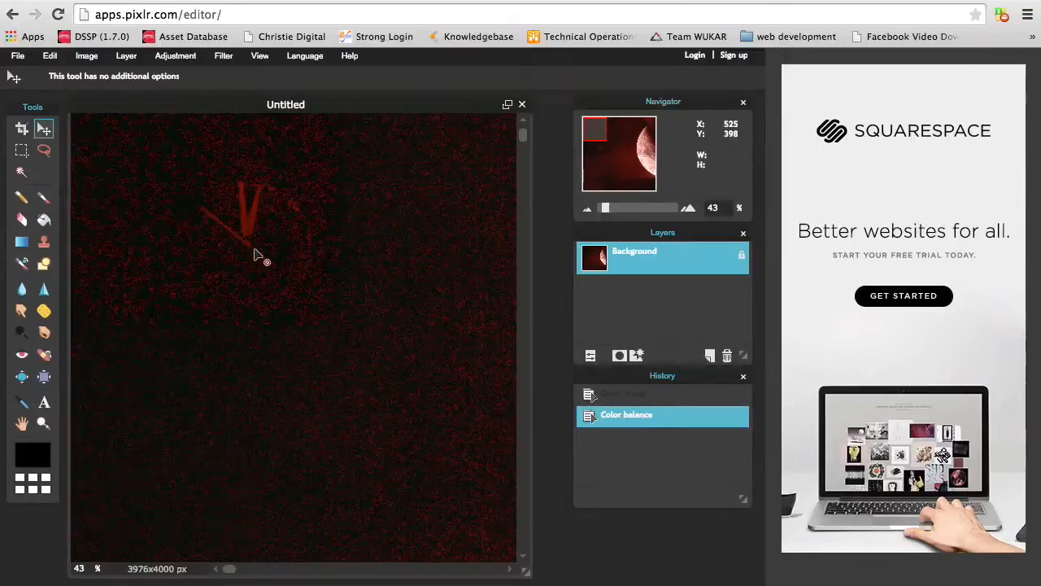
mouse_move(211, 368)
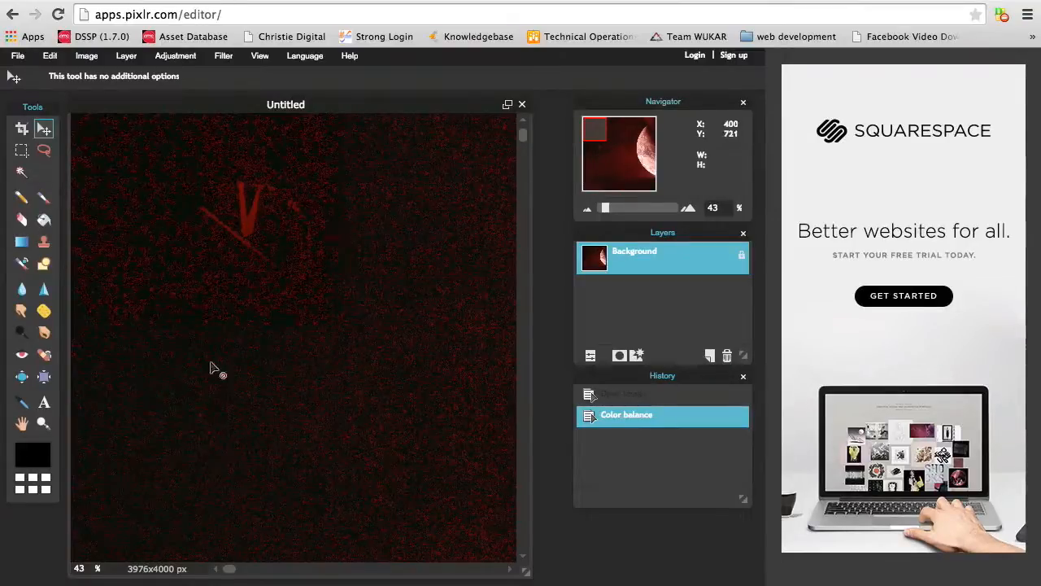
mouse_move(270, 265)
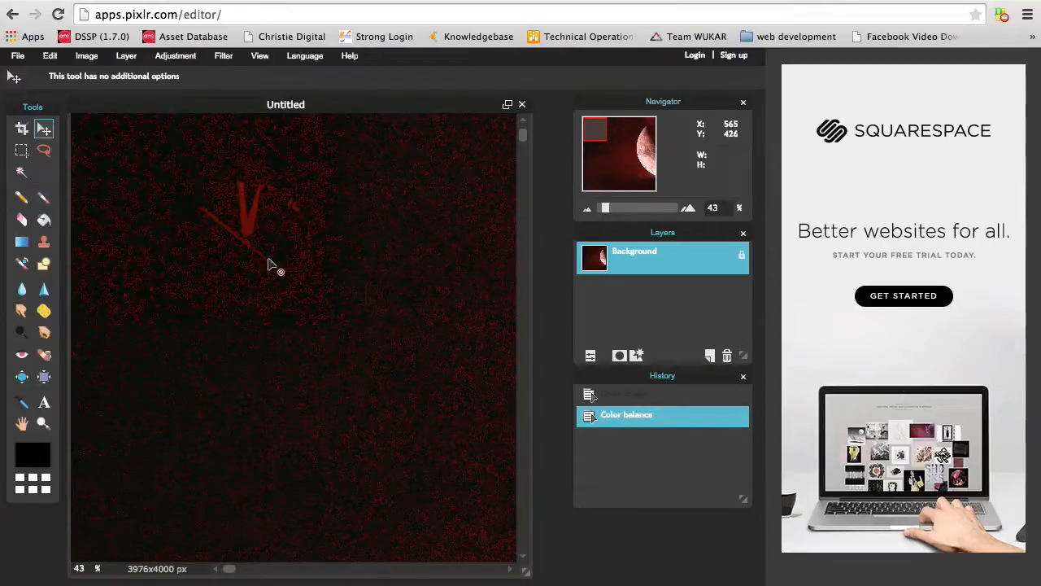
mouse_move(247, 270)
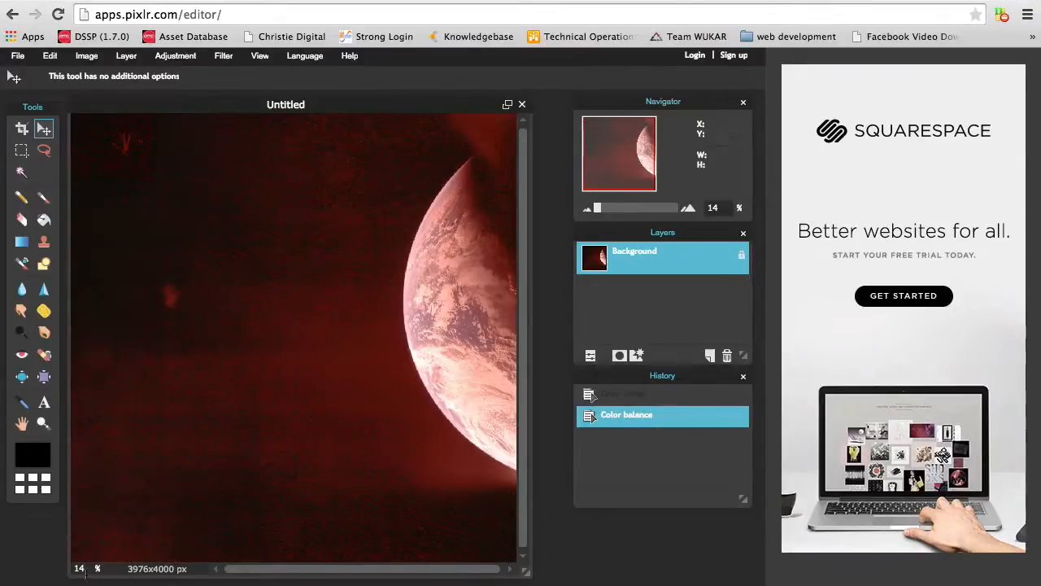
mouse_move(247, 149)
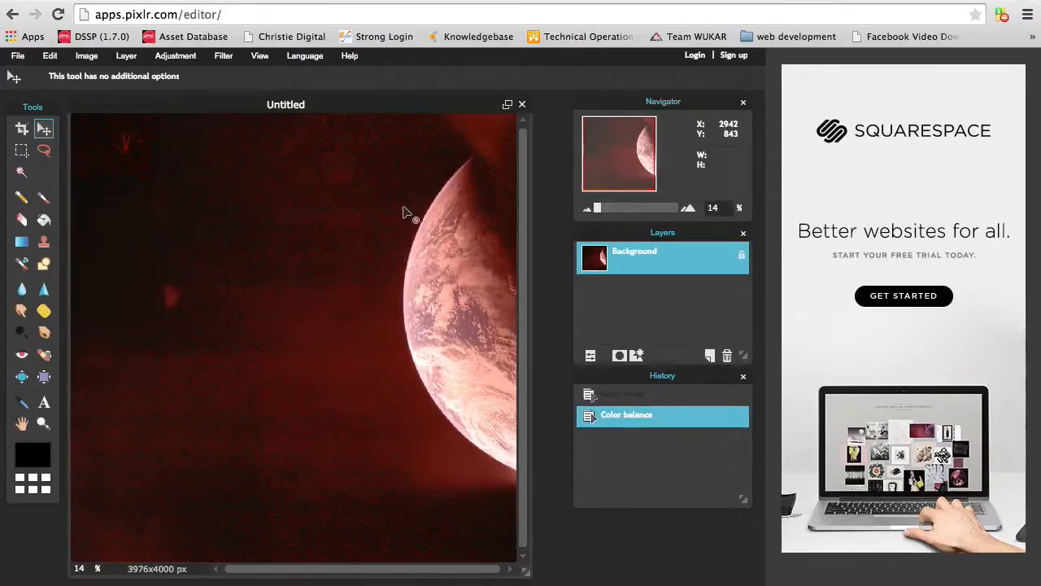
mouse_move(340, 297)
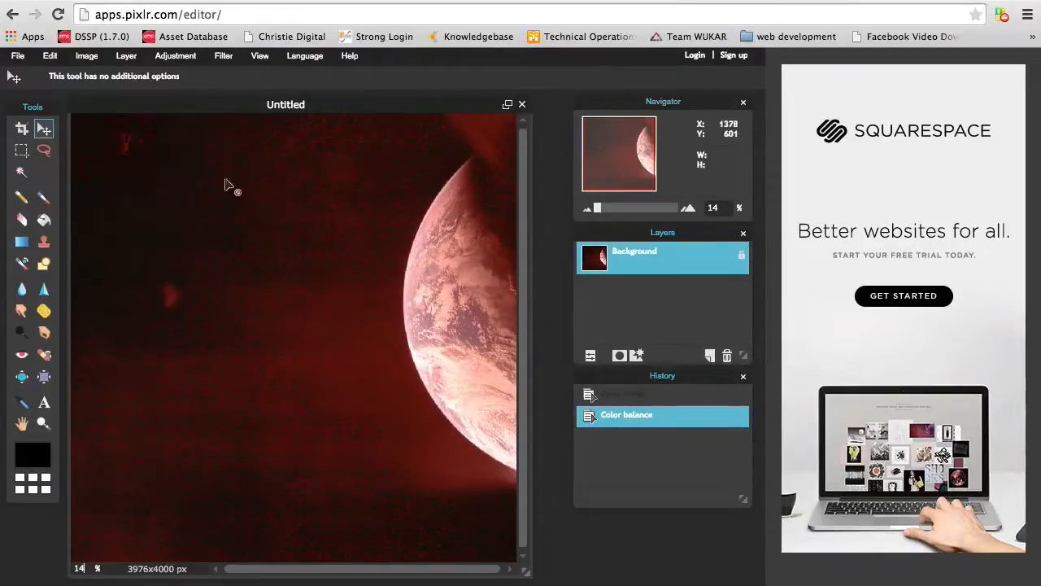
mouse_move(303, 306)
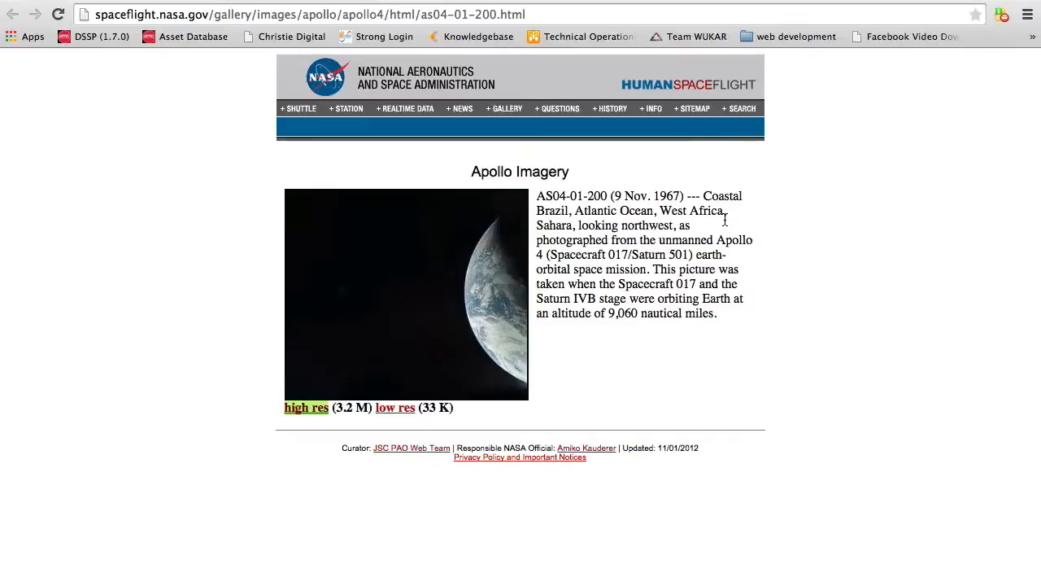
mouse_move(573, 258)
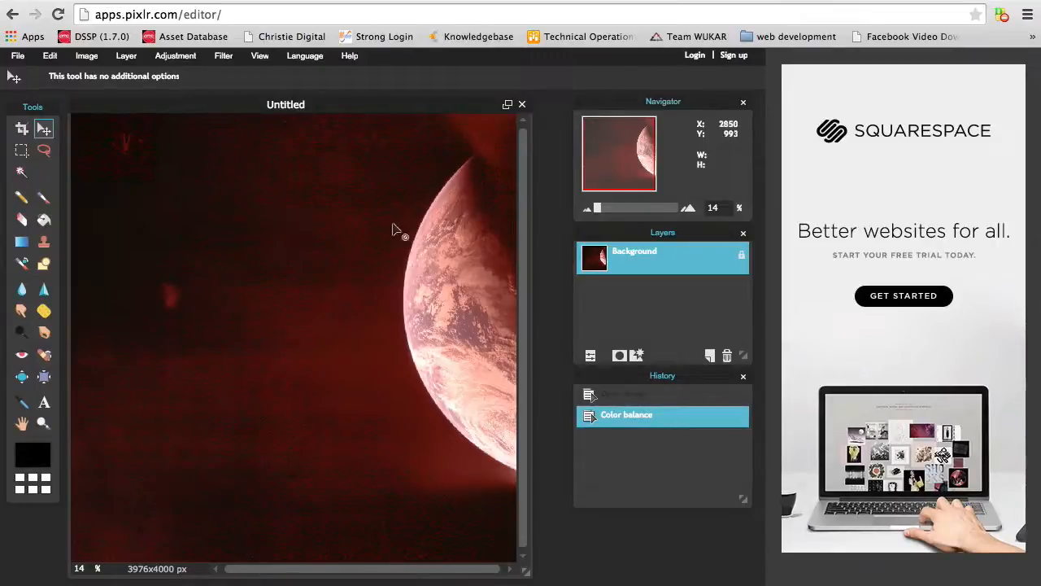
mouse_move(122, 159)
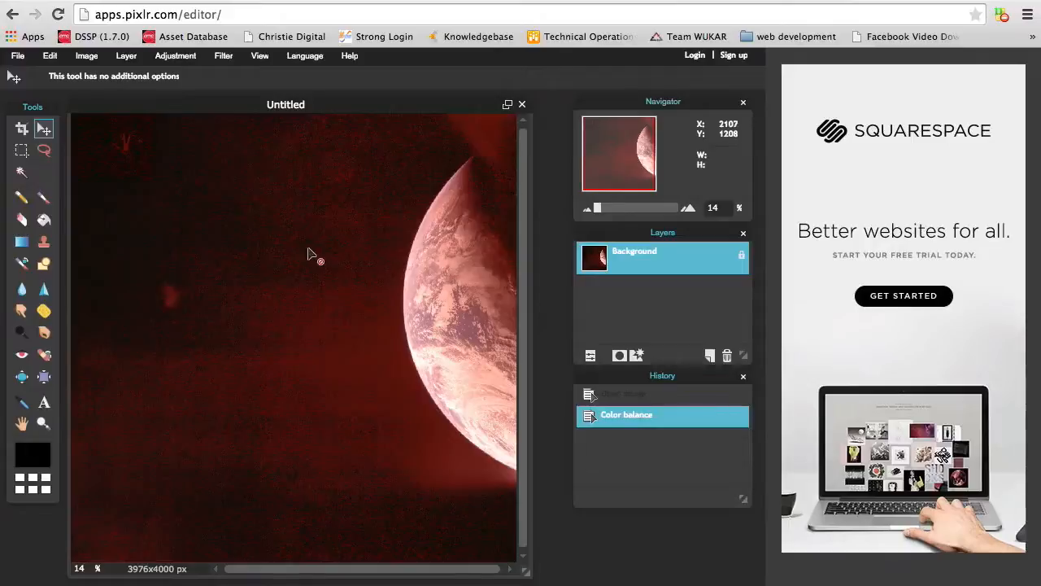
mouse_move(480, 161)
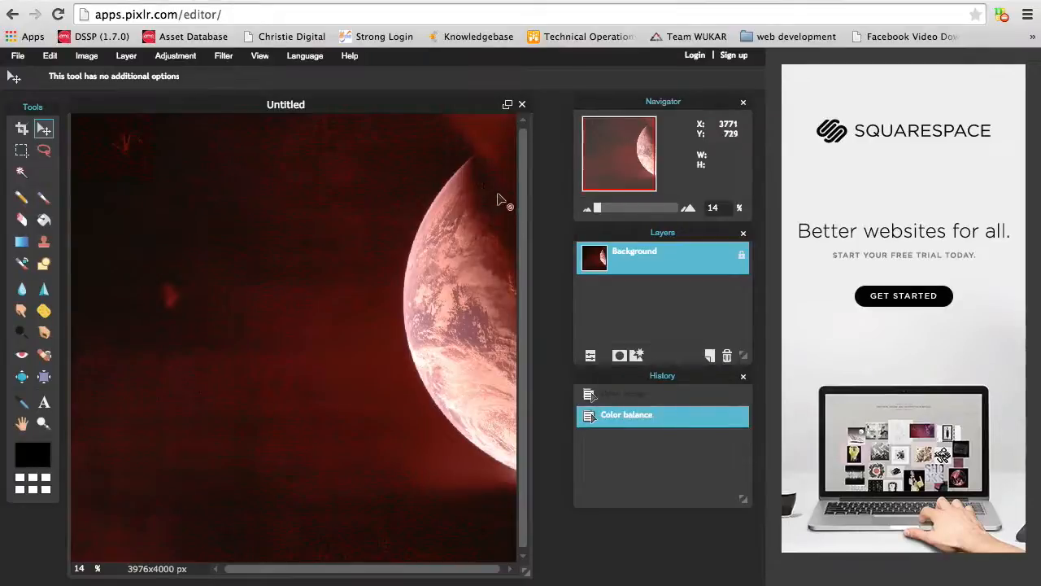
mouse_move(517, 219)
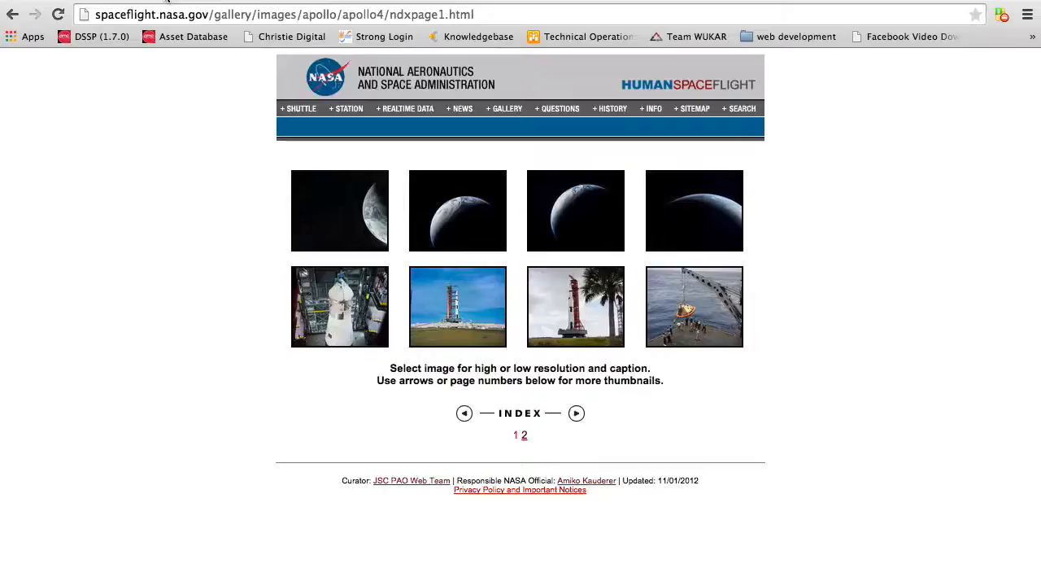
mouse_move(445, 221)
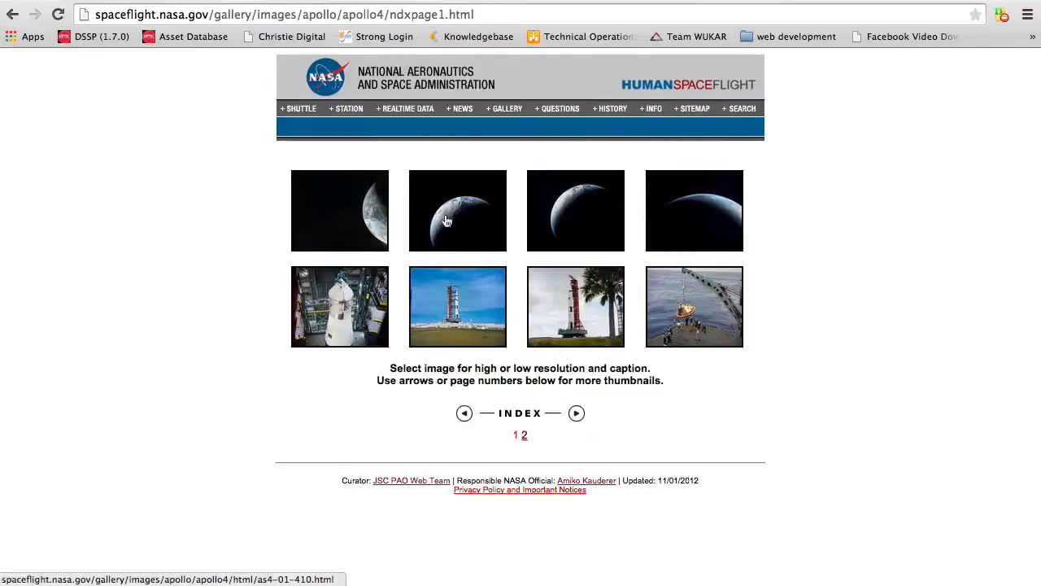
- Bring up link options on a thumbnail in the Apollo 4 gallery index
right_click(445, 221)
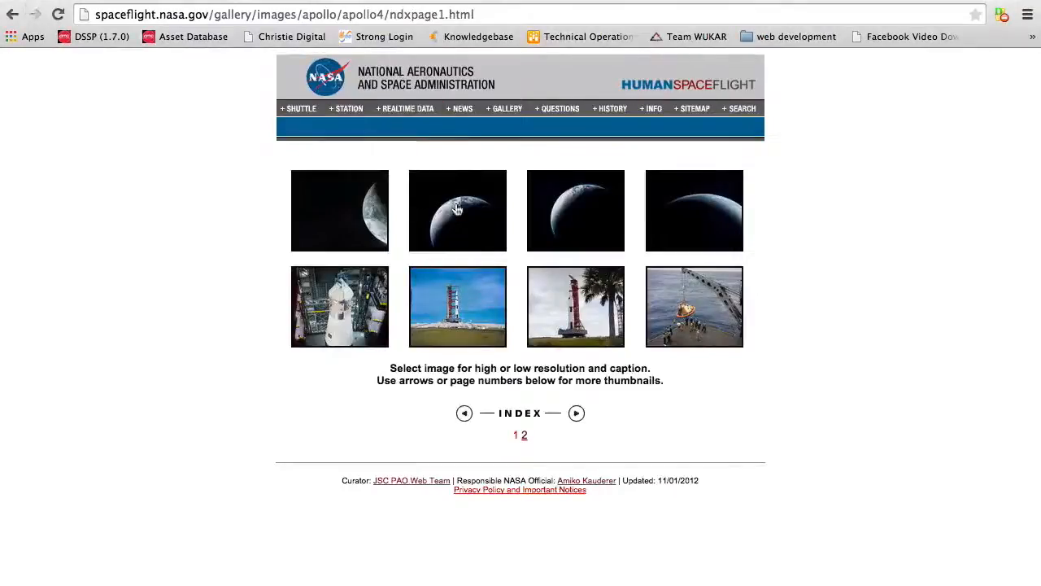
mouse_move(286, 45)
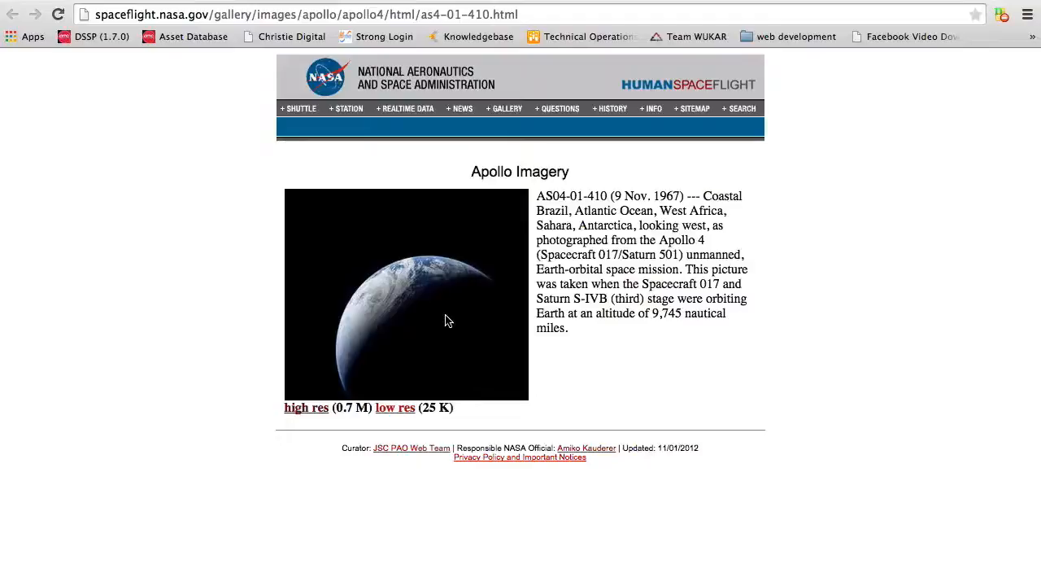
mouse_move(628, 215)
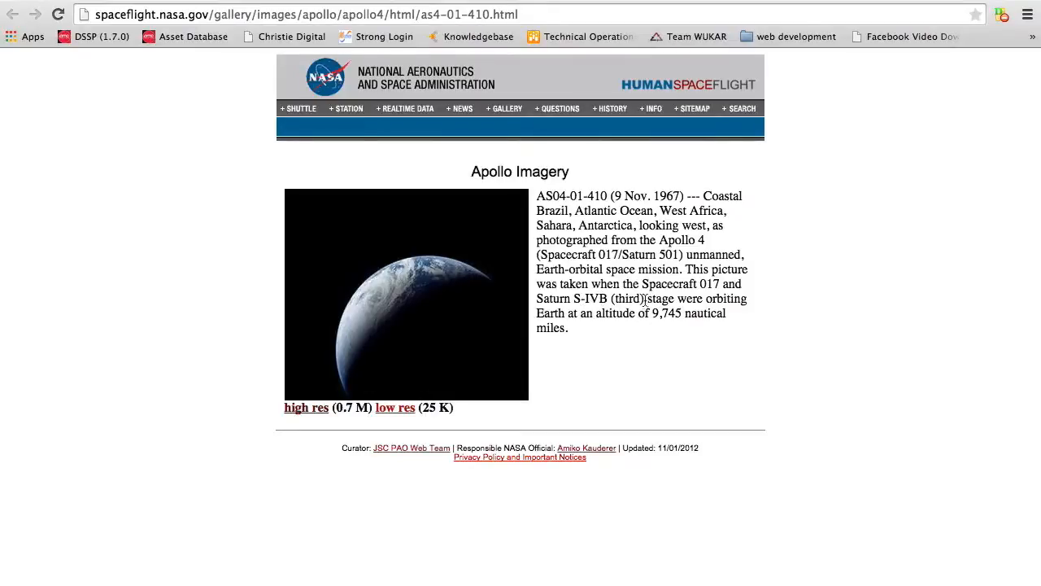
- Copy the address of the AS04-01-410 high-res image link from its photo page
right_click(390, 308)
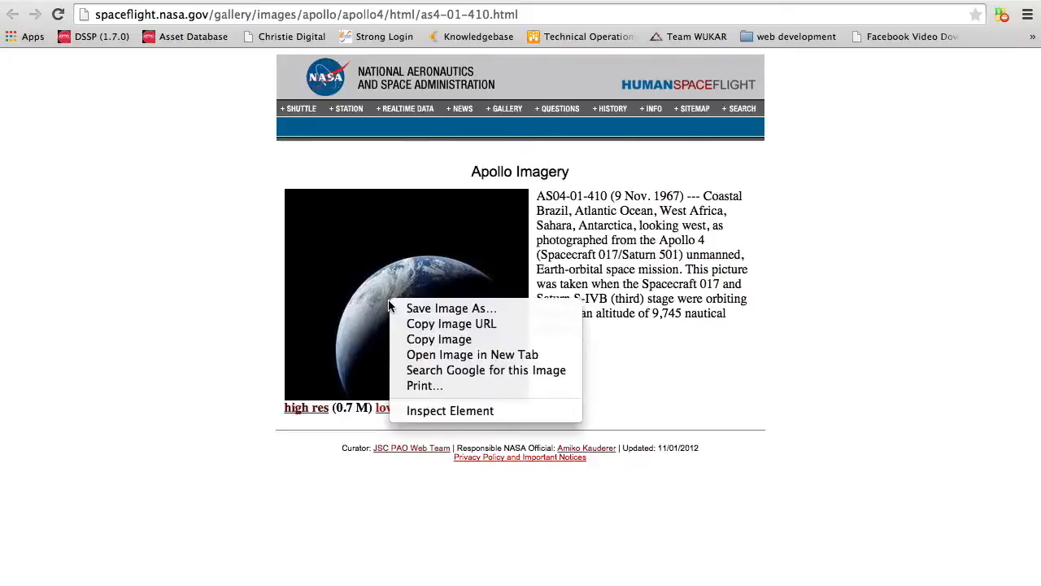
right_click(306, 407)
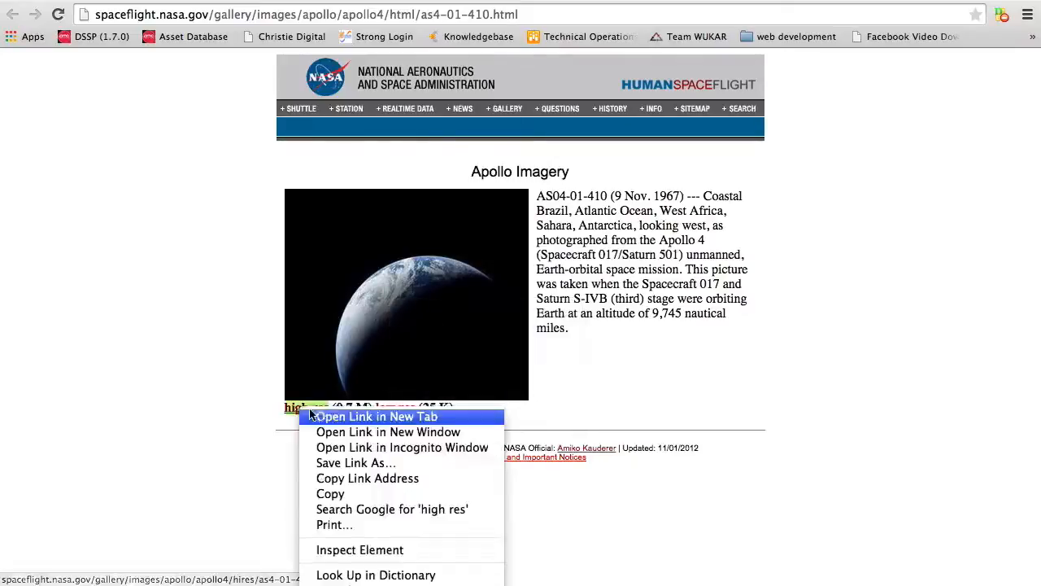
mouse_move(339, 422)
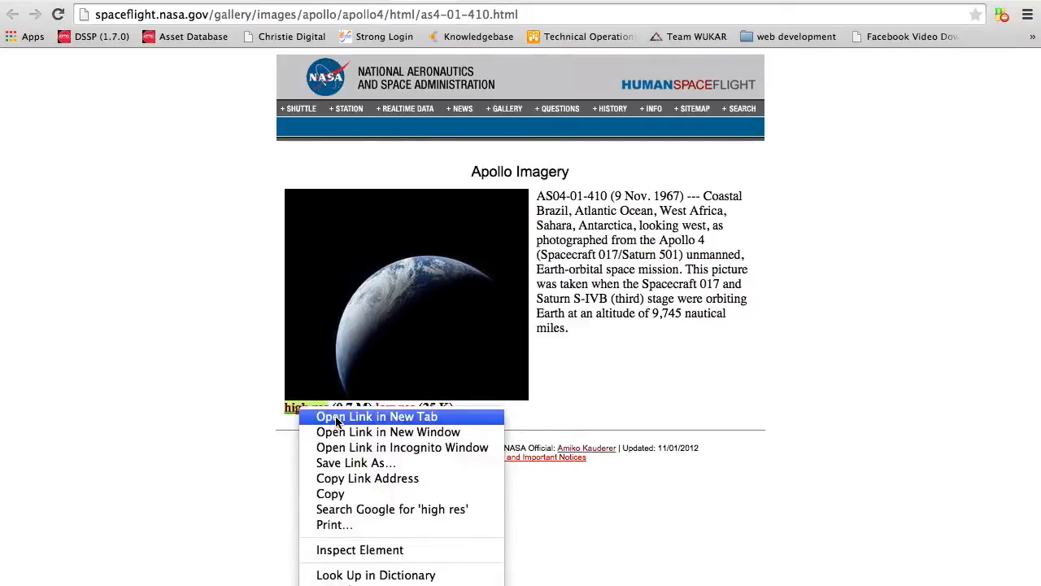
click(378, 417)
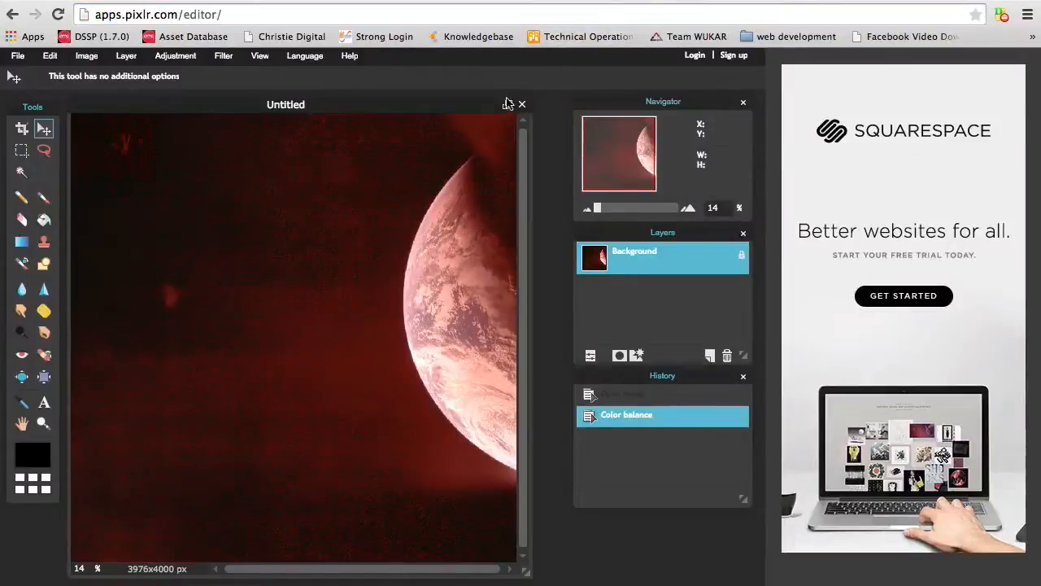
- Load the AS04-01-410 photo into Pixlr from the pasted spaceflight.nasa.gov high-res address
click(17, 55)
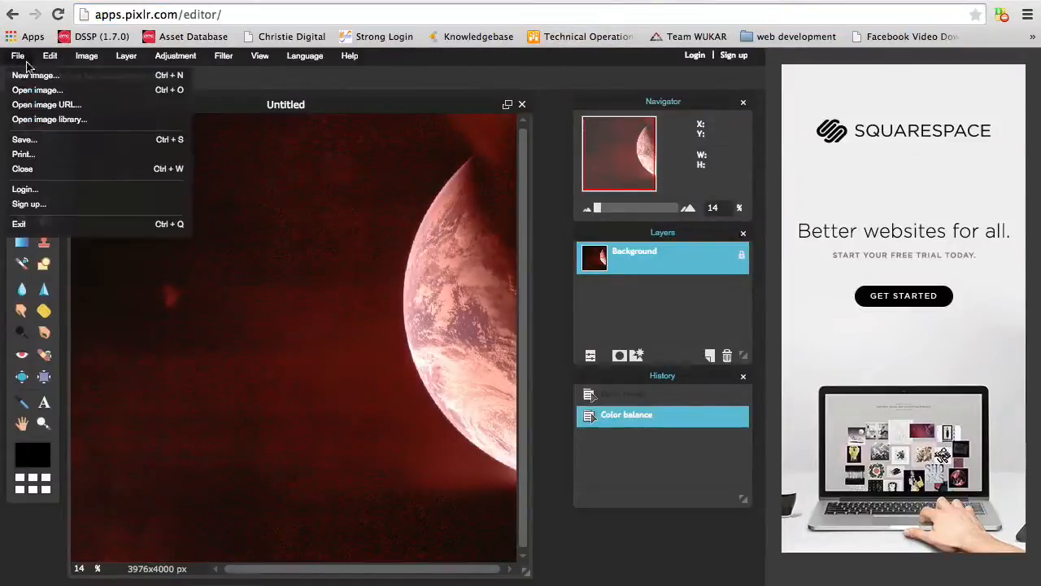
click(46, 105)
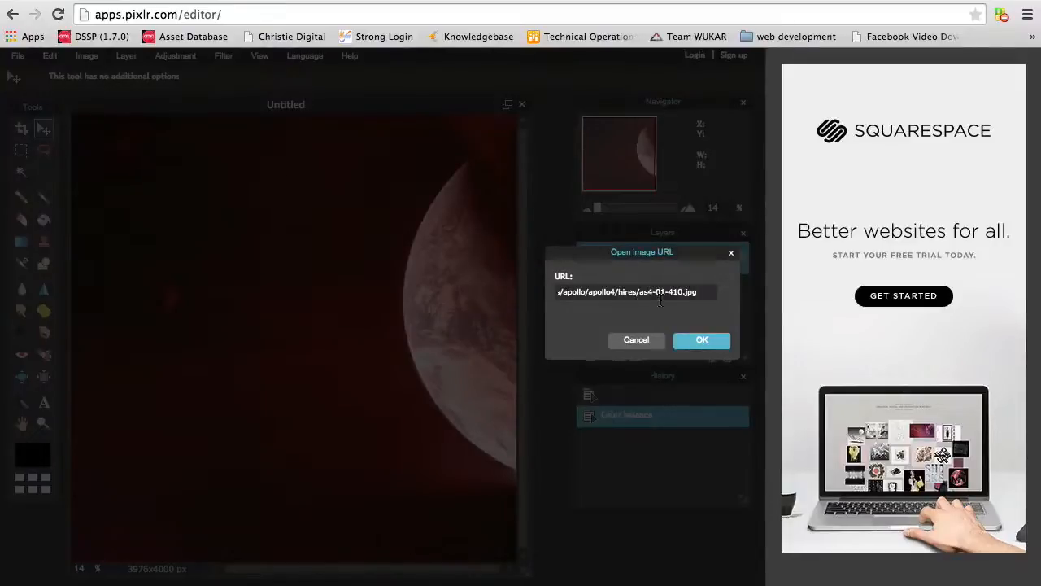
text(http://spaceflight.nasa.gov/gallery/images)
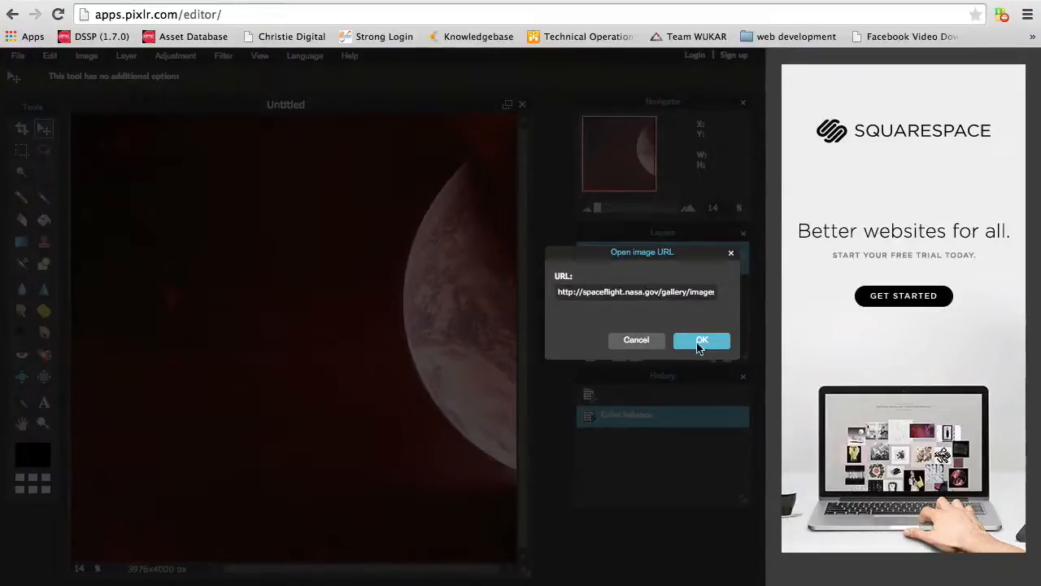
click(702, 340)
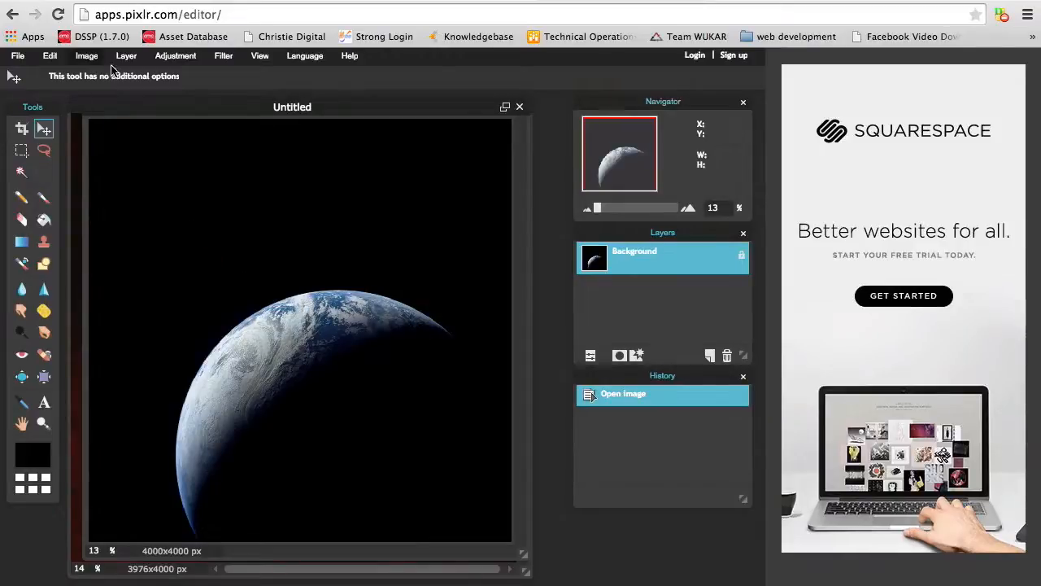
- Preview Brightness & Contrast, sweeping brightness from very bright to near black and back to neutral
click(176, 56)
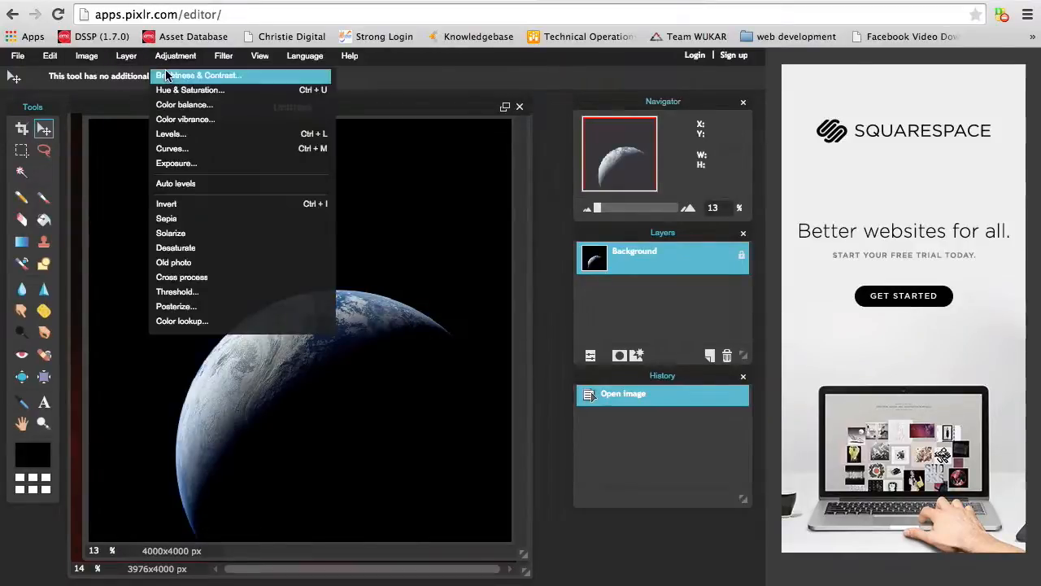
click(199, 75)
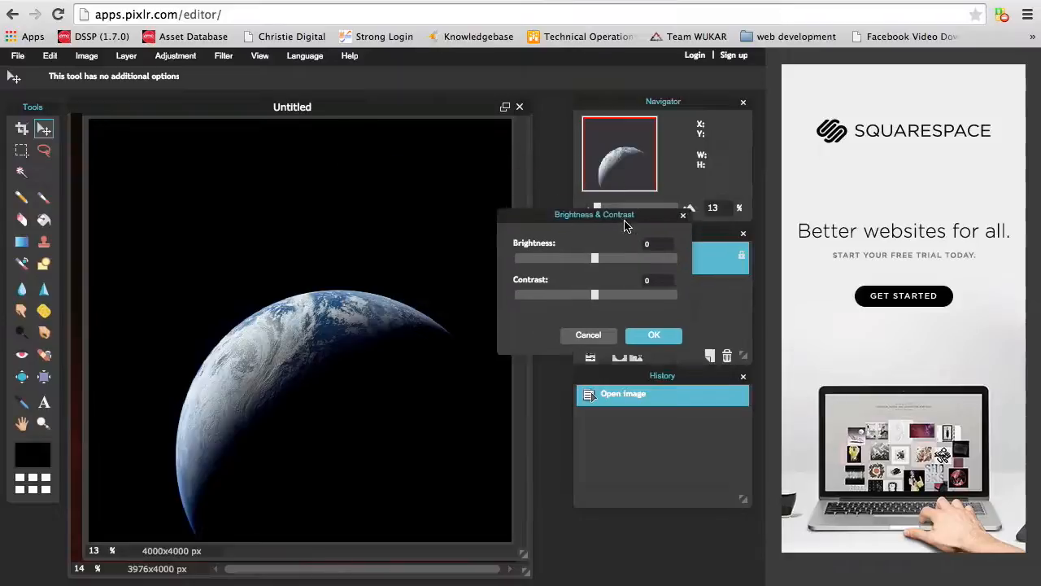
drag(594, 215, 626, 223)
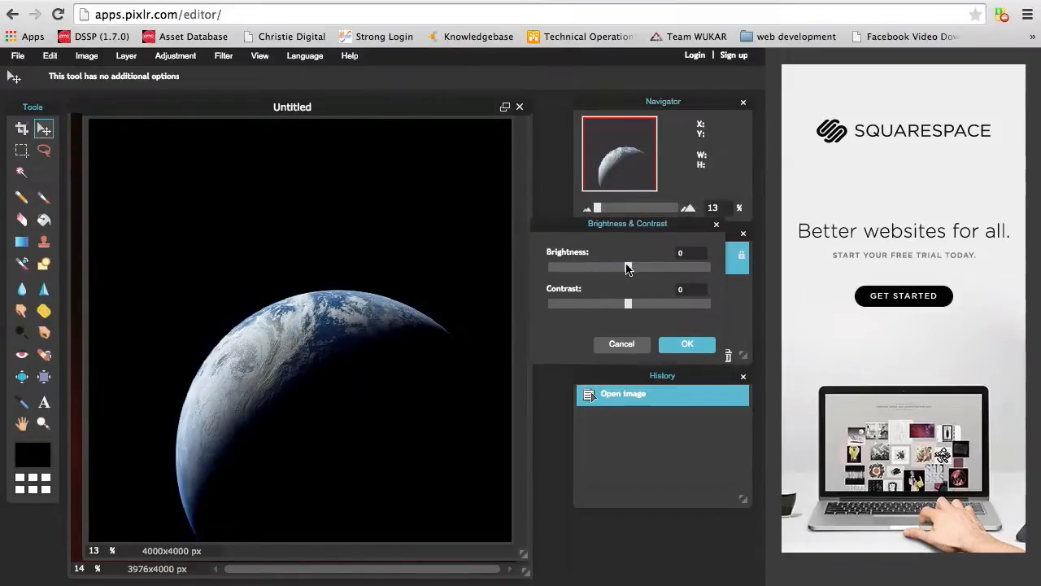
drag(628, 267, 654, 267)
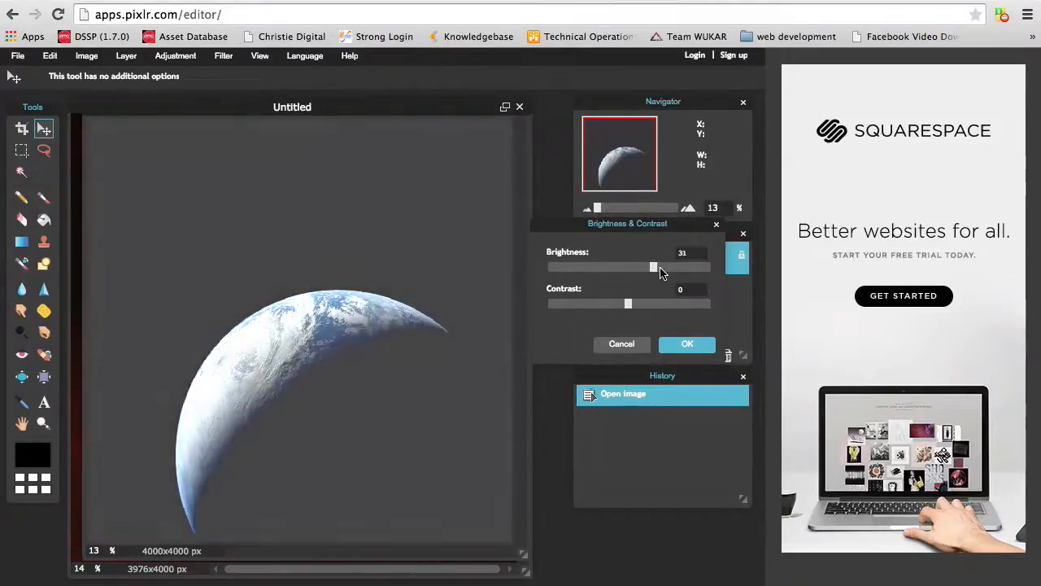
drag(654, 267, 693, 266)
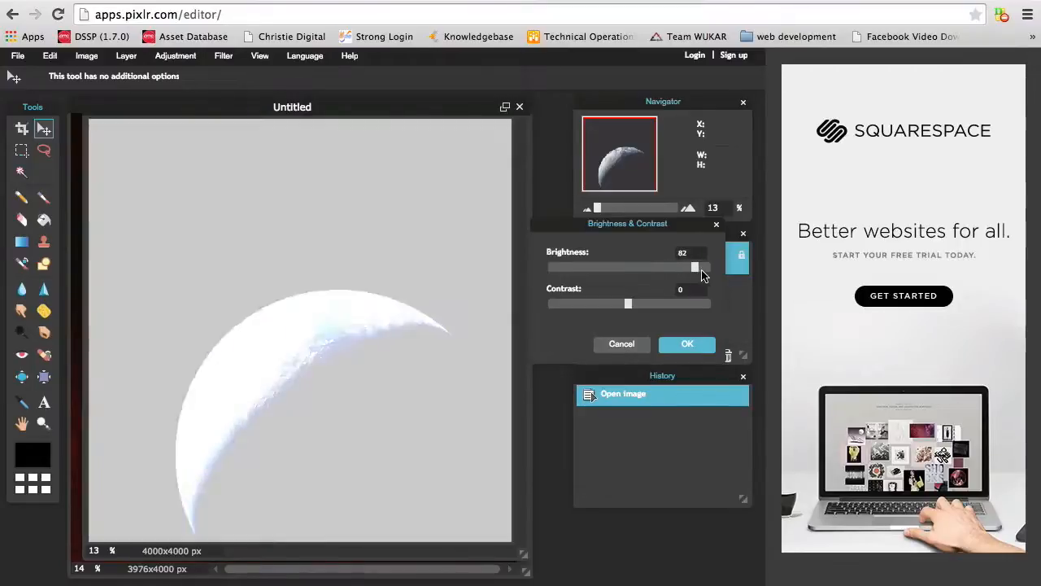
drag(693, 267, 664, 267)
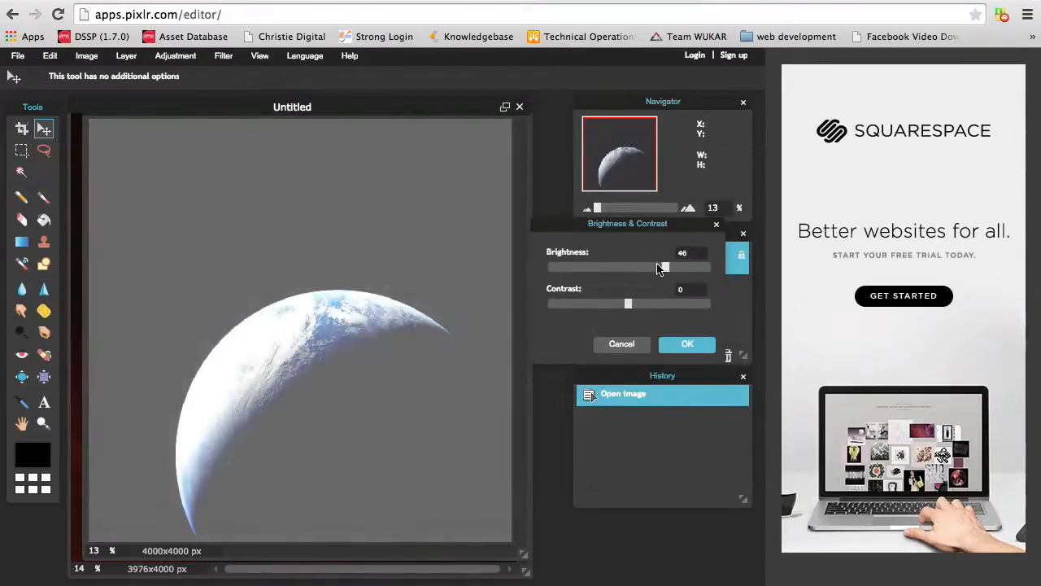
drag(664, 266, 602, 267)
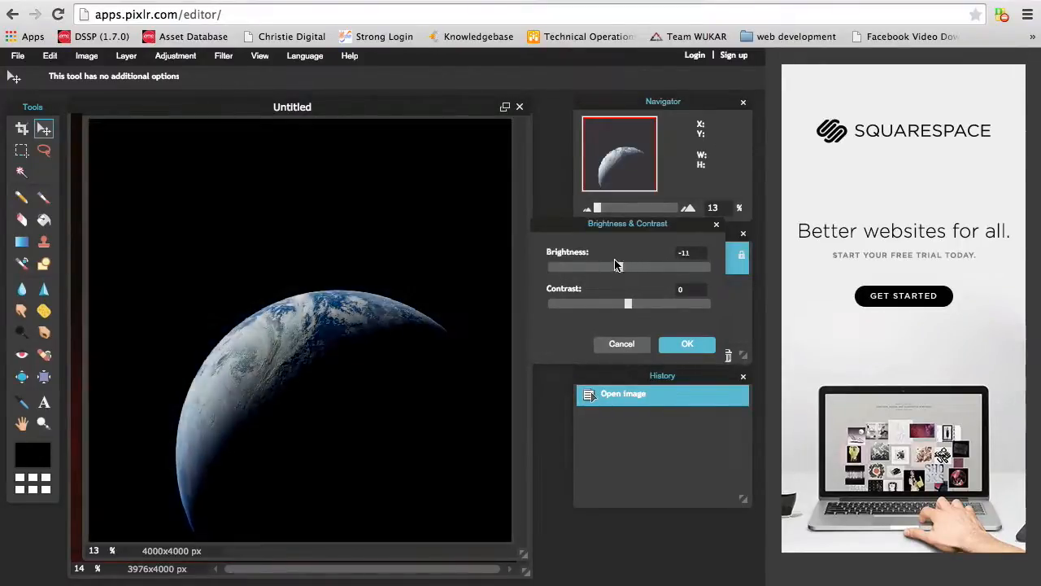
drag(628, 267, 555, 266)
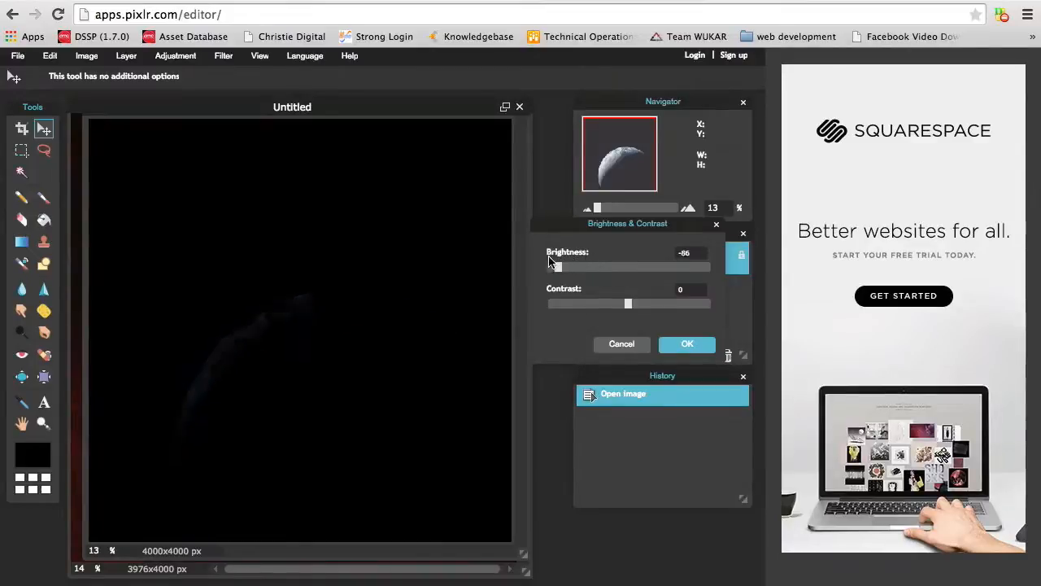
drag(557, 267, 626, 267)
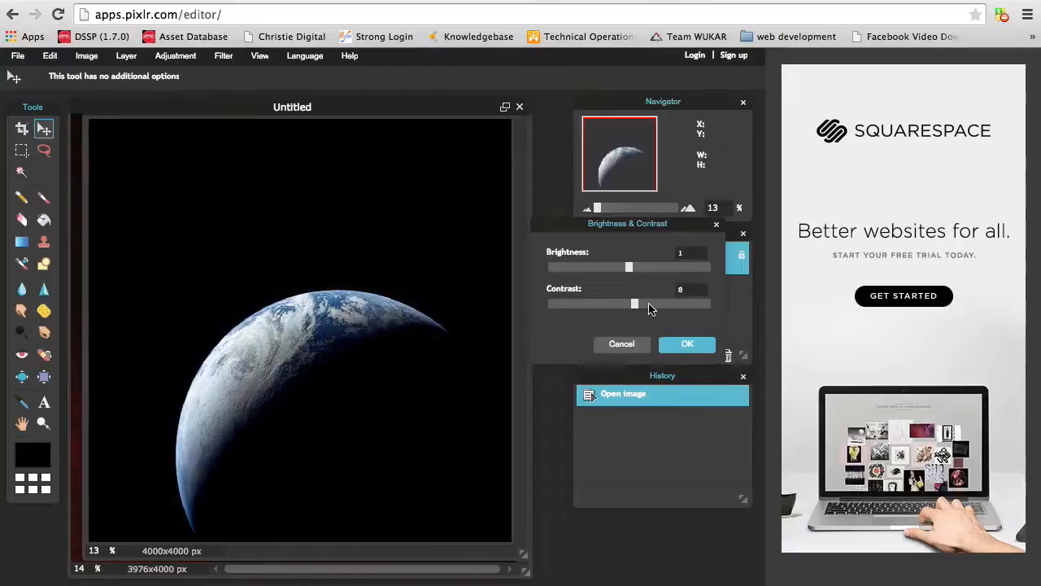
- Boost the contrast sharply, then bring it back toward its original value
drag(634, 304, 696, 305)
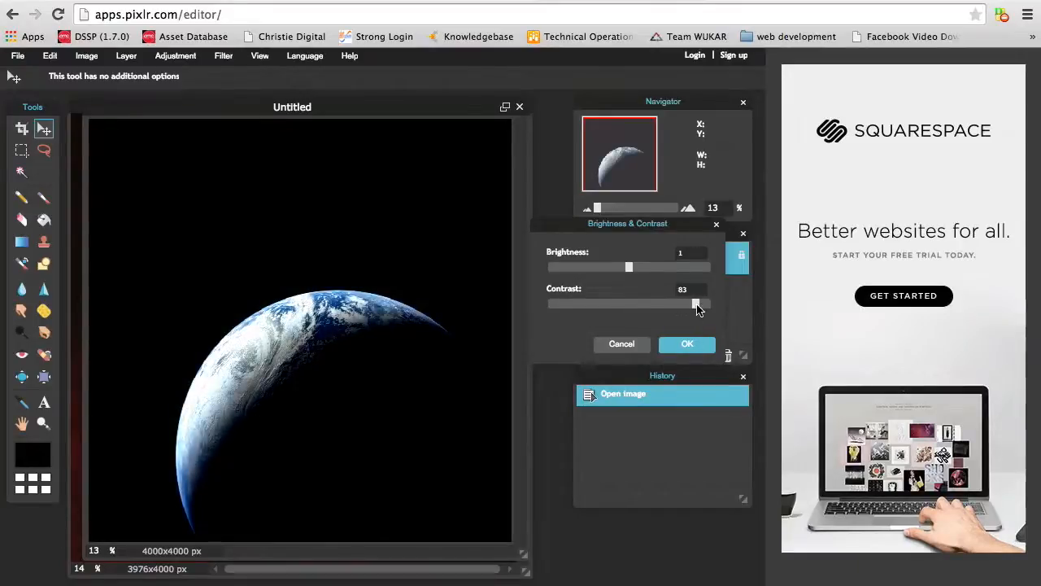
drag(696, 303, 654, 302)
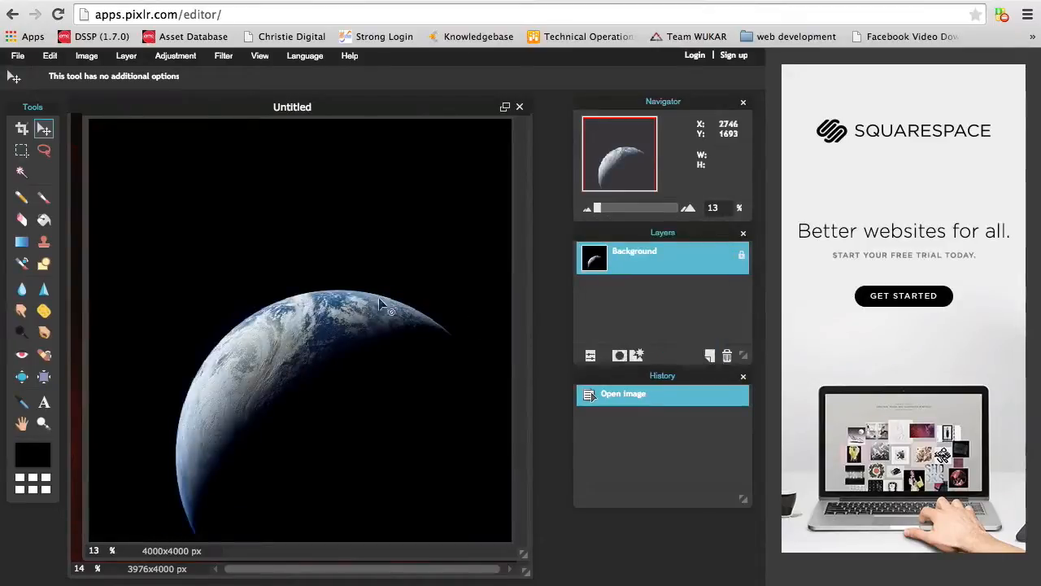
click(176, 55)
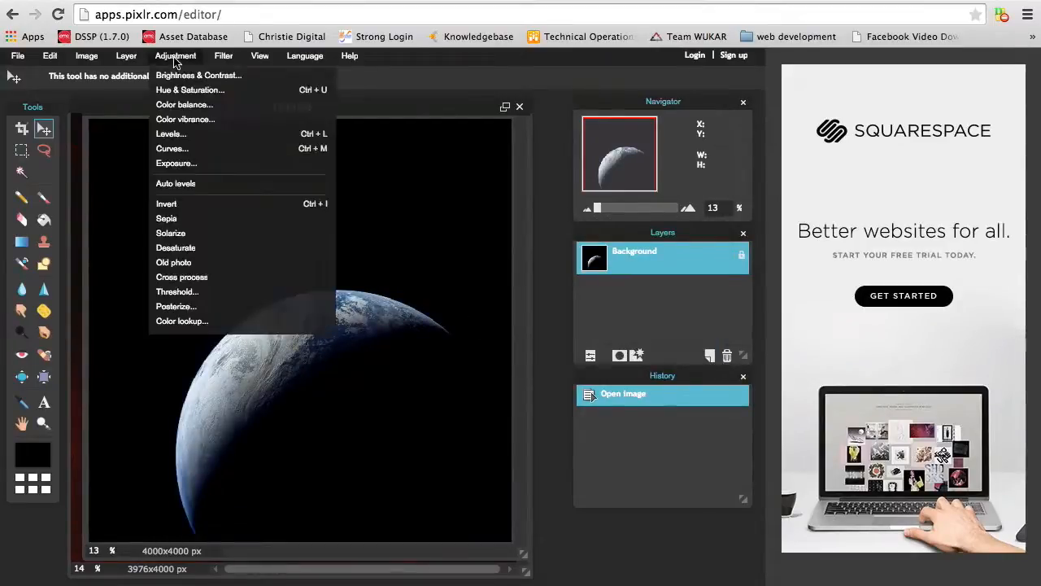
click(189, 89)
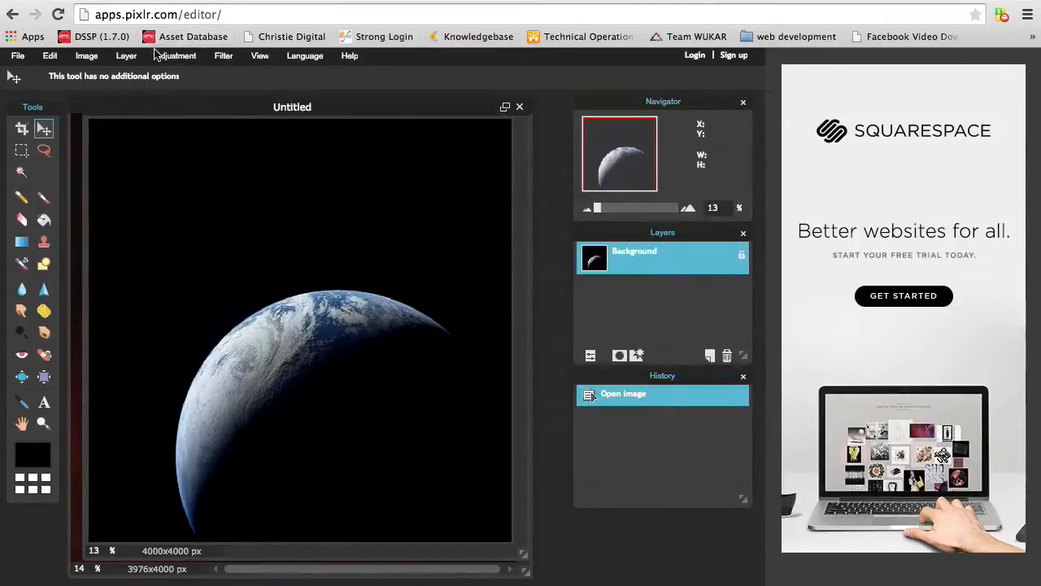
click(176, 55)
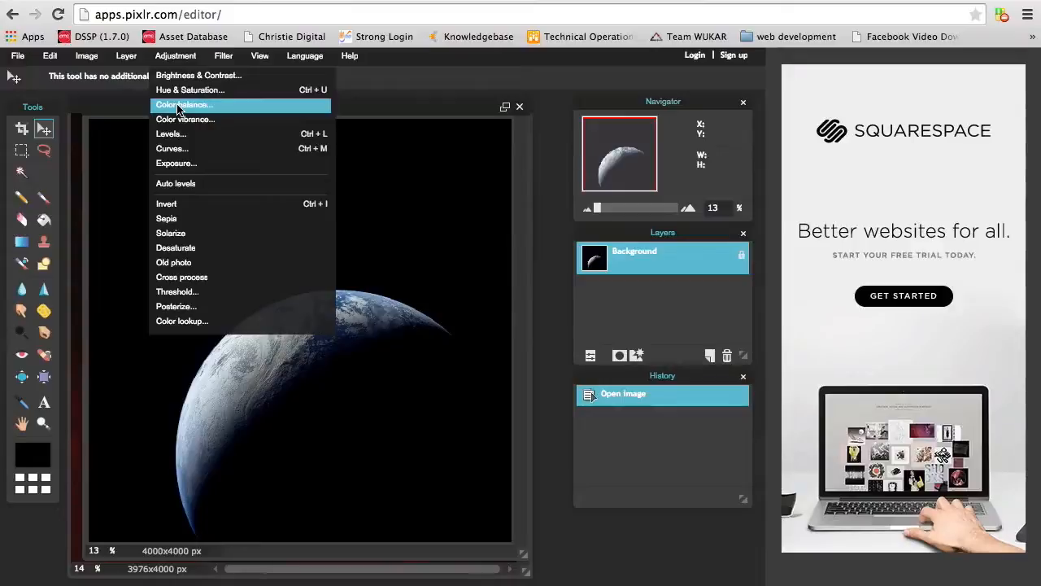
click(183, 104)
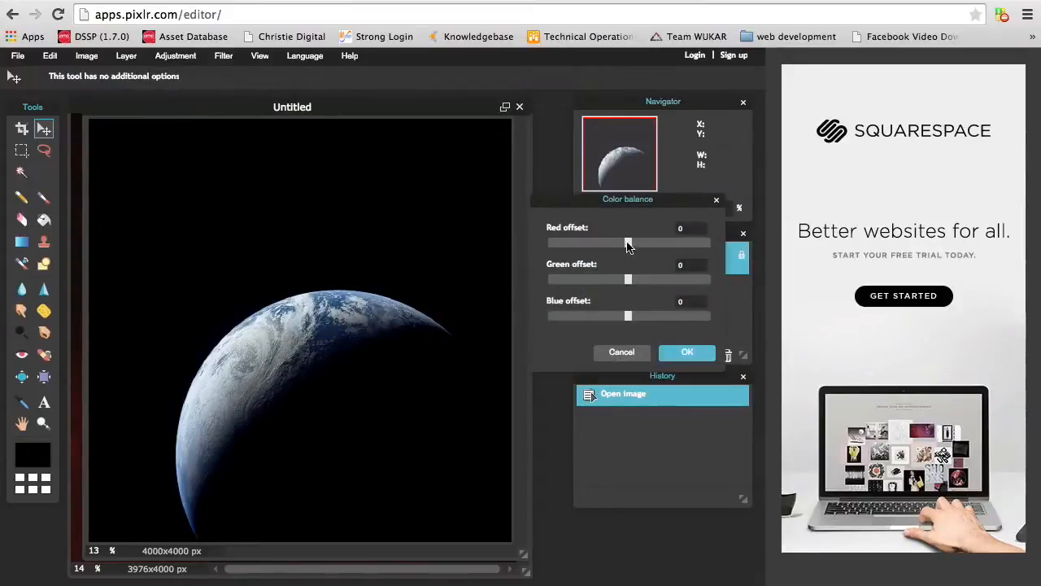
drag(628, 242, 657, 242)
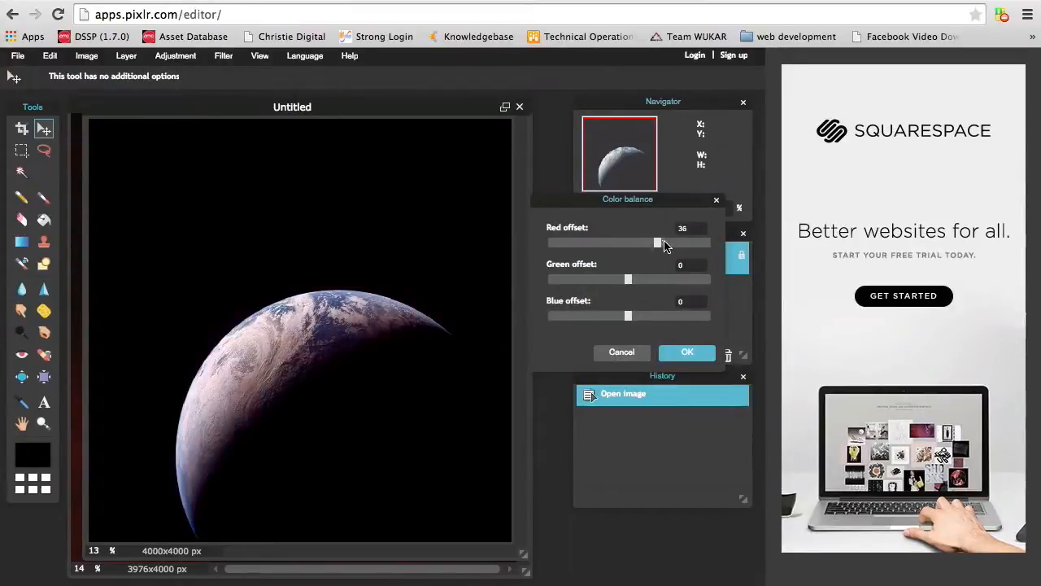
drag(658, 242, 701, 242)
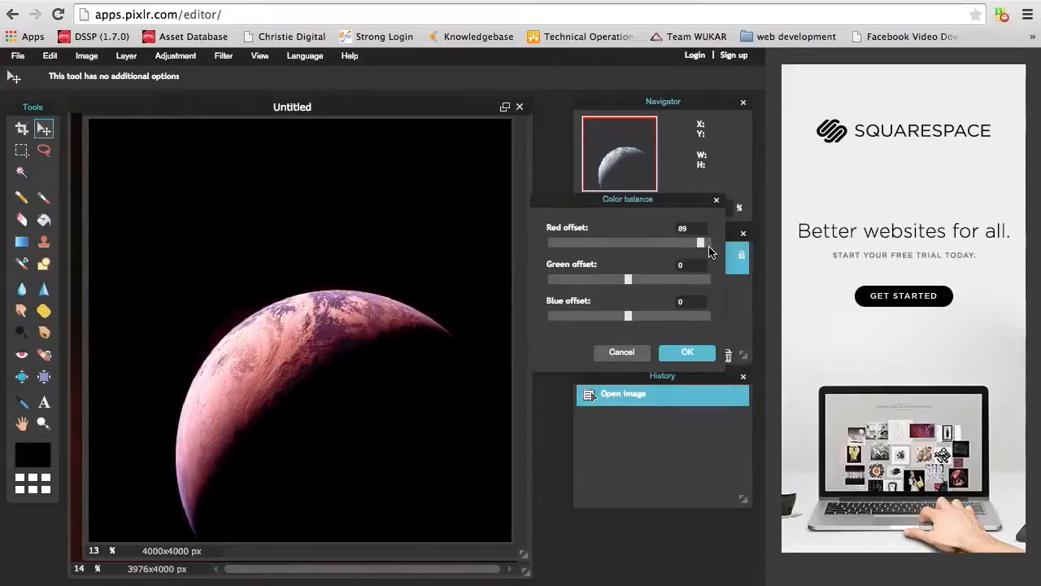
drag(702, 242, 710, 243)
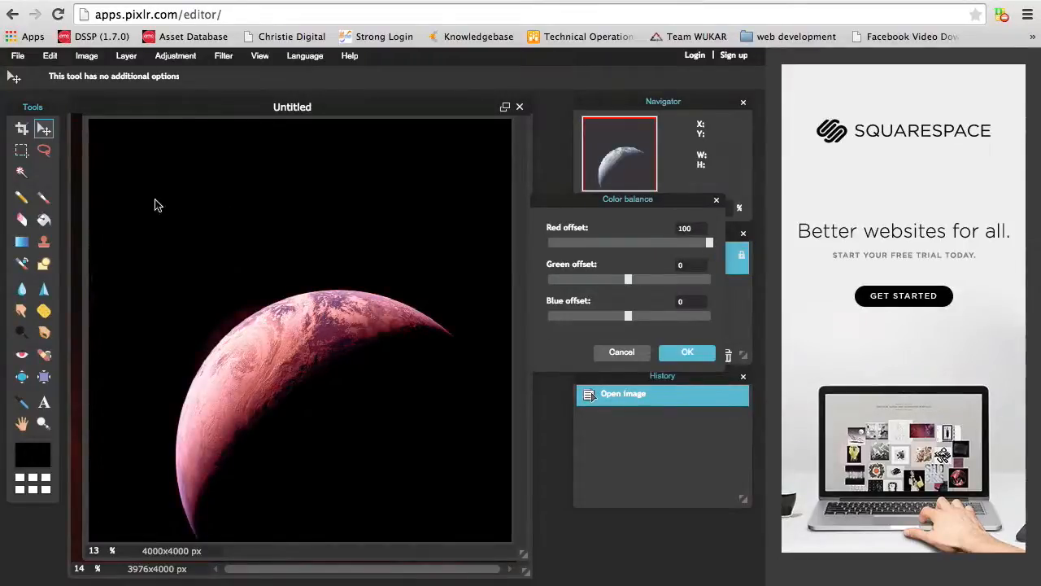
mouse_move(475, 317)
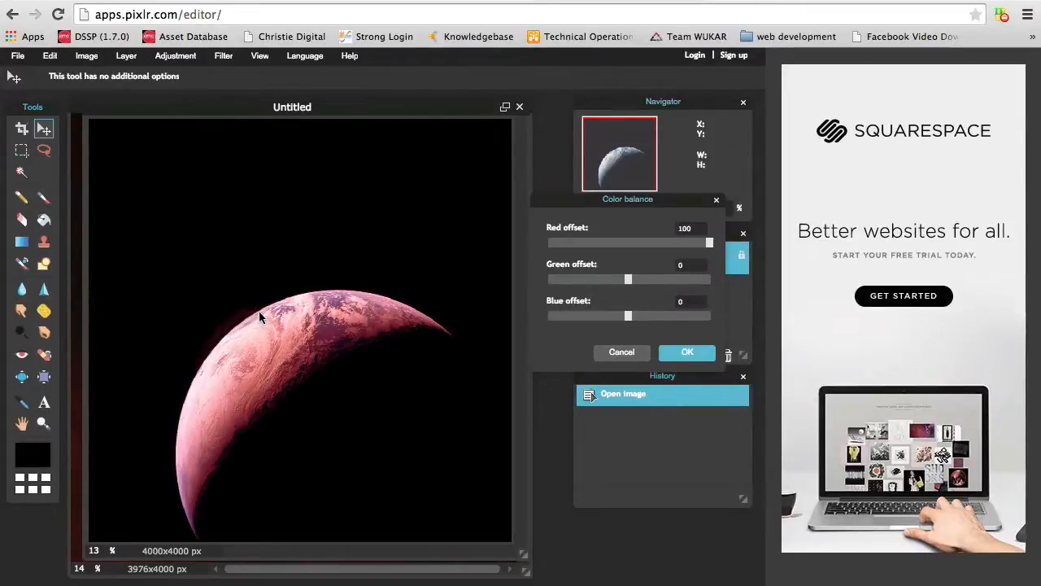
mouse_move(301, 395)
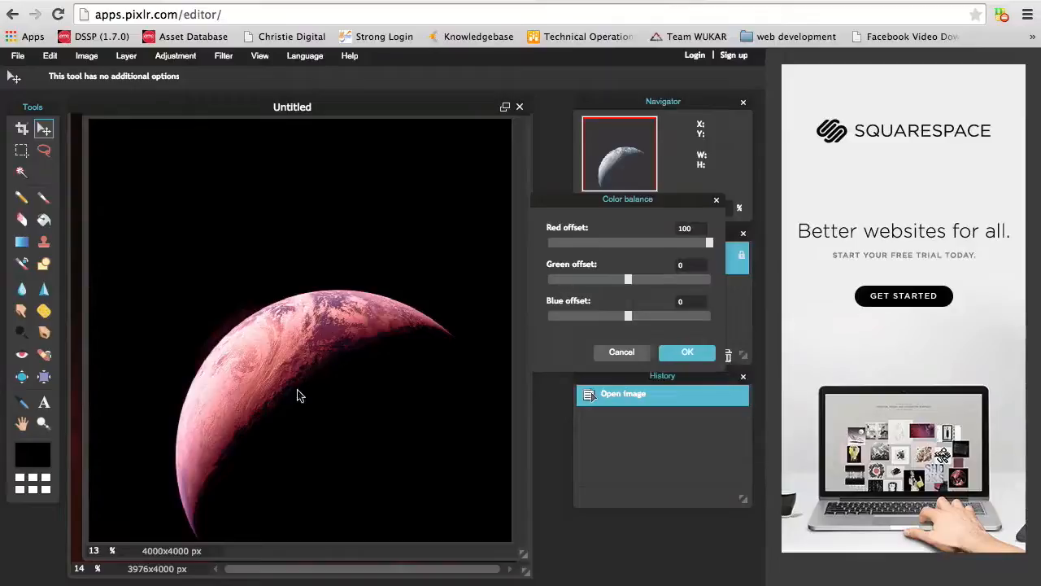
mouse_move(262, 416)
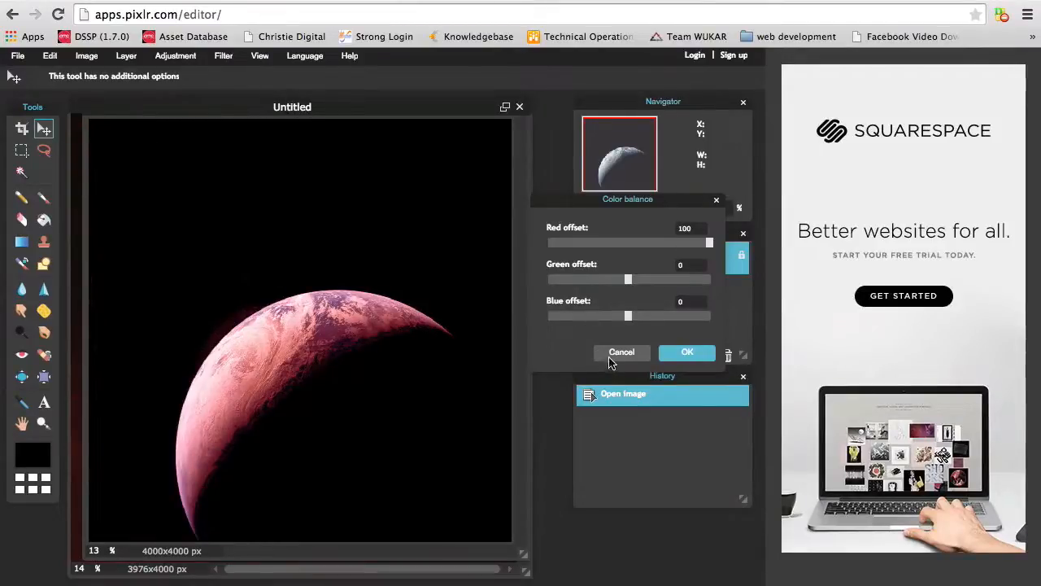
click(622, 352)
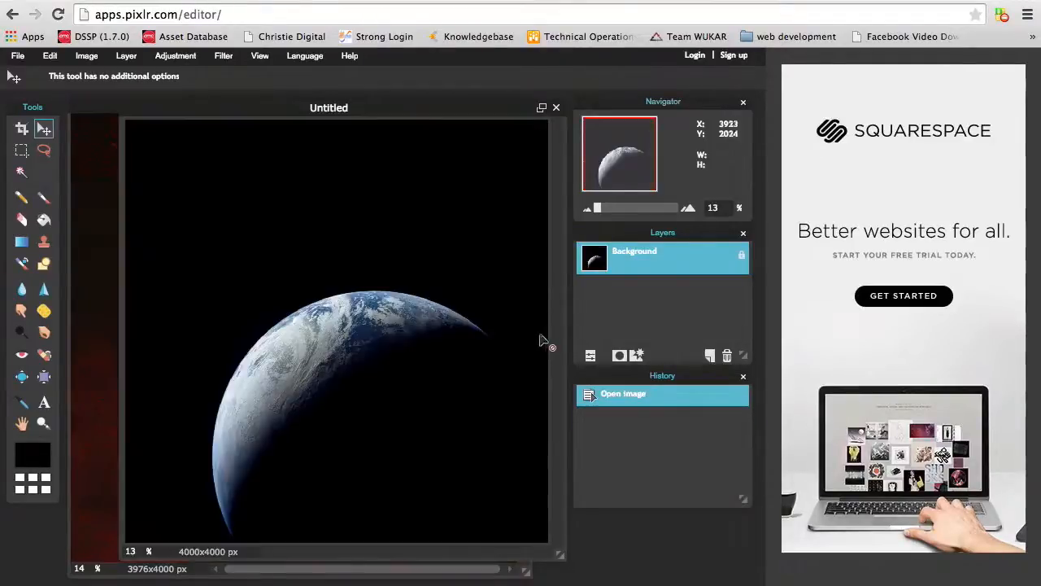
- Preview Color balance, sweeping the green offset to maximum and minimum then back to neutral
click(176, 56)
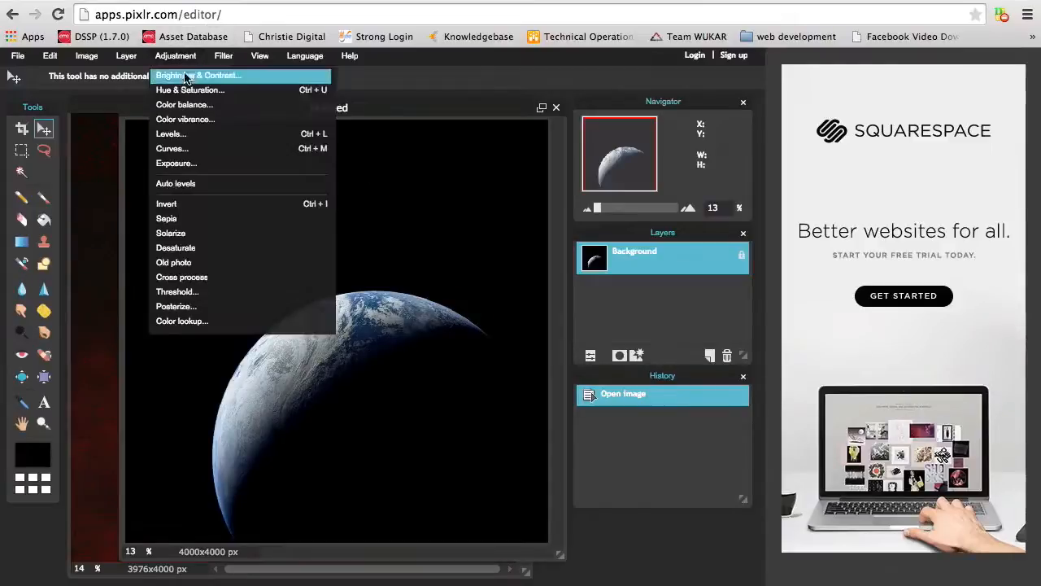
click(183, 104)
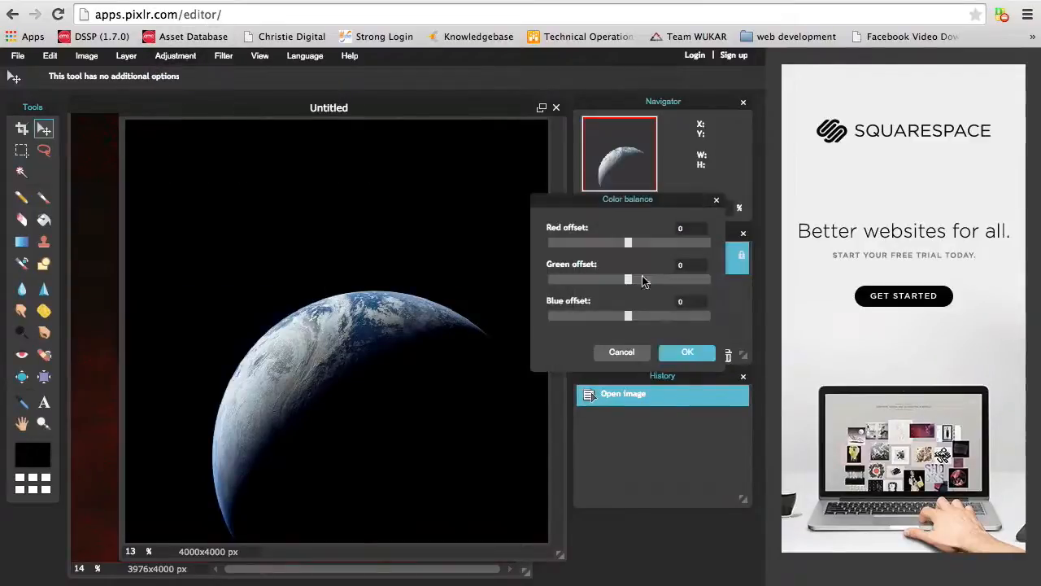
drag(628, 280, 637, 280)
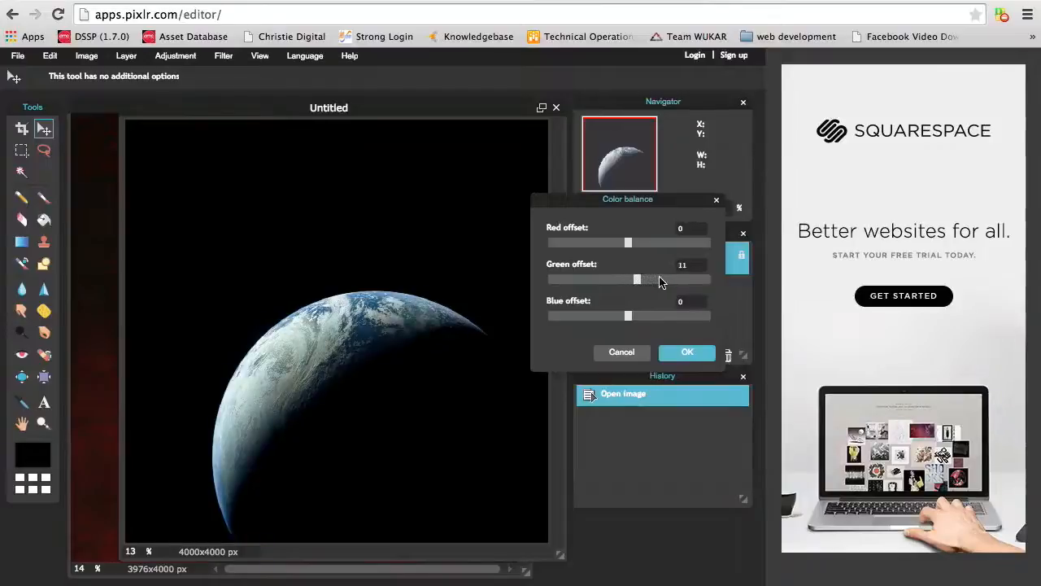
drag(636, 280, 710, 280)
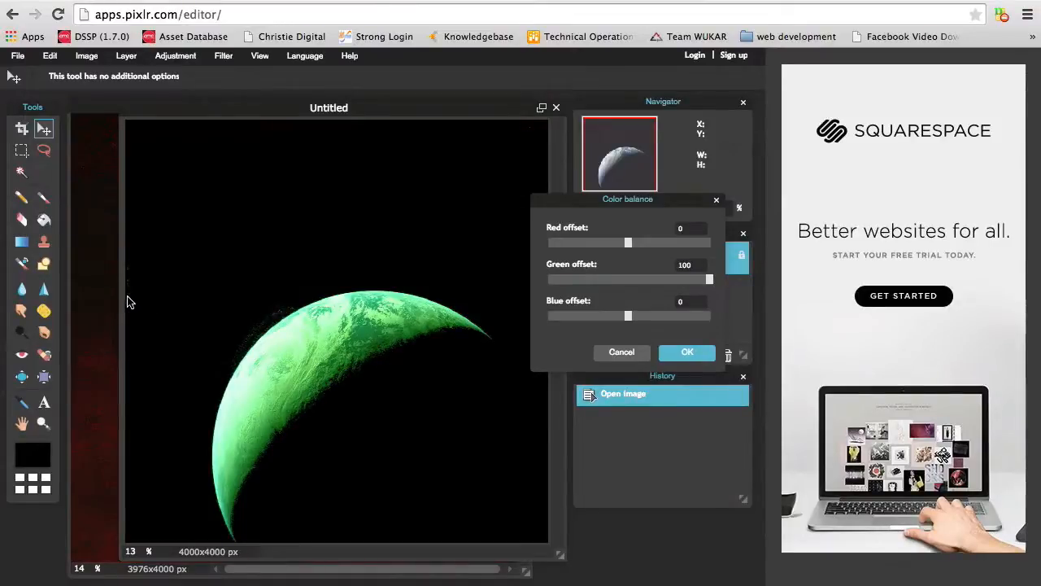
drag(628, 199, 646, 202)
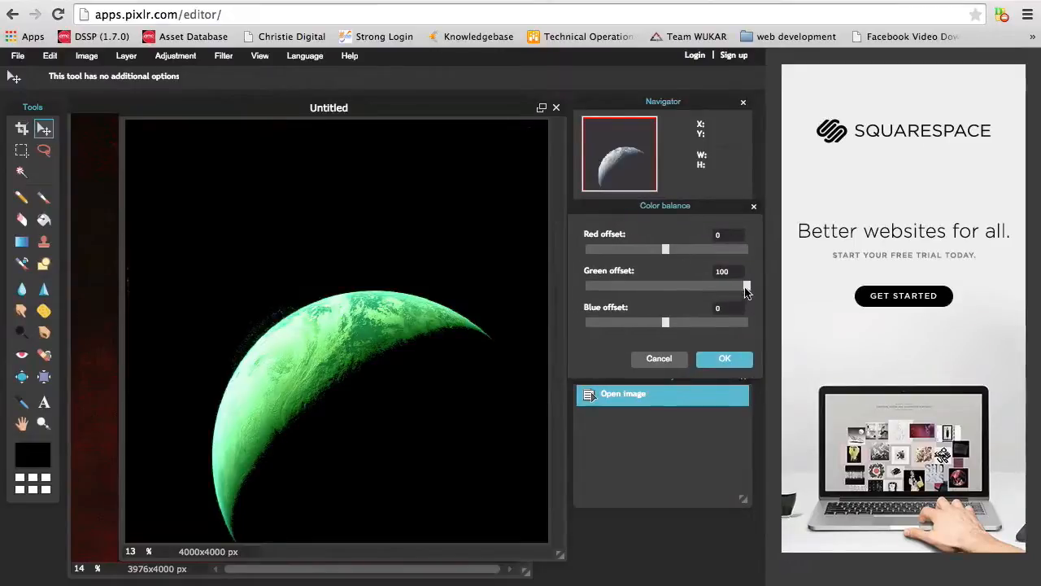
drag(747, 286, 698, 286)
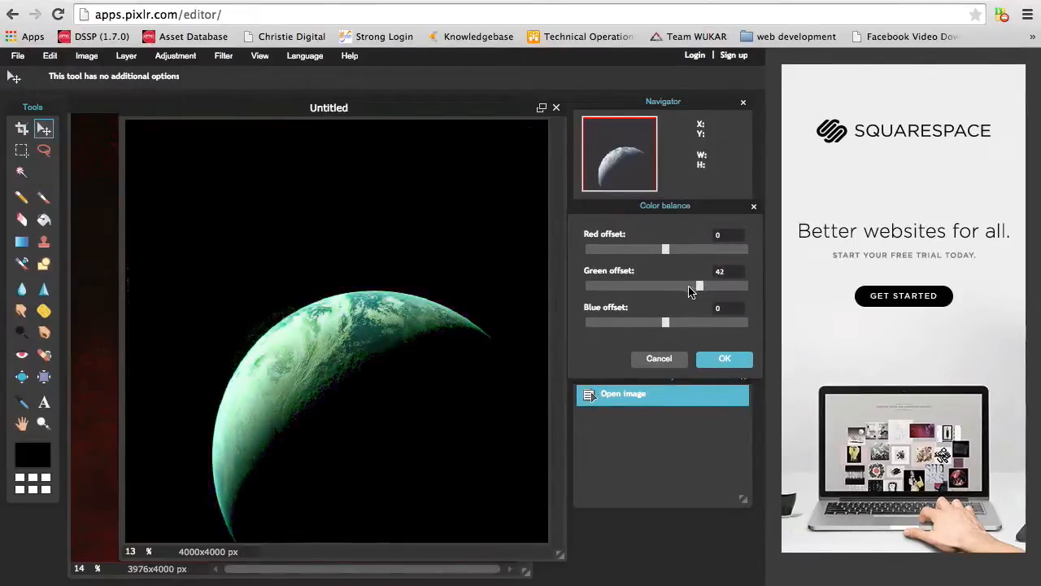
drag(698, 286, 584, 286)
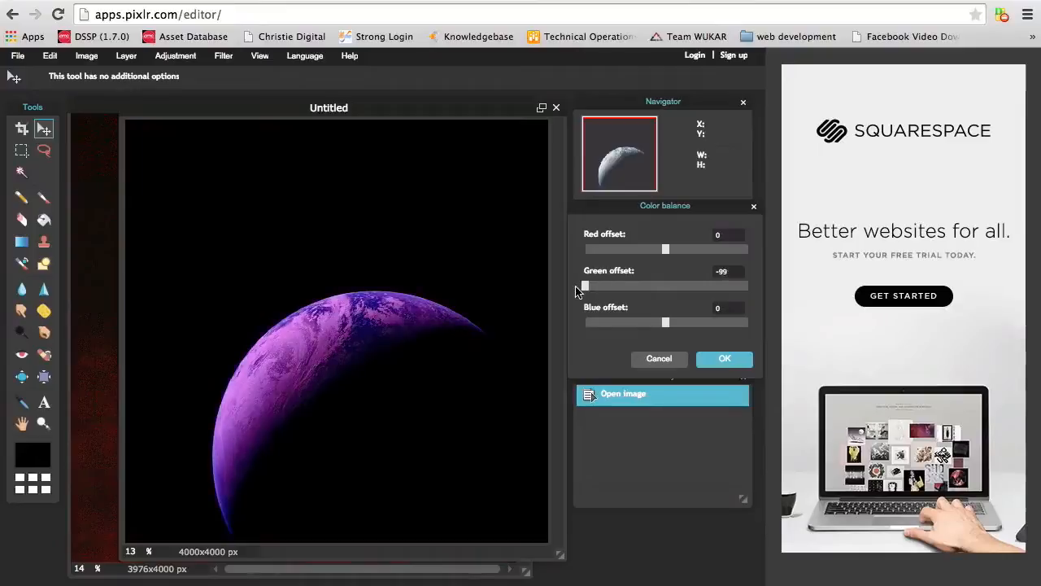
drag(584, 284, 666, 285)
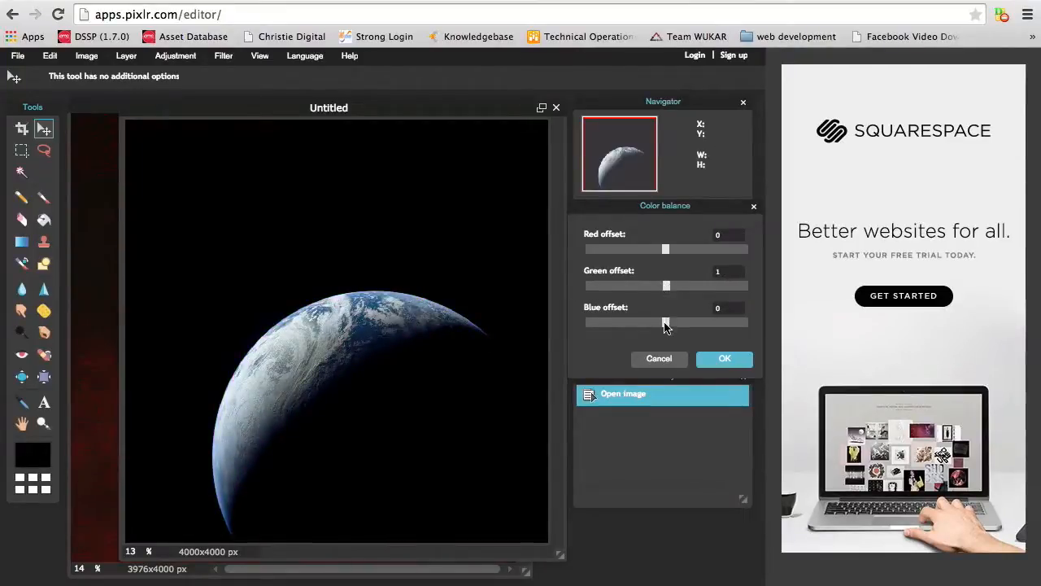
- Sweep the blue offset from minimum to maximum and push the red offset to 100
drag(665, 322, 584, 322)
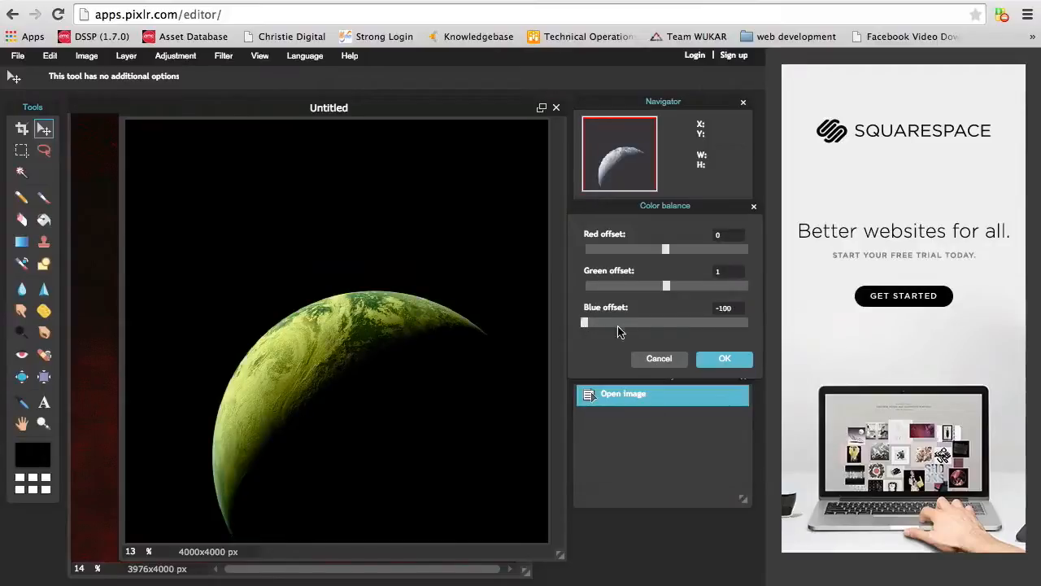
drag(584, 322, 716, 322)
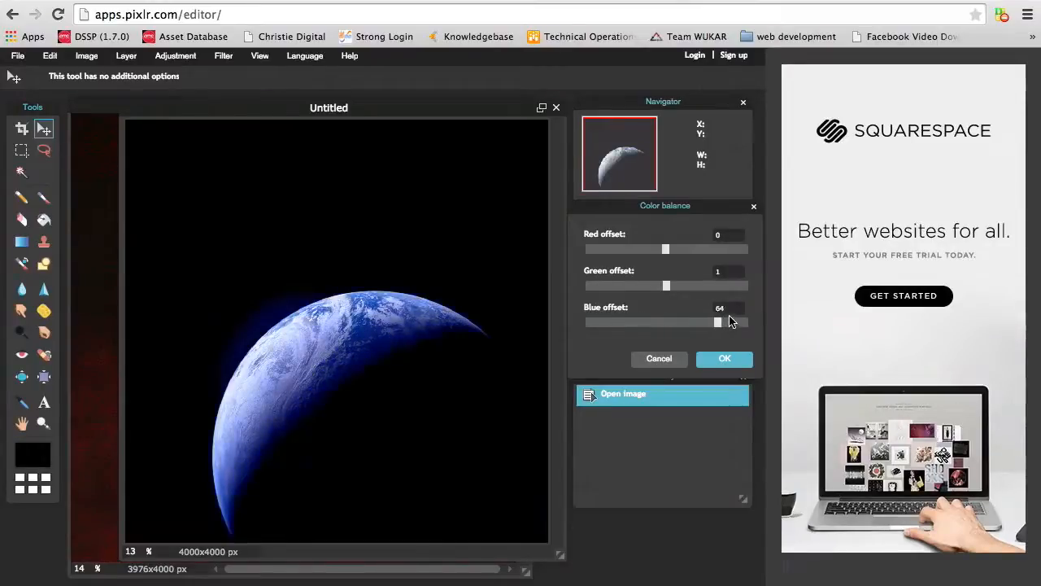
drag(716, 322, 745, 322)
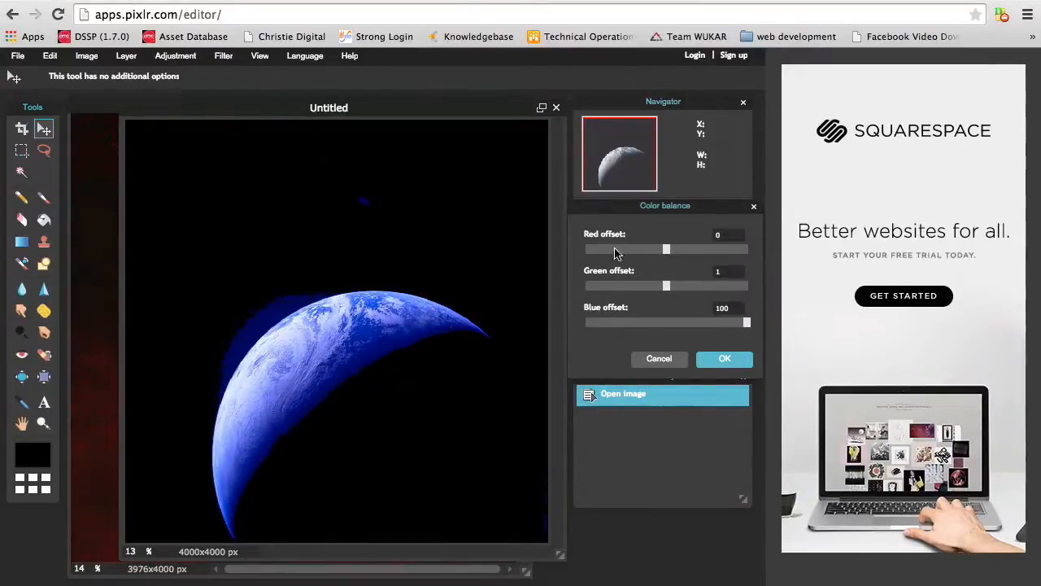
drag(667, 248, 631, 249)
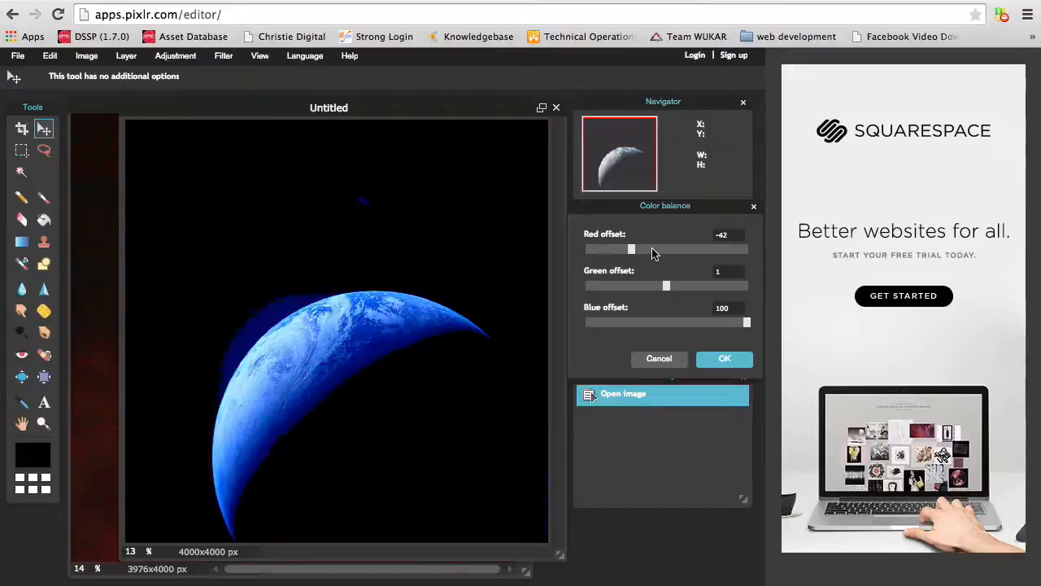
drag(631, 249, 745, 249)
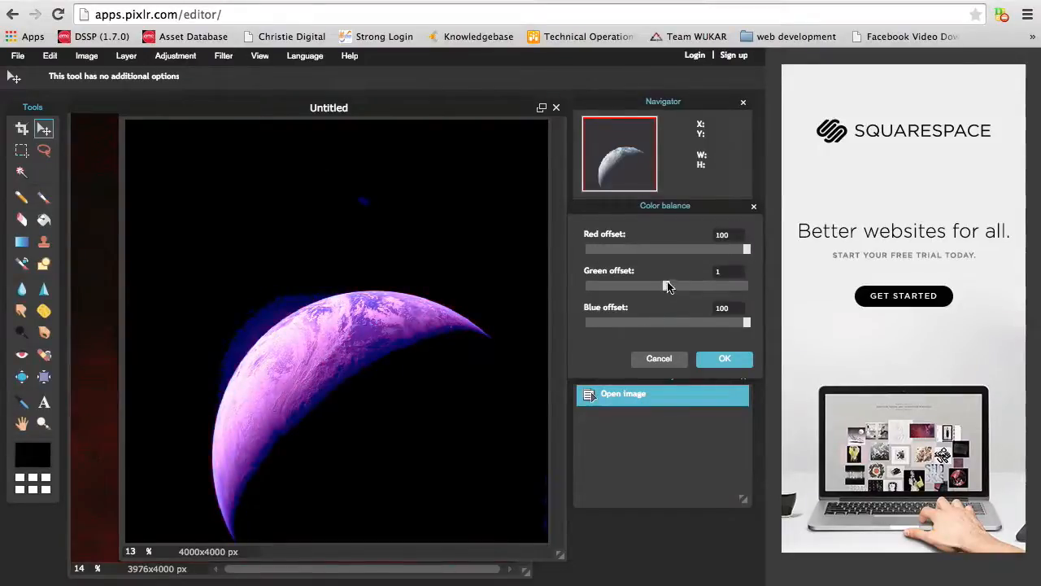
- Settle green near -1 and cut blue to about -86, turning the Earth crescent orange
drag(664, 286, 597, 286)
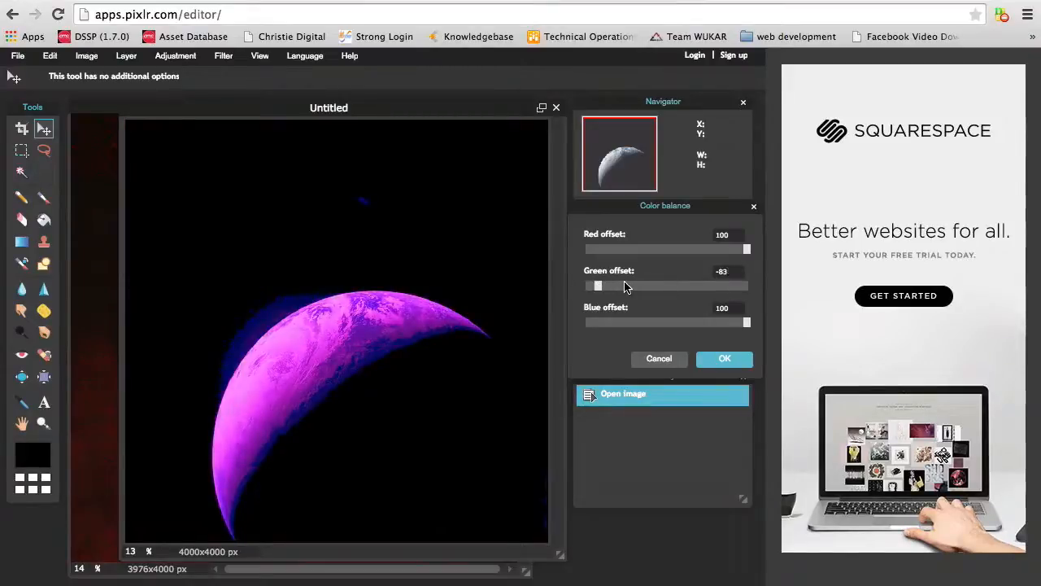
drag(597, 285, 746, 285)
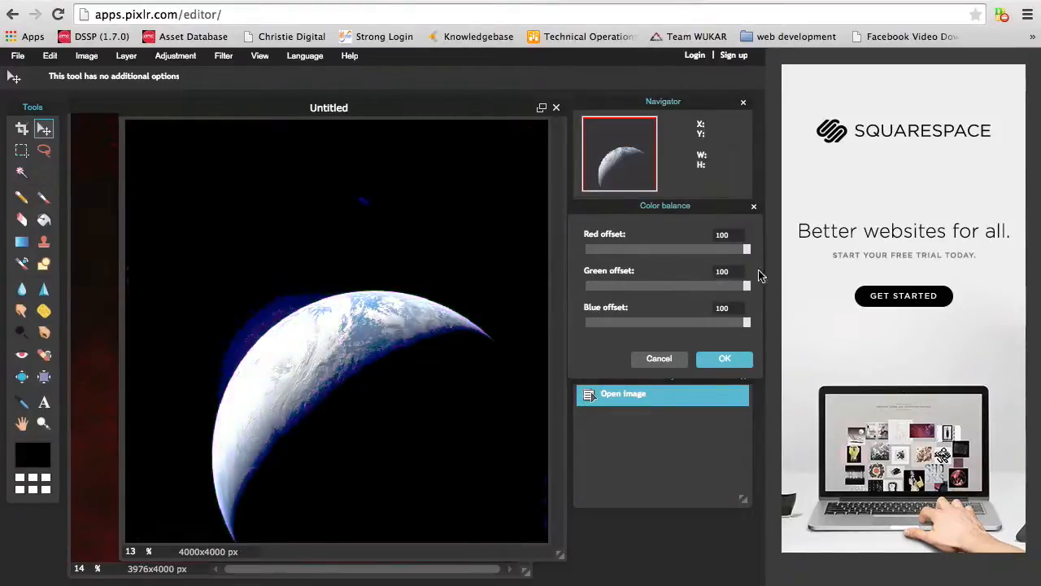
drag(747, 286, 663, 286)
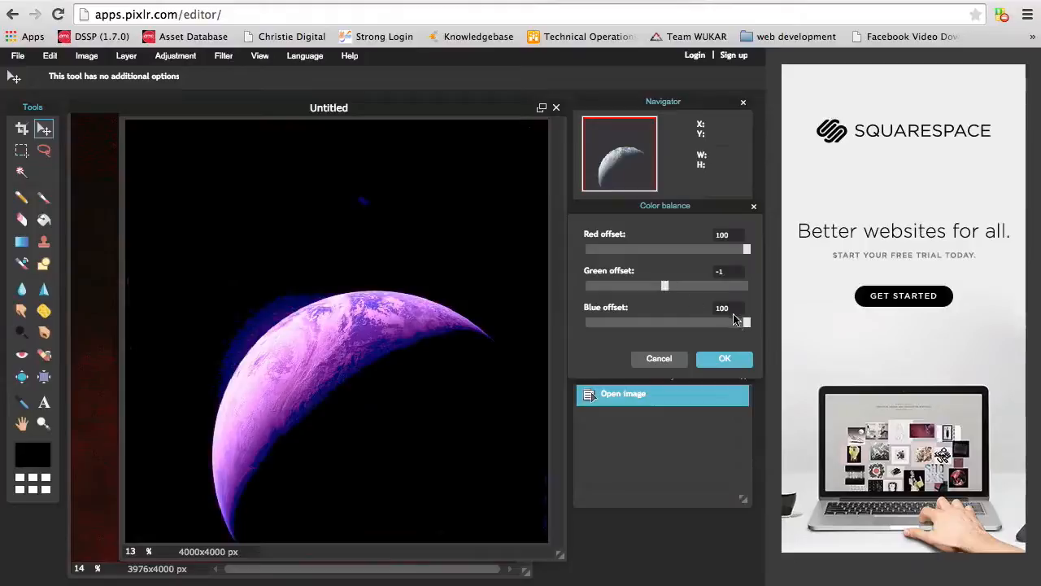
drag(747, 322, 594, 322)
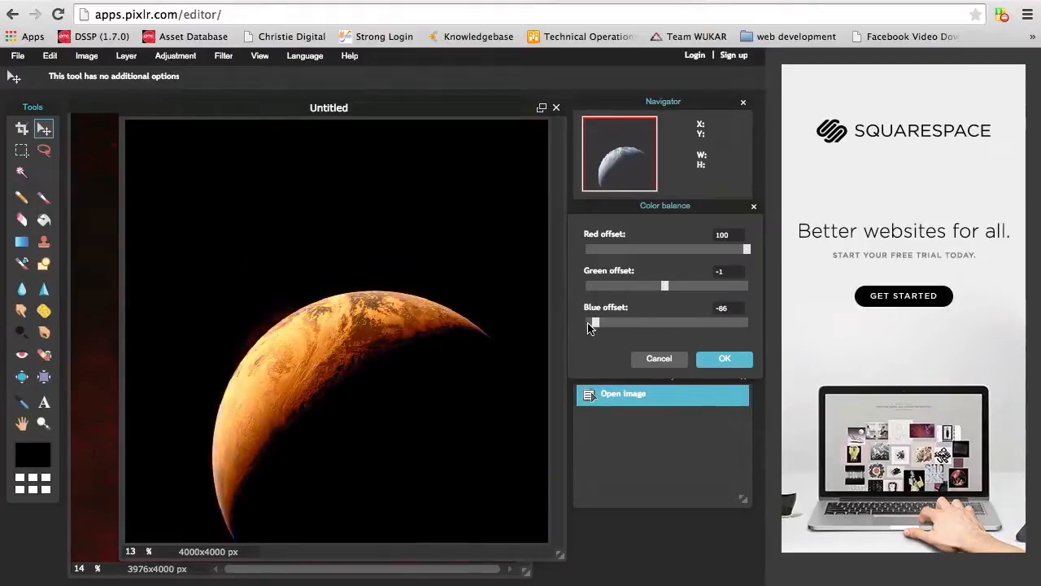
- Push the Blue offset to -100, then cancel the Color balance dialog to restore the original colours
drag(593, 322, 584, 323)
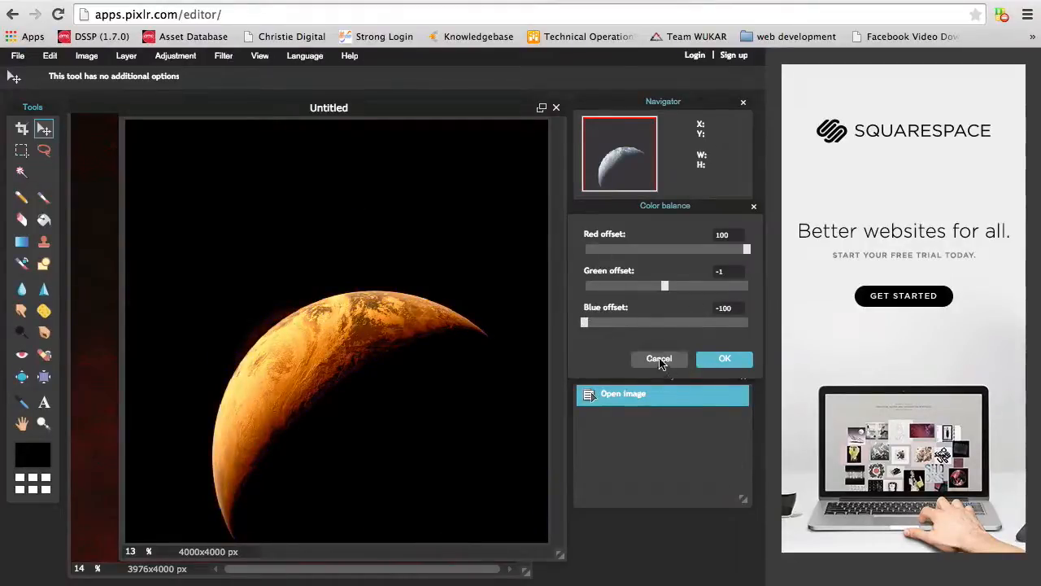
click(659, 359)
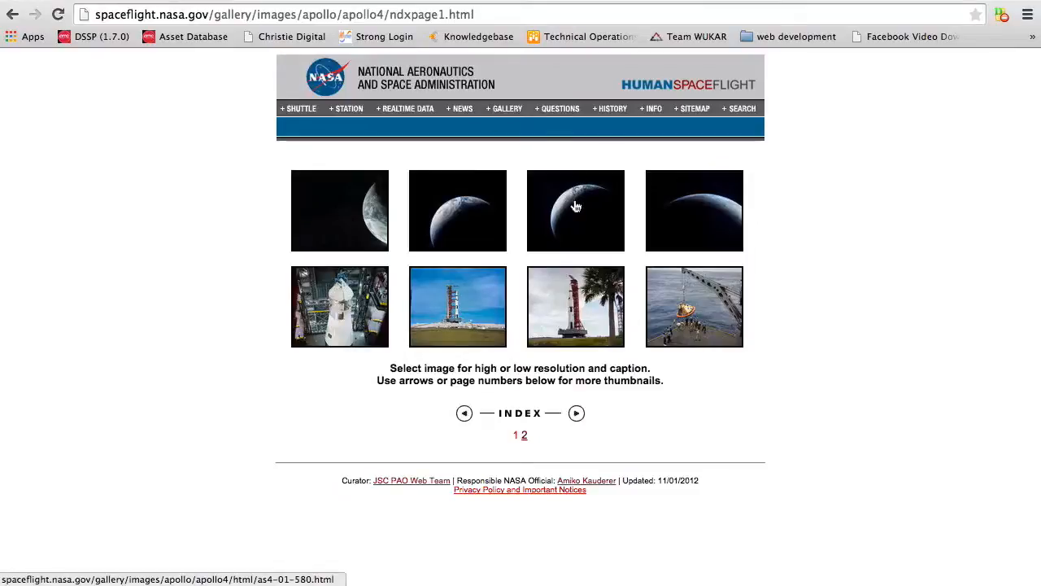
- From the Apollo 4 gallery reach the AS04-01-580 page and copy its high-res image link address
right_click(576, 210)
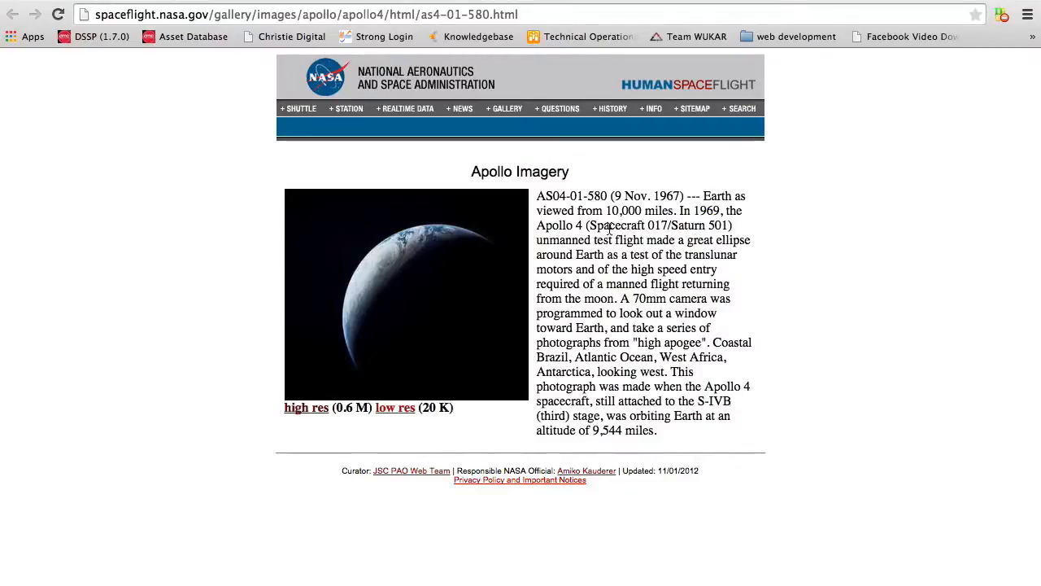
mouse_move(708, 236)
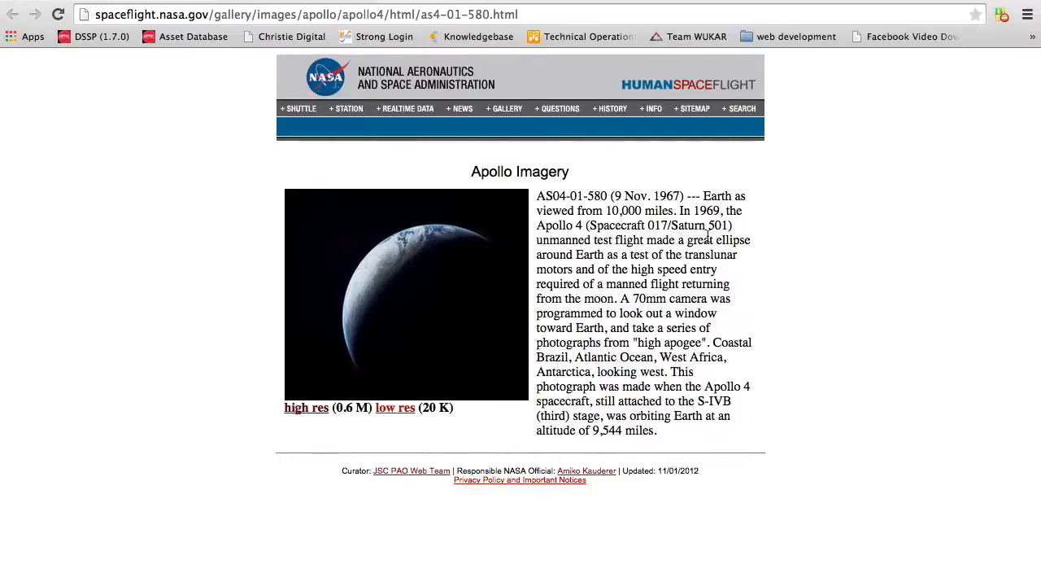
mouse_move(740, 271)
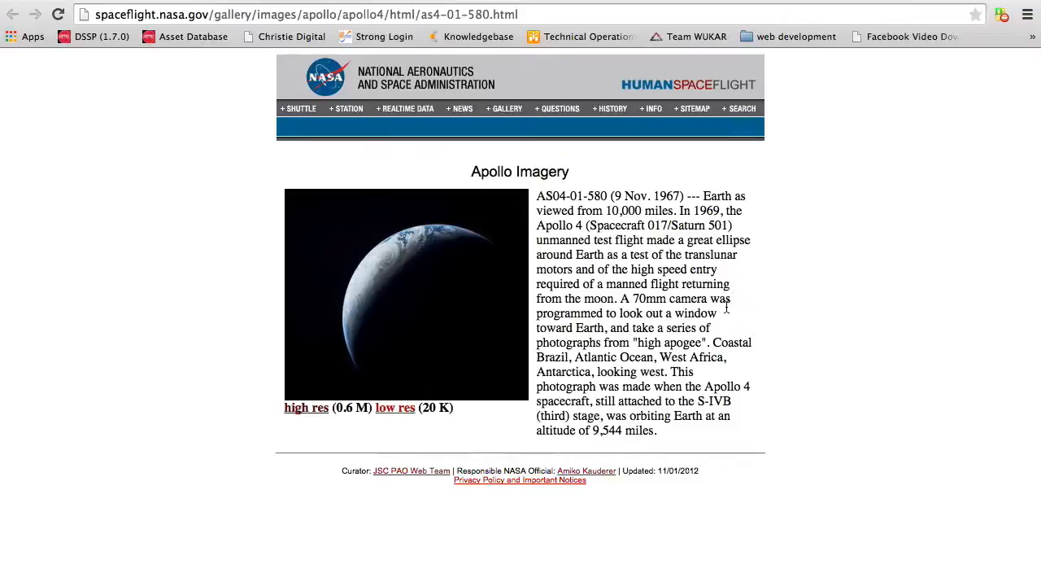
mouse_move(729, 322)
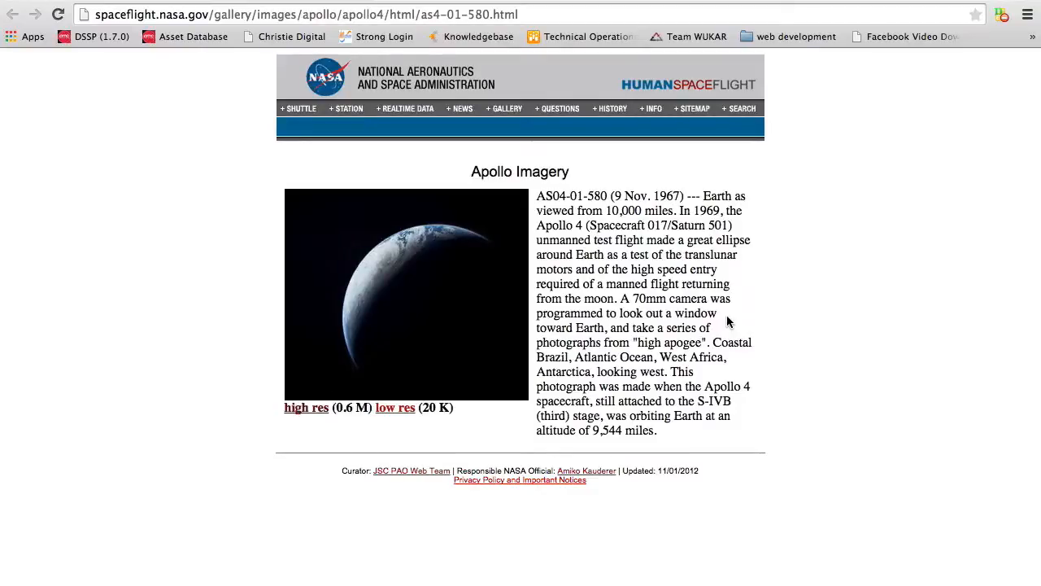
mouse_move(274, 399)
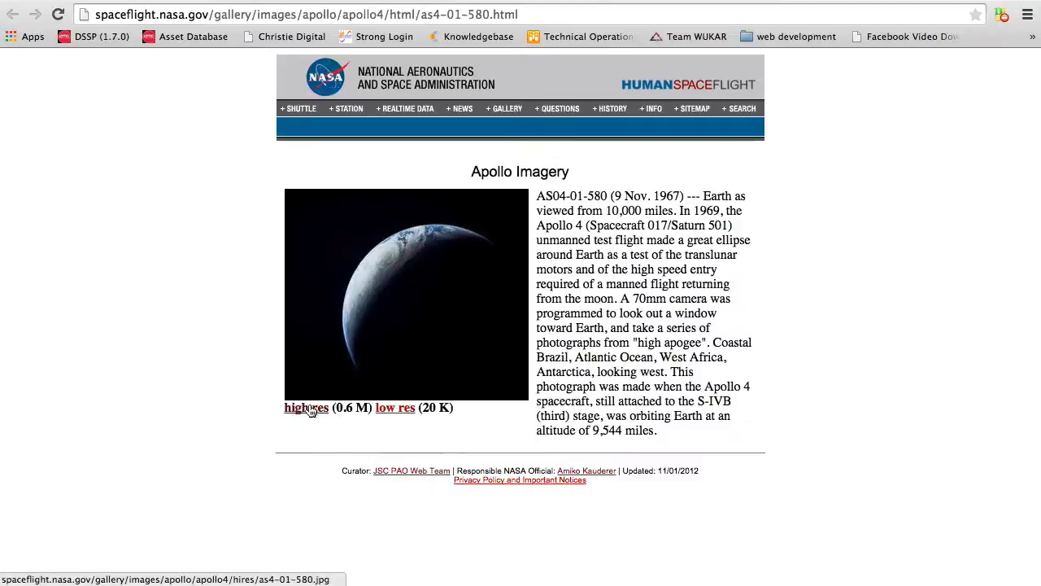
right_click(306, 406)
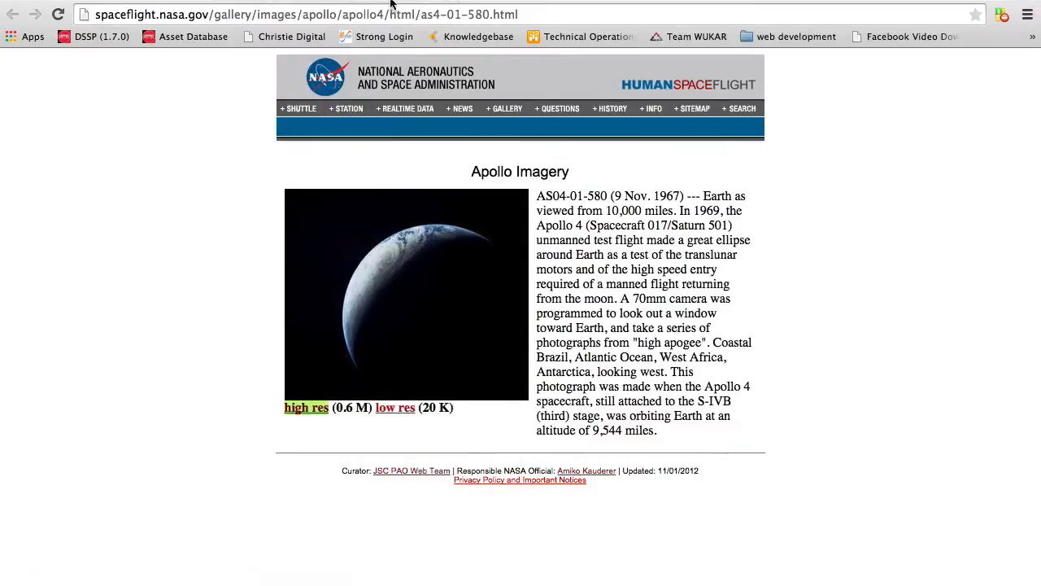
click(306, 407)
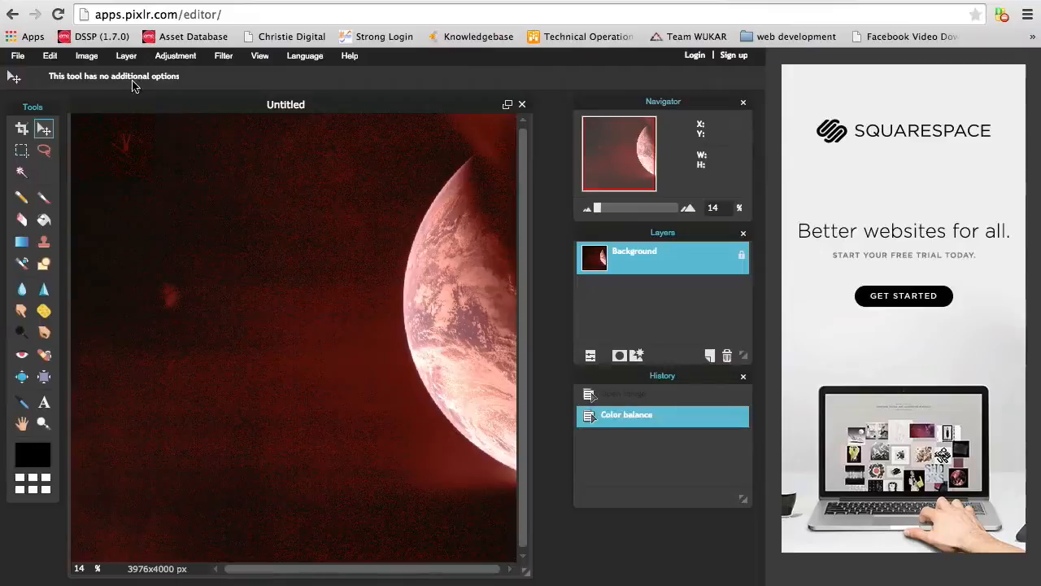
- Load as4-01-580.jpg into Pixlr via File > Open image URL with the copied address
click(175, 56)
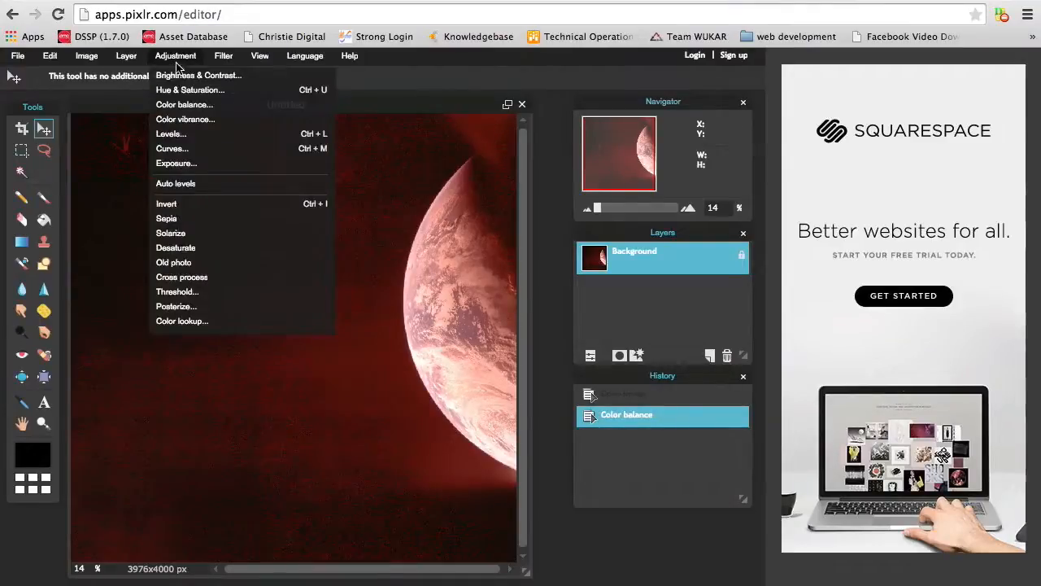
click(16, 55)
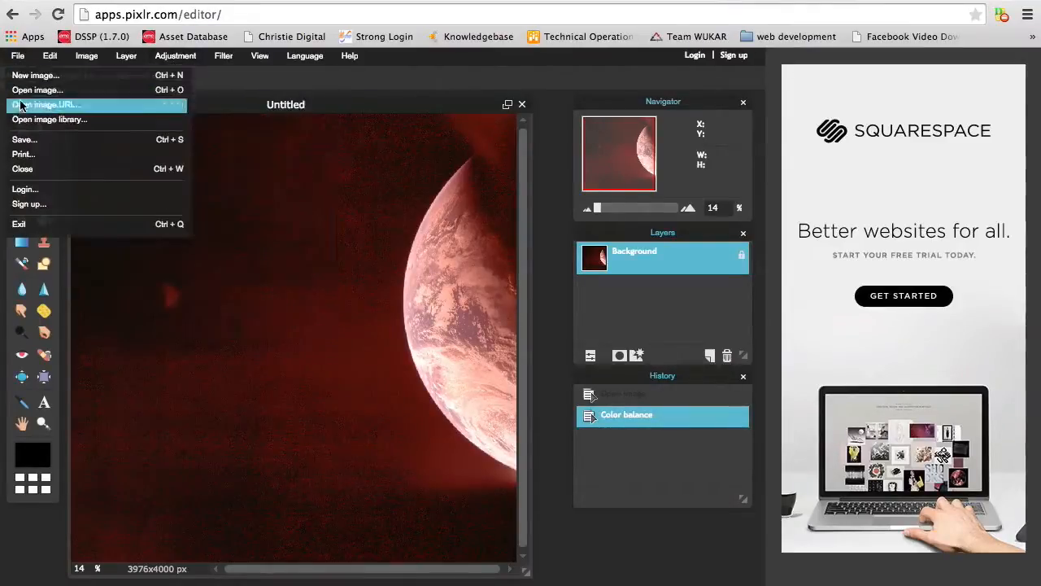
click(50, 104)
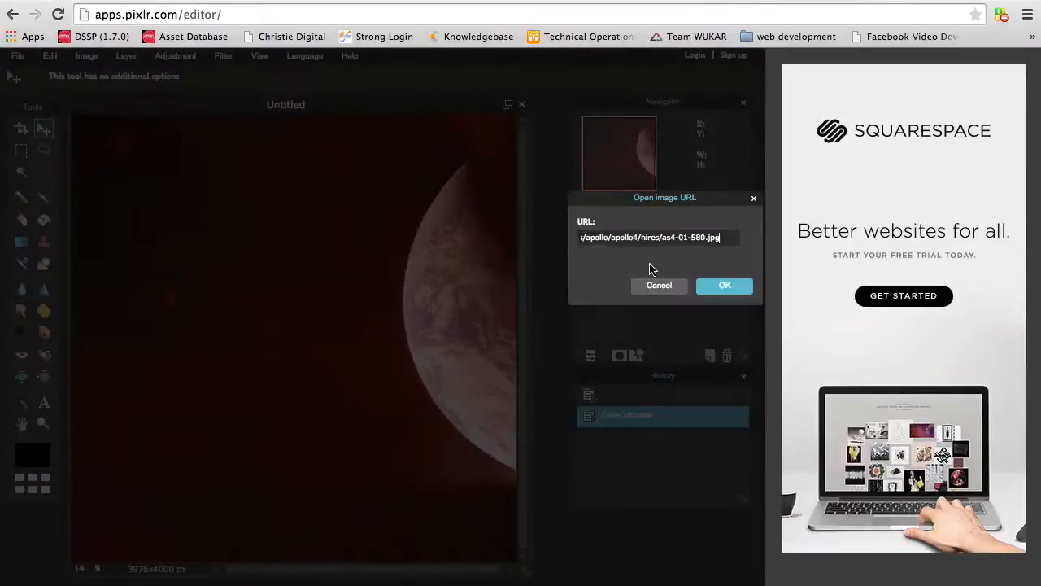
click(724, 287)
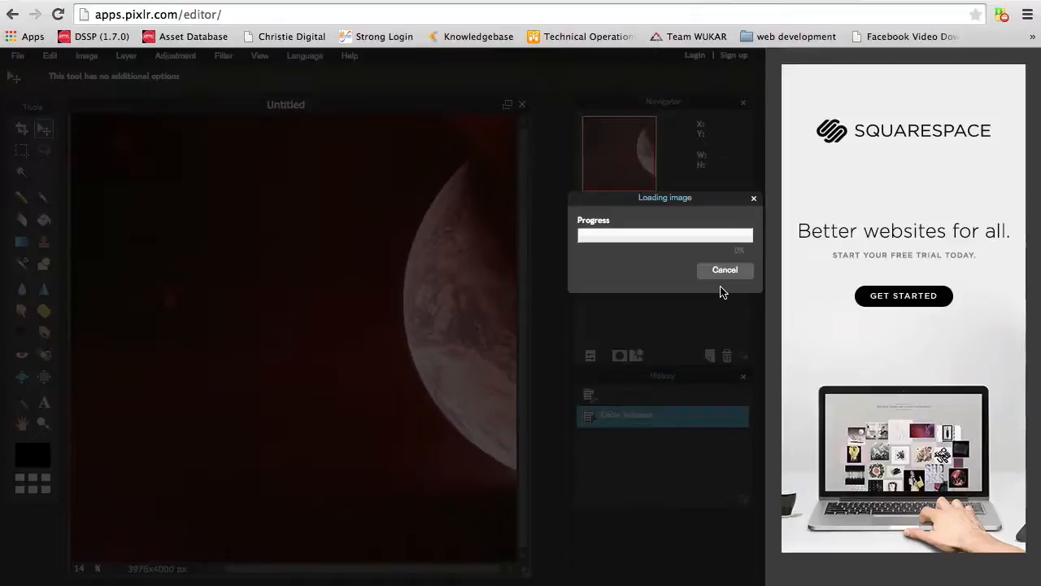
mouse_move(545, 283)
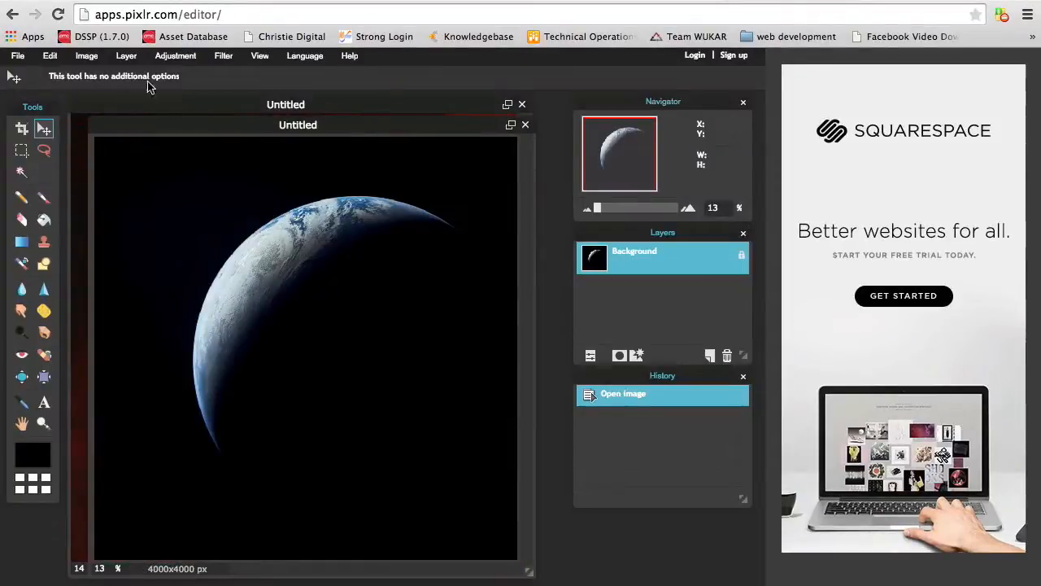
click(176, 56)
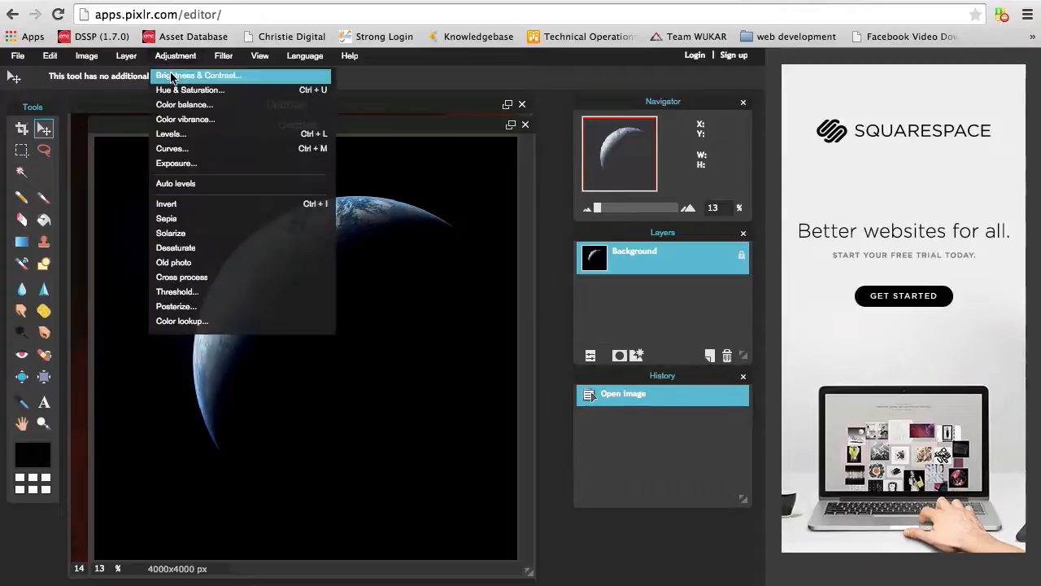
click(199, 75)
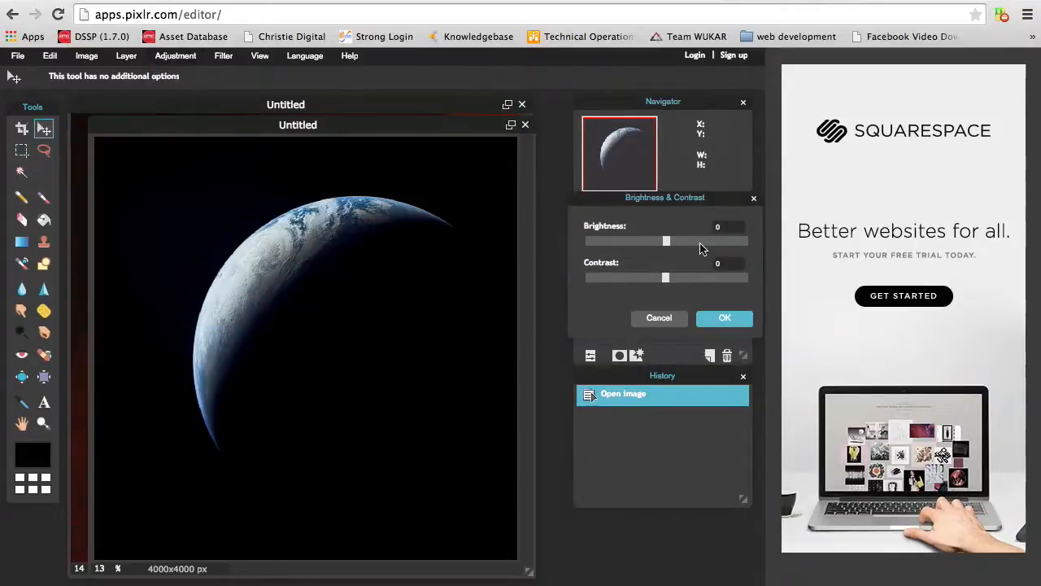
drag(667, 241, 729, 240)
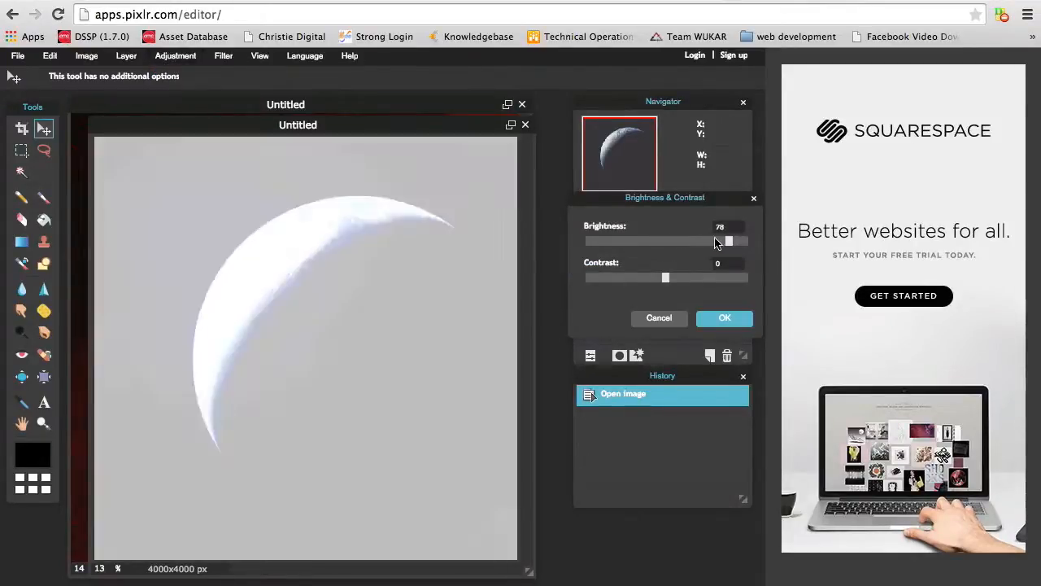
drag(729, 241, 638, 240)
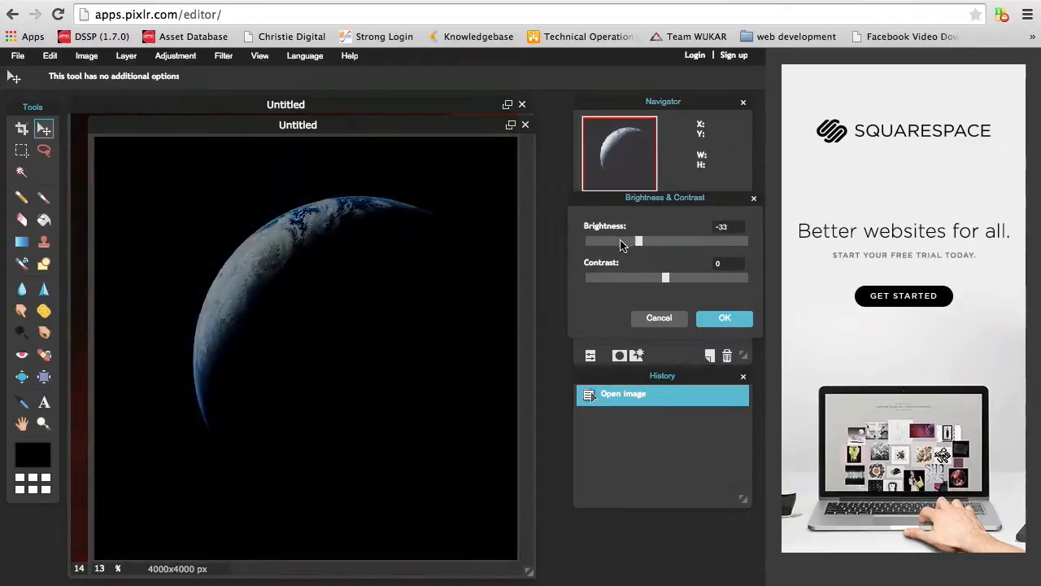
drag(638, 241, 660, 241)
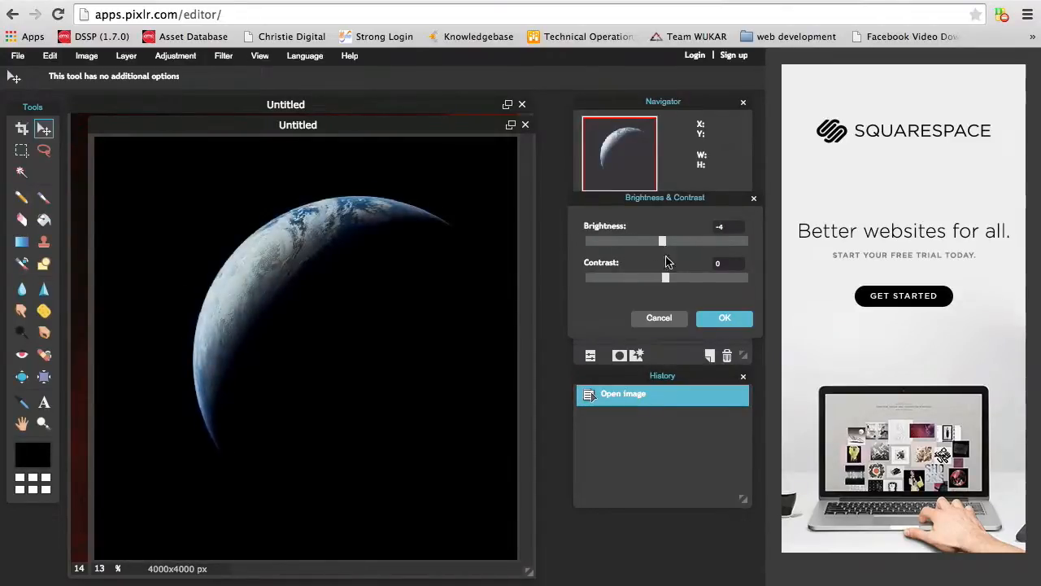
drag(665, 277, 746, 276)
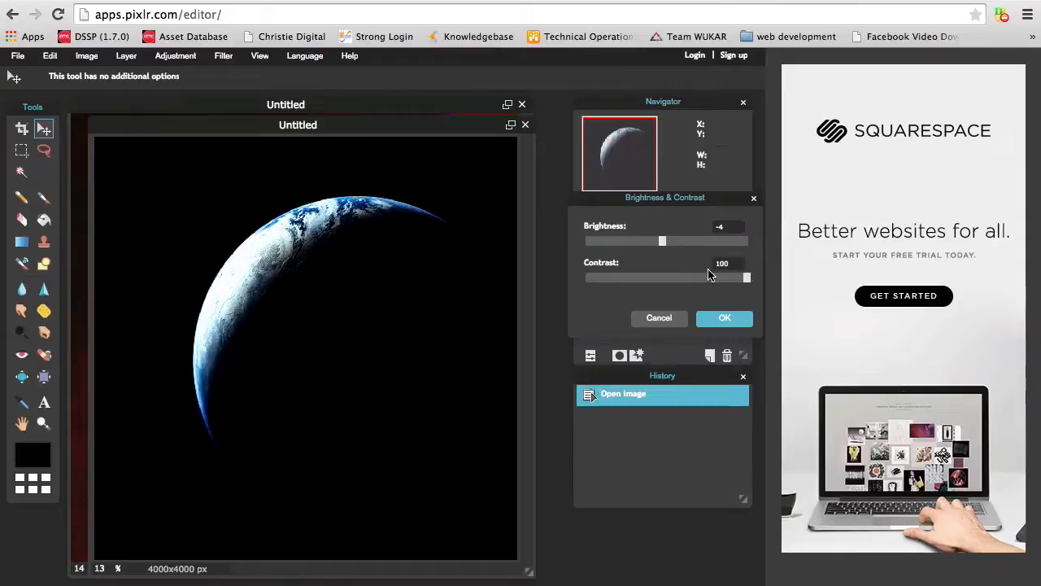
drag(747, 277, 584, 277)
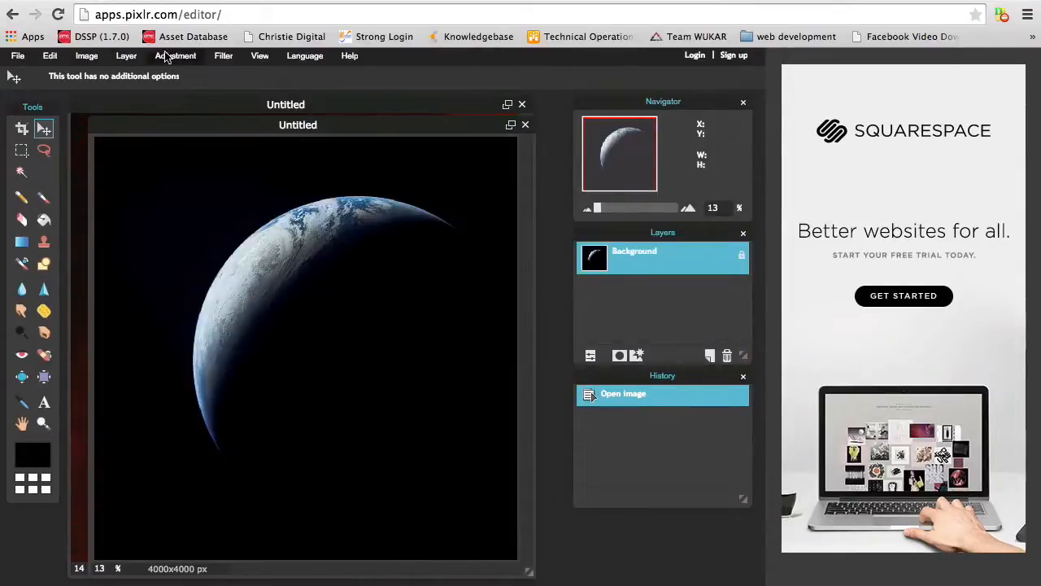
- In Color balance, sweep the Red offset to +100 and -100, then back to about 0
click(175, 56)
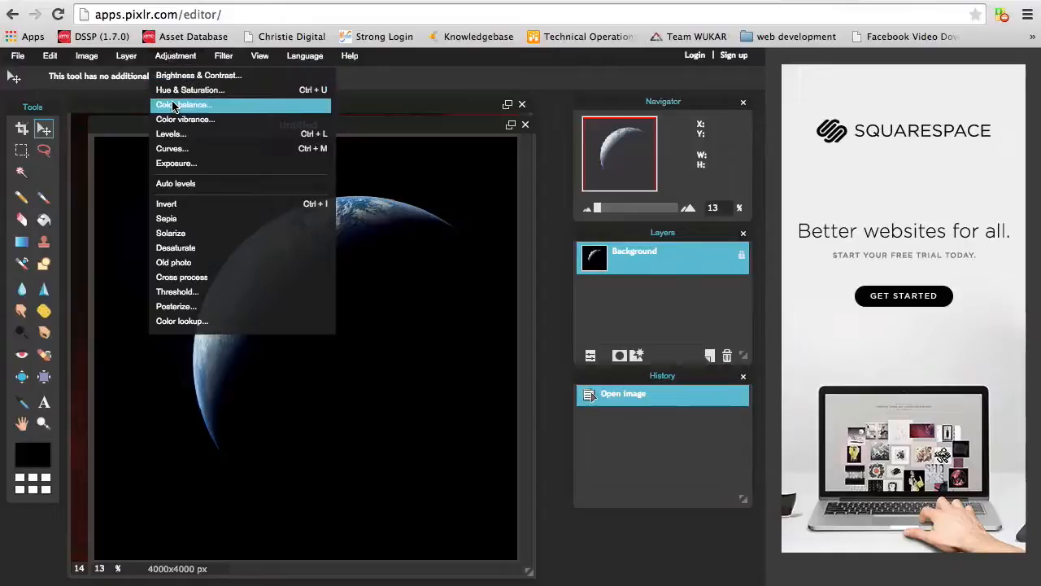
click(182, 104)
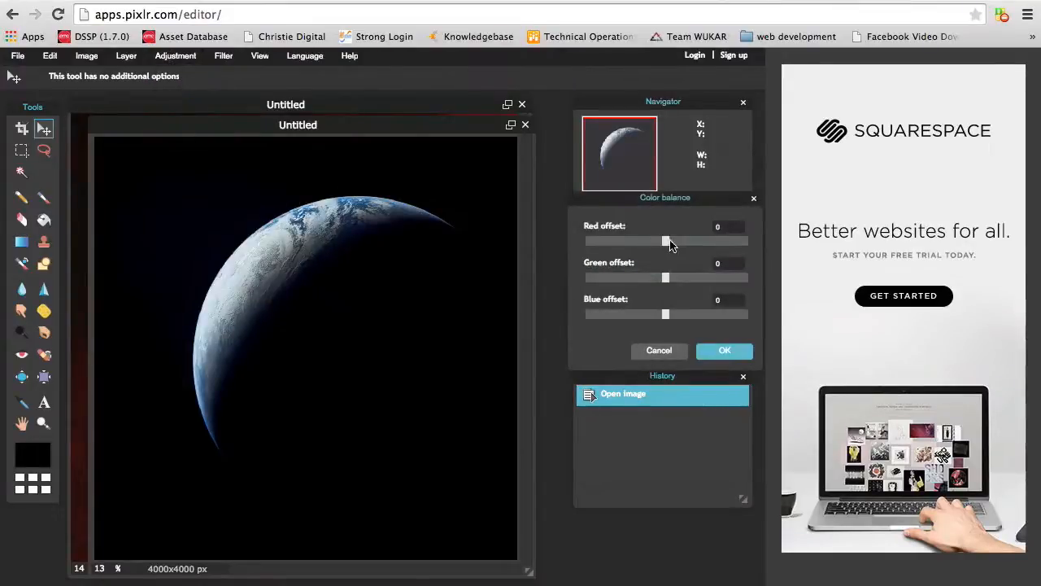
drag(666, 241, 713, 241)
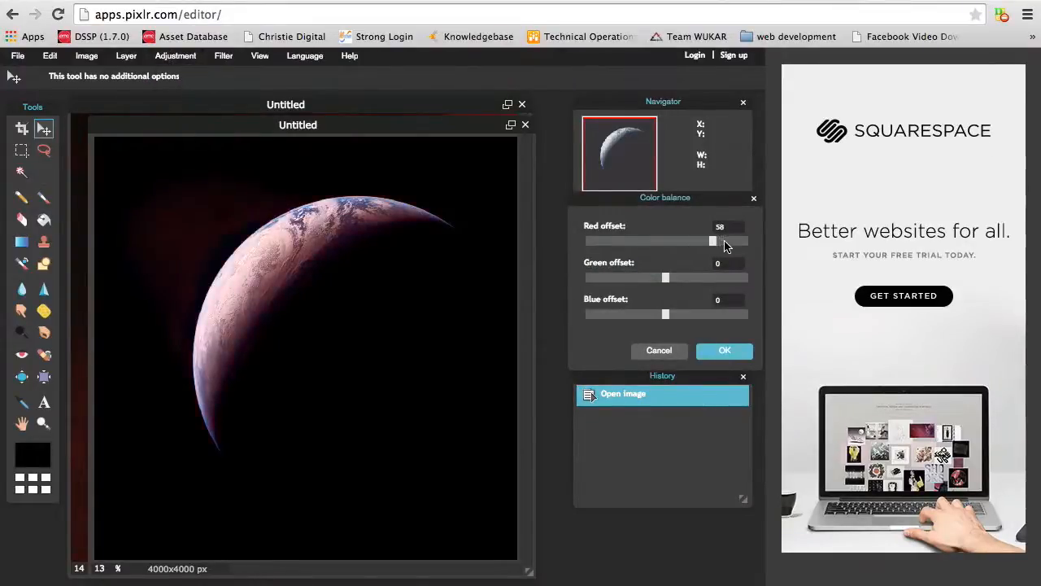
drag(713, 241, 747, 241)
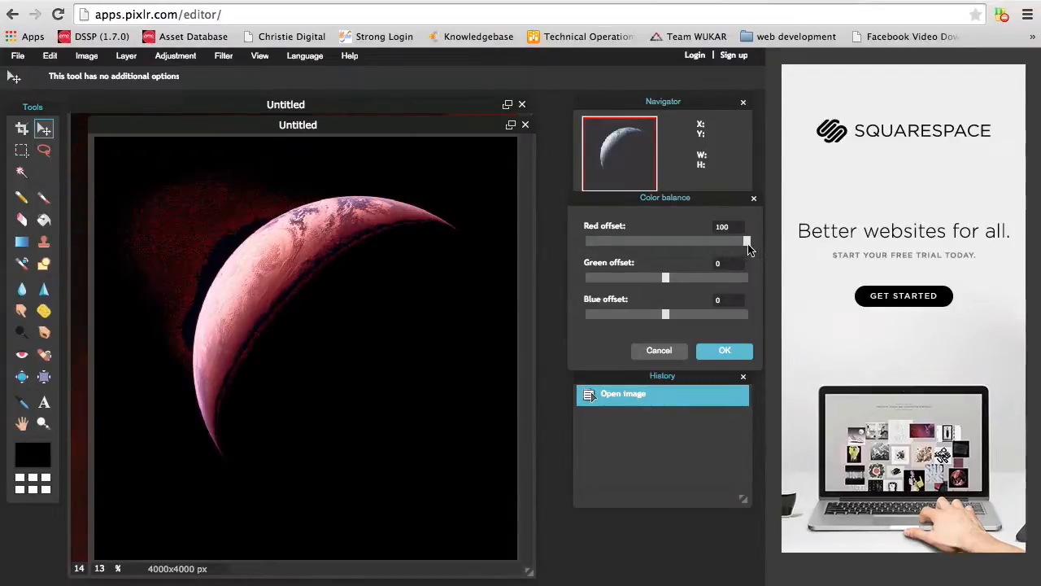
drag(747, 241, 611, 241)
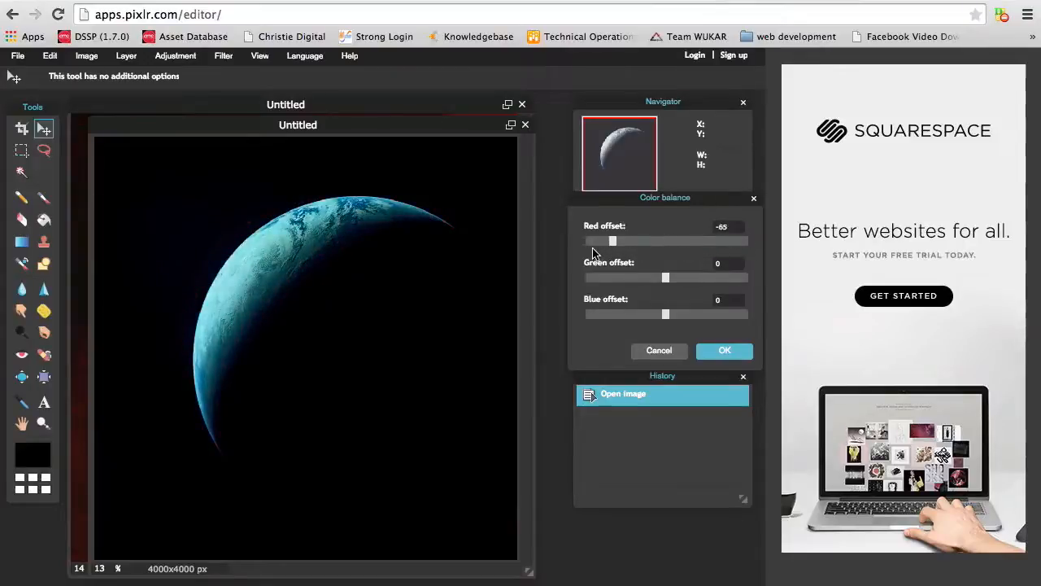
drag(612, 241, 663, 241)
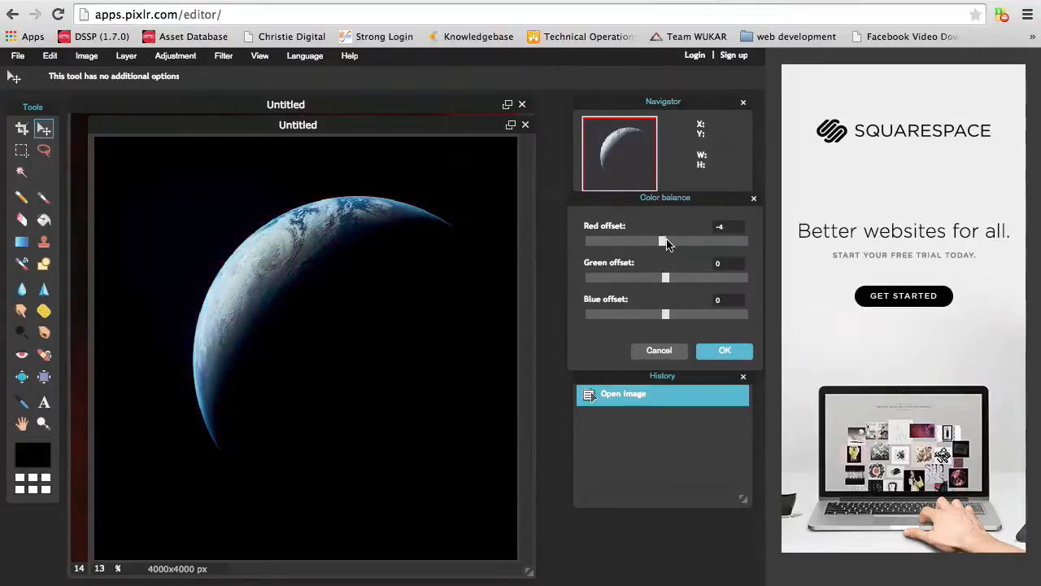
drag(660, 241, 667, 241)
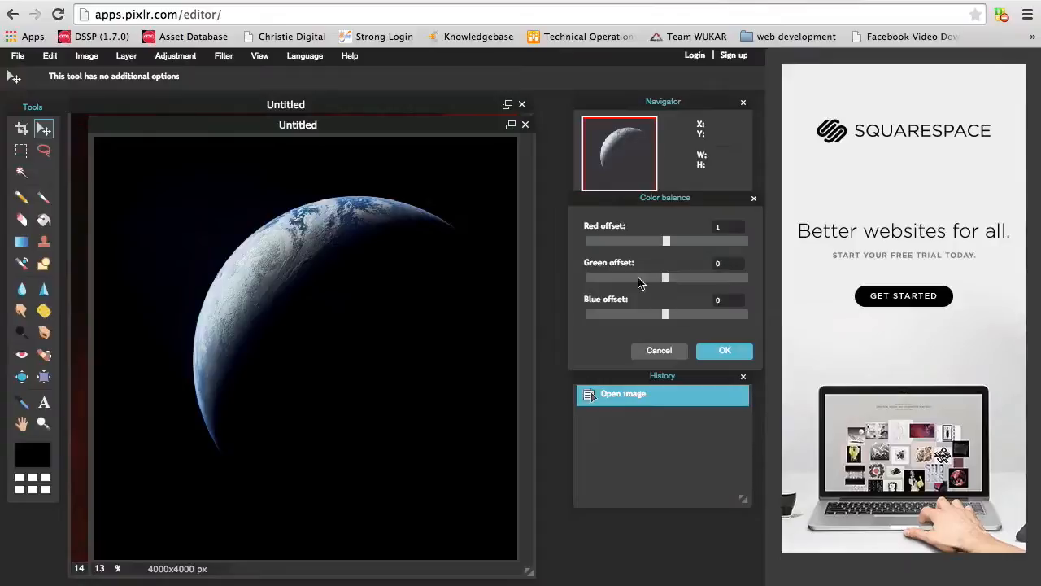
- Sweep the Green offset from -100 to +100 and near neutral, then push Blue to an extreme
drag(665, 277, 584, 276)
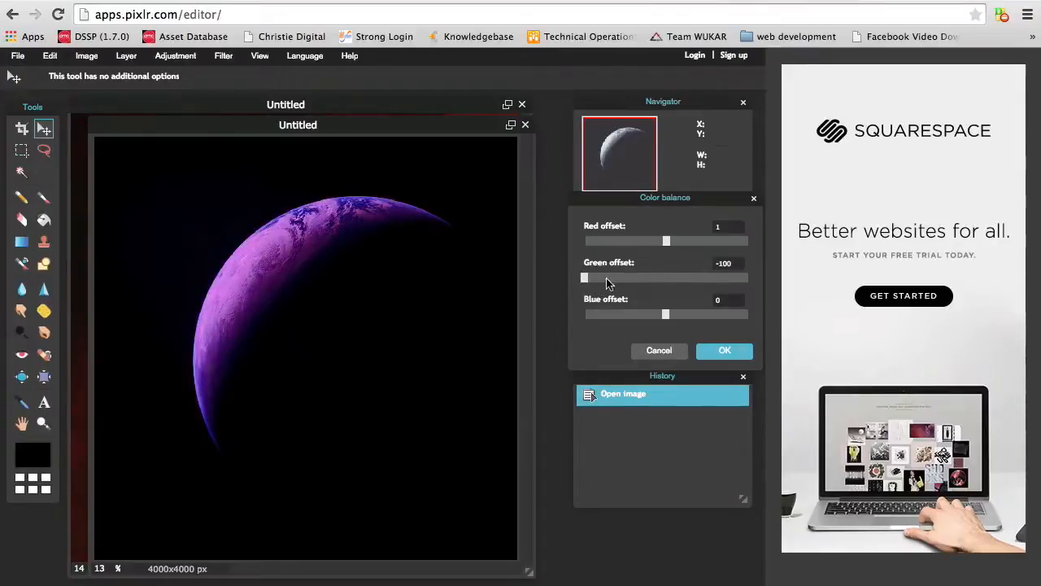
drag(584, 277, 719, 277)
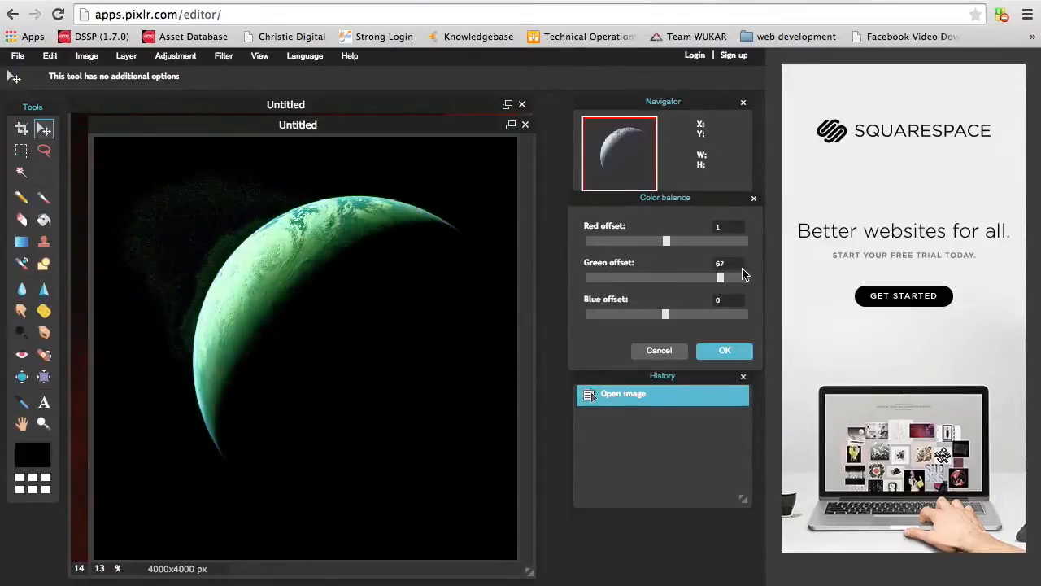
drag(719, 276, 746, 277)
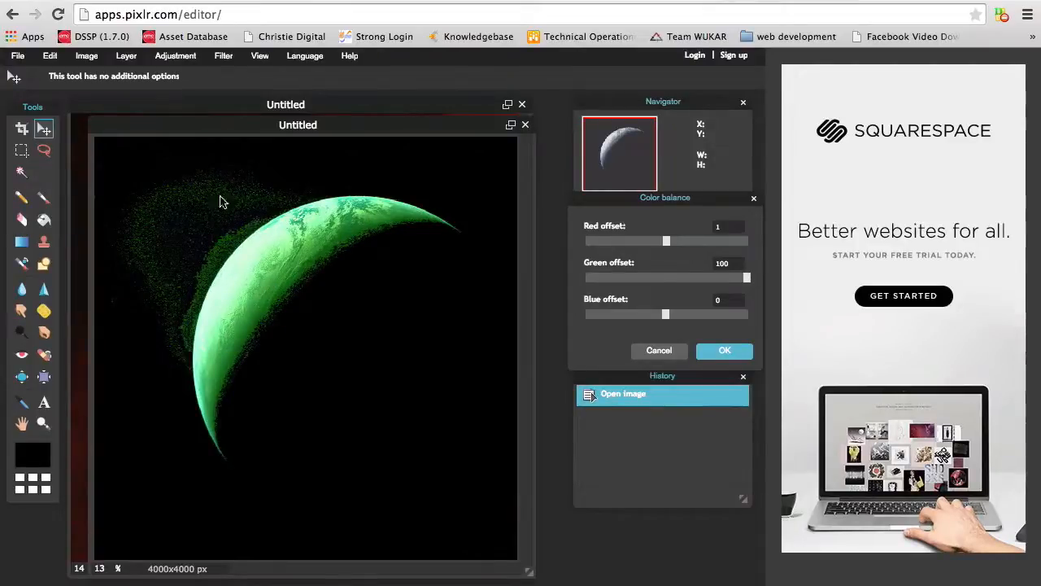
mouse_move(228, 247)
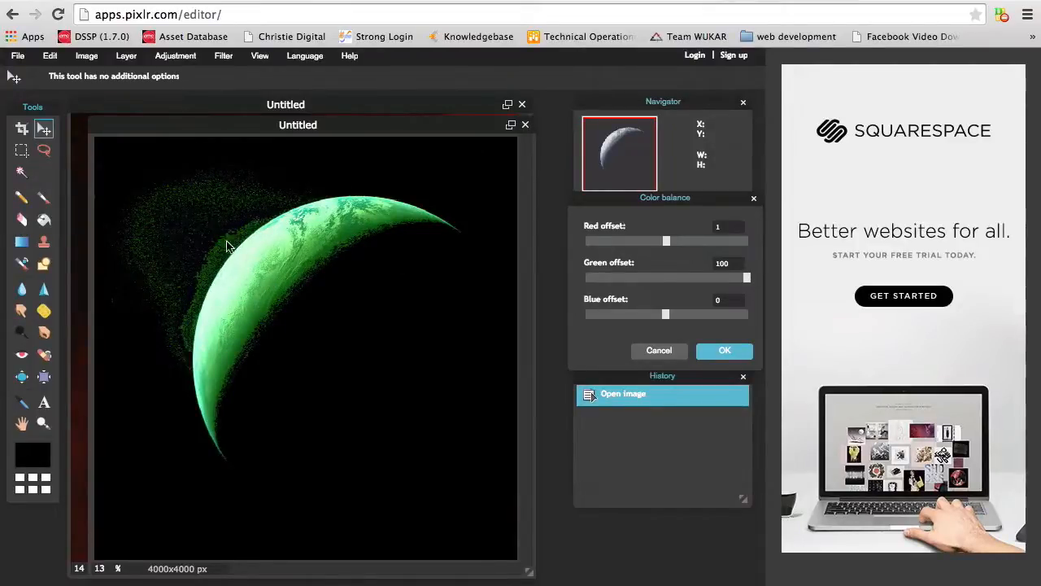
drag(747, 277, 712, 276)
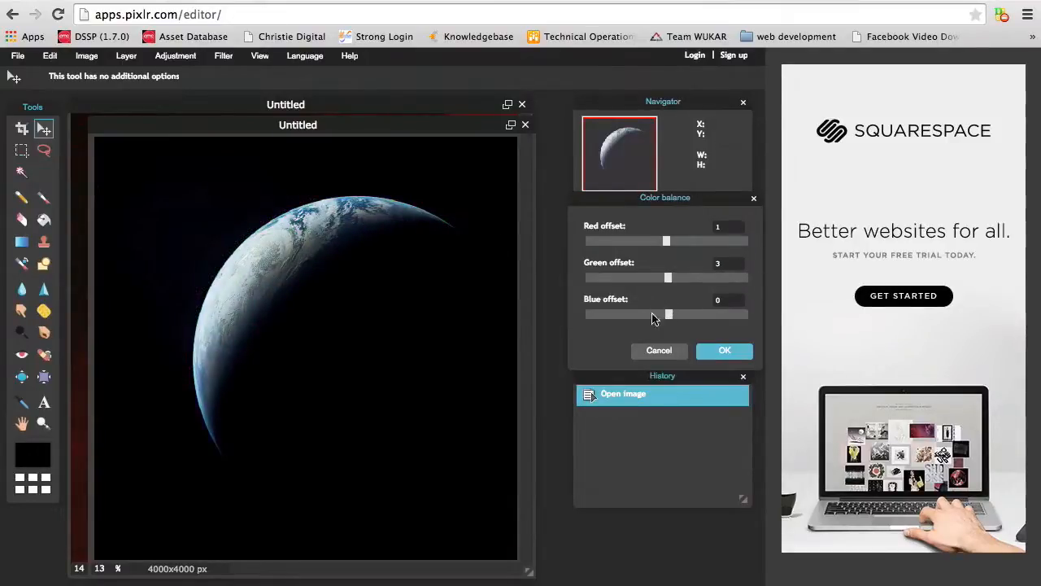
drag(669, 314, 584, 314)
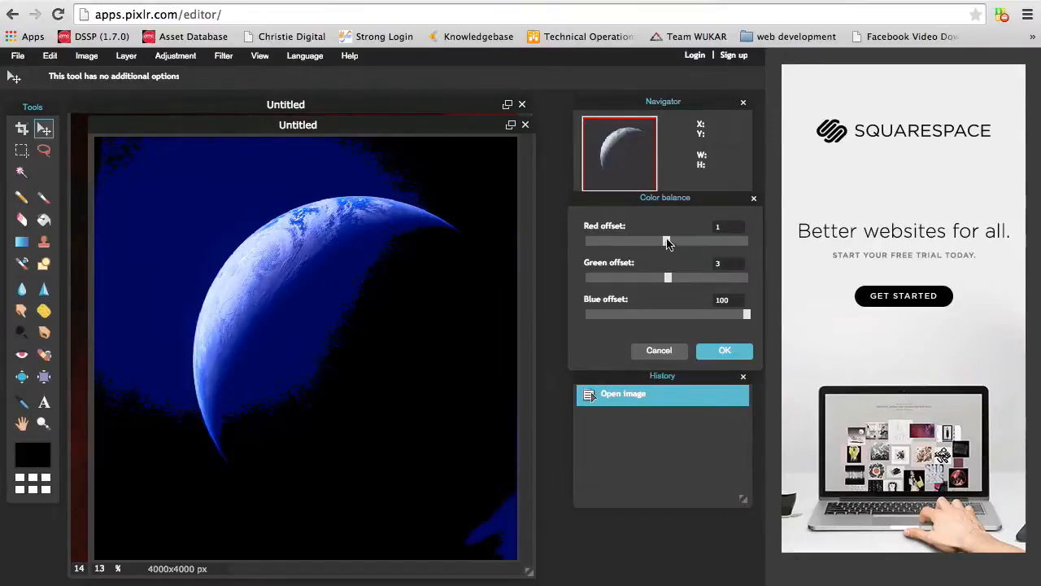
- Run Red and Green to their extremes again, then cancel to discard all colour changes
drag(667, 241, 747, 241)
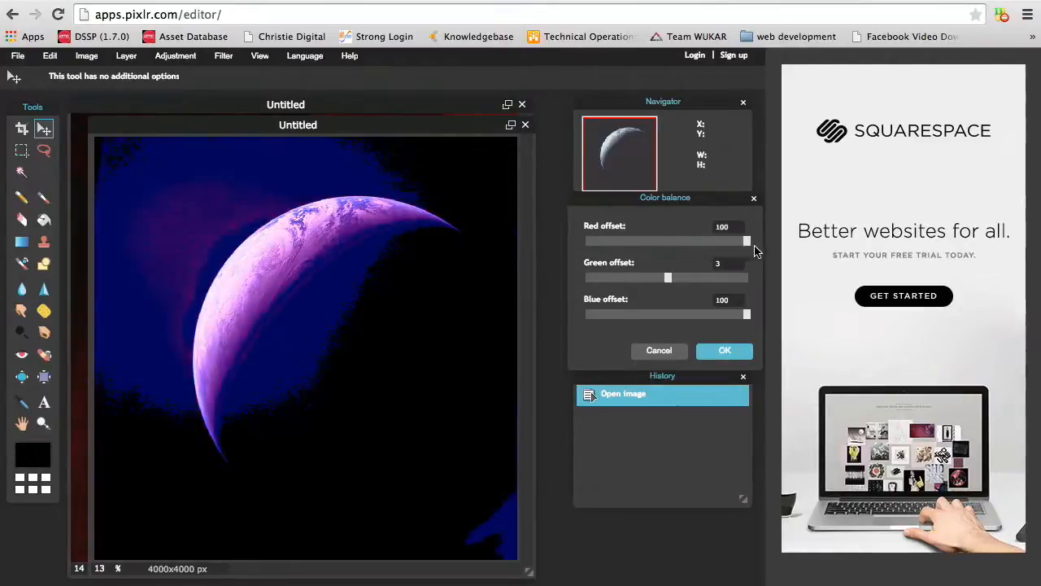
drag(747, 241, 693, 241)
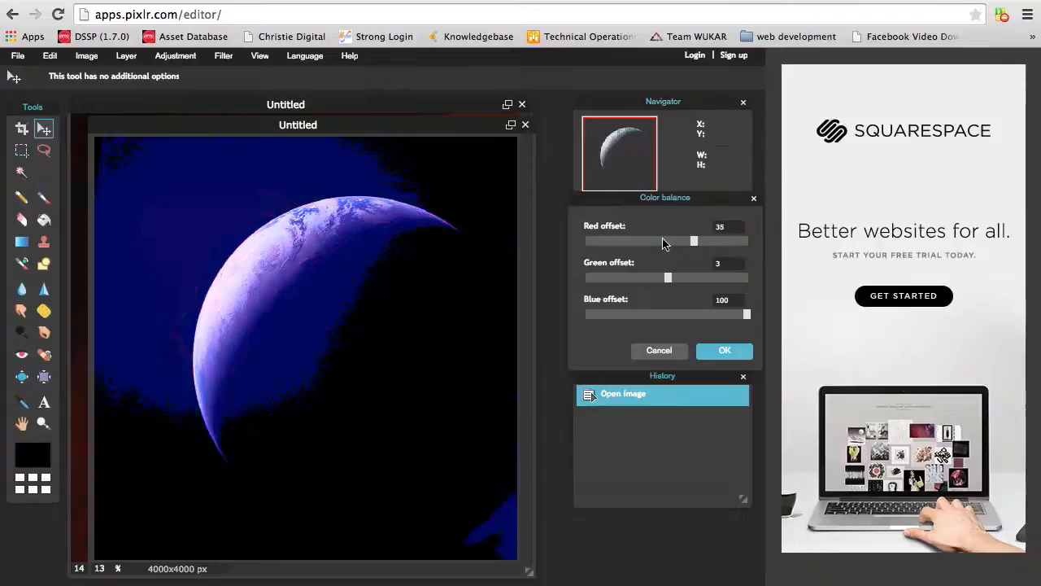
drag(693, 241, 583, 241)
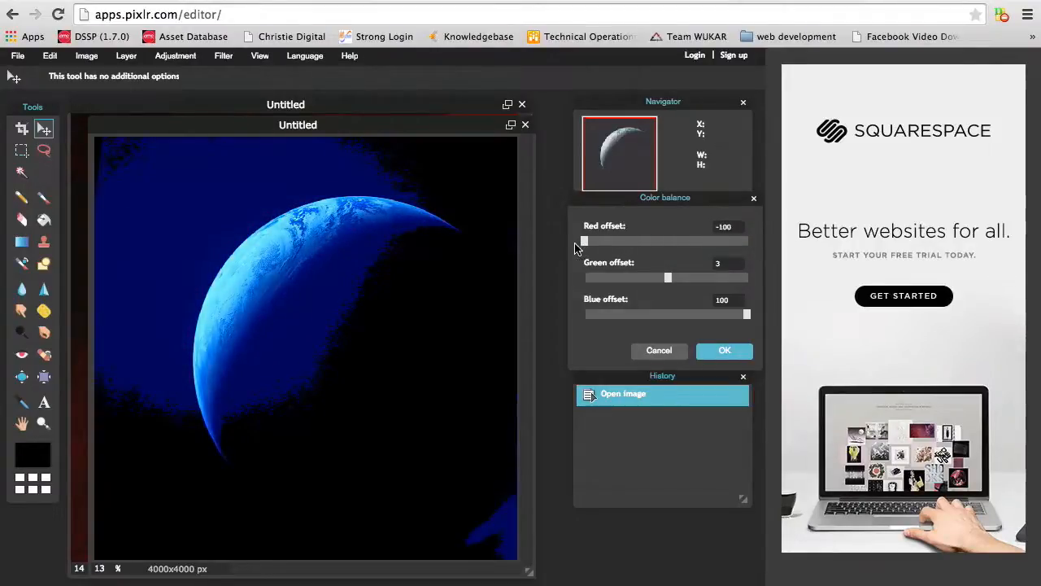
drag(584, 241, 719, 241)
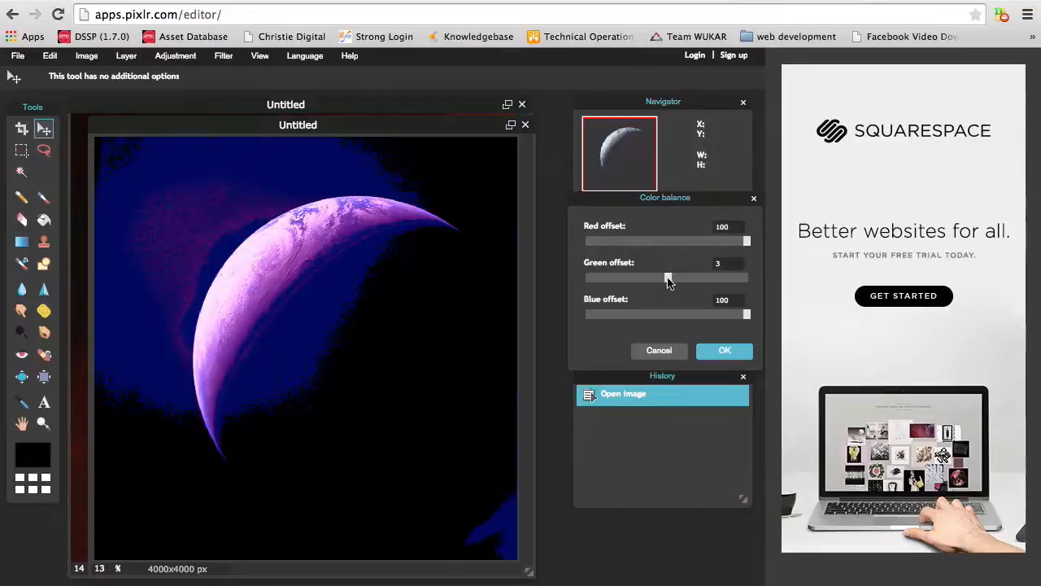
drag(667, 277, 589, 277)
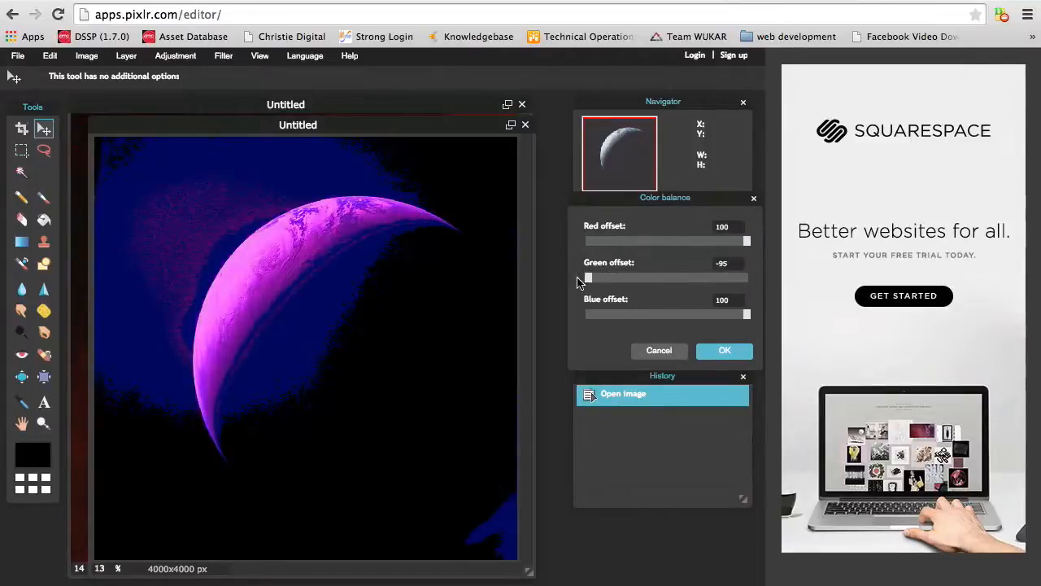
drag(588, 276, 664, 277)
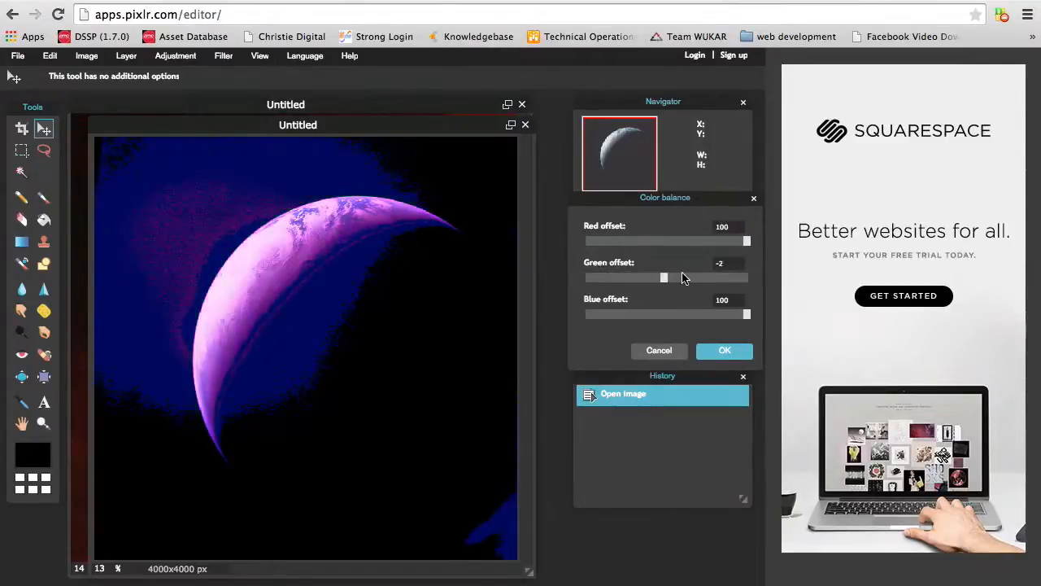
drag(664, 277, 747, 276)
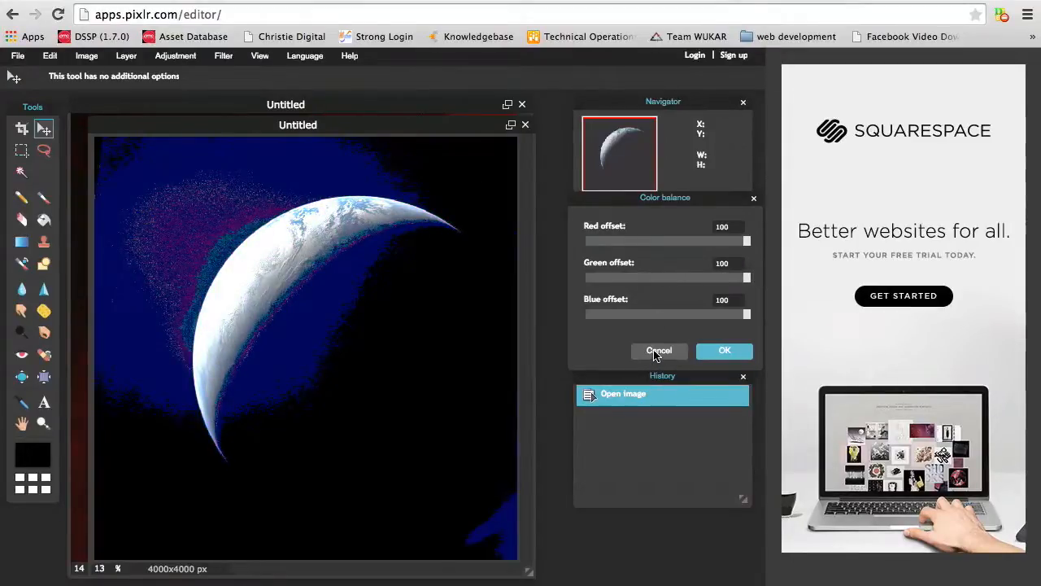
click(659, 350)
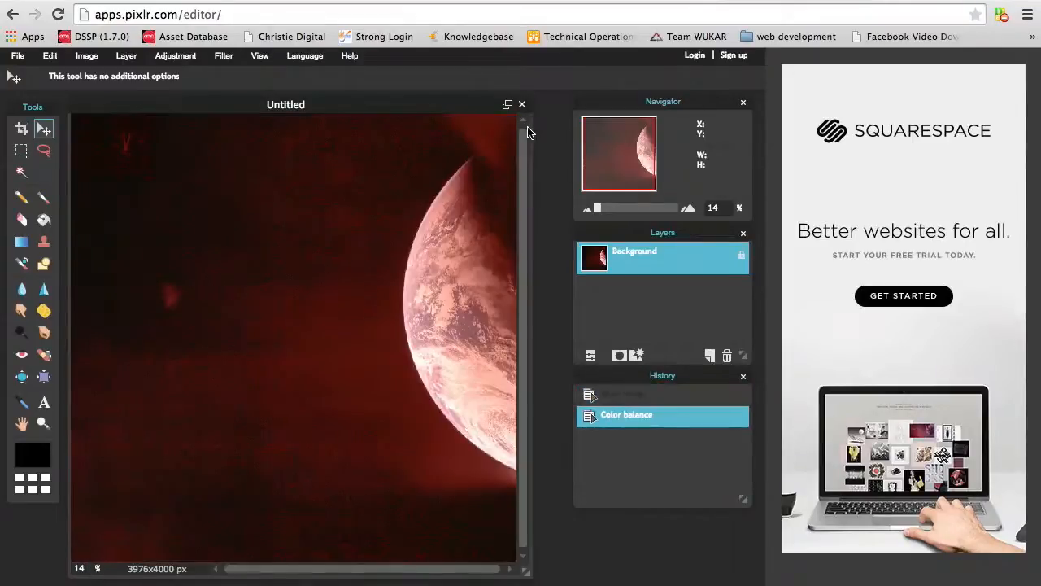
- Back in the Apollo 4 gallery, reach the fourth crescent's AS04-01-750 page and show its high-res JPG
click(285, 13)
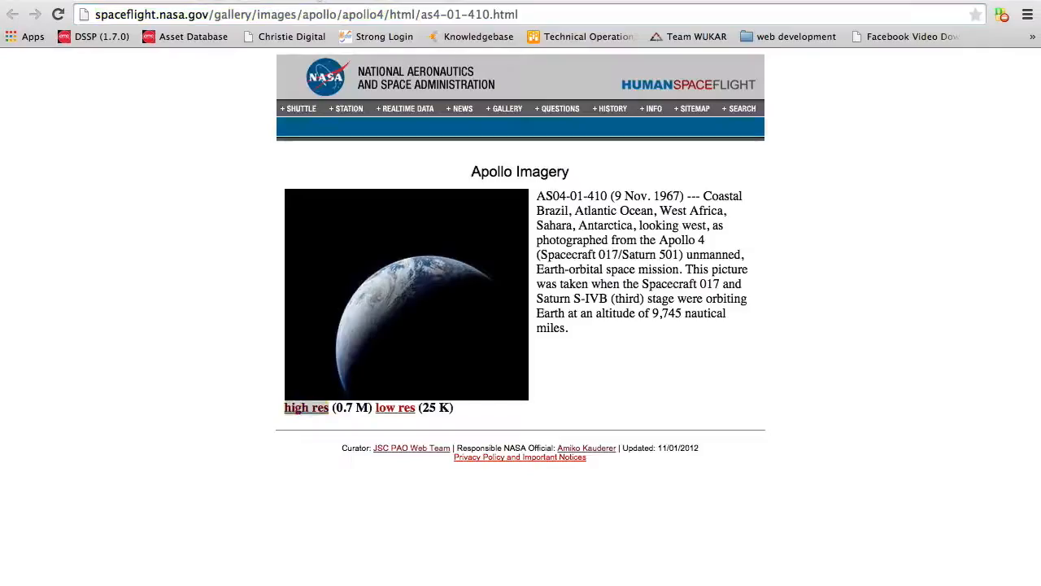
click(306, 406)
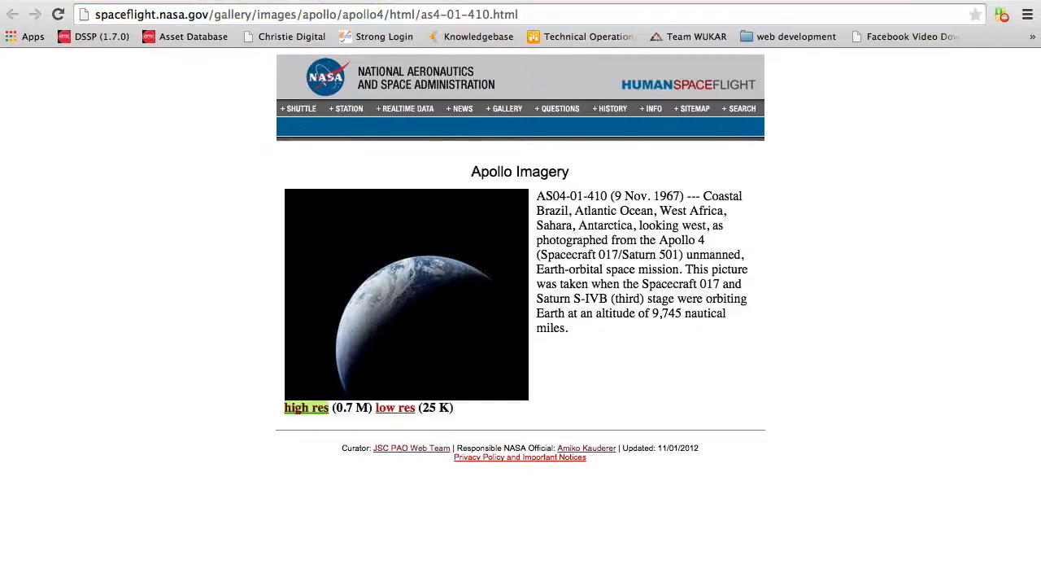
click(306, 406)
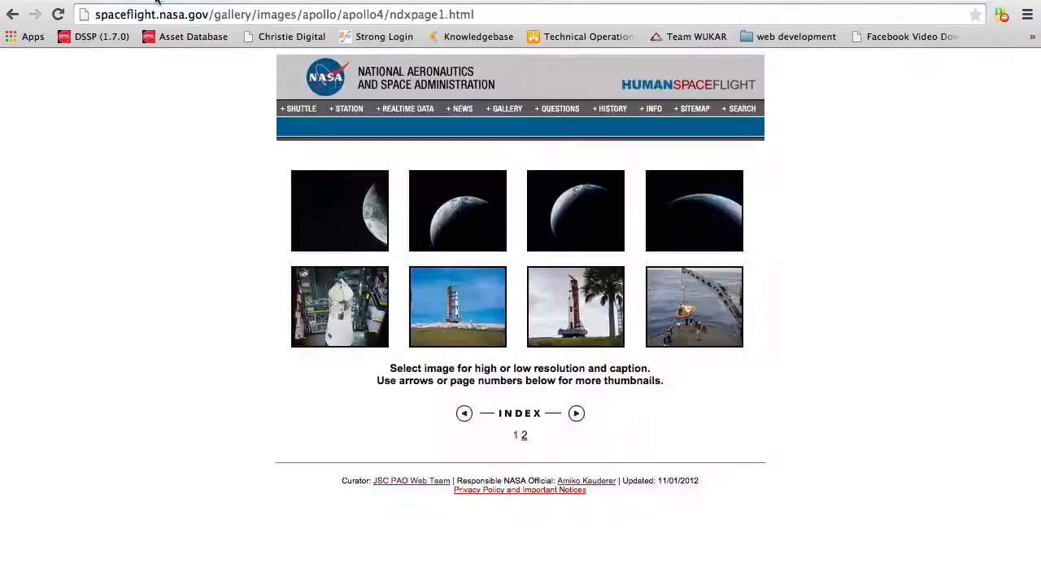
right_click(693, 210)
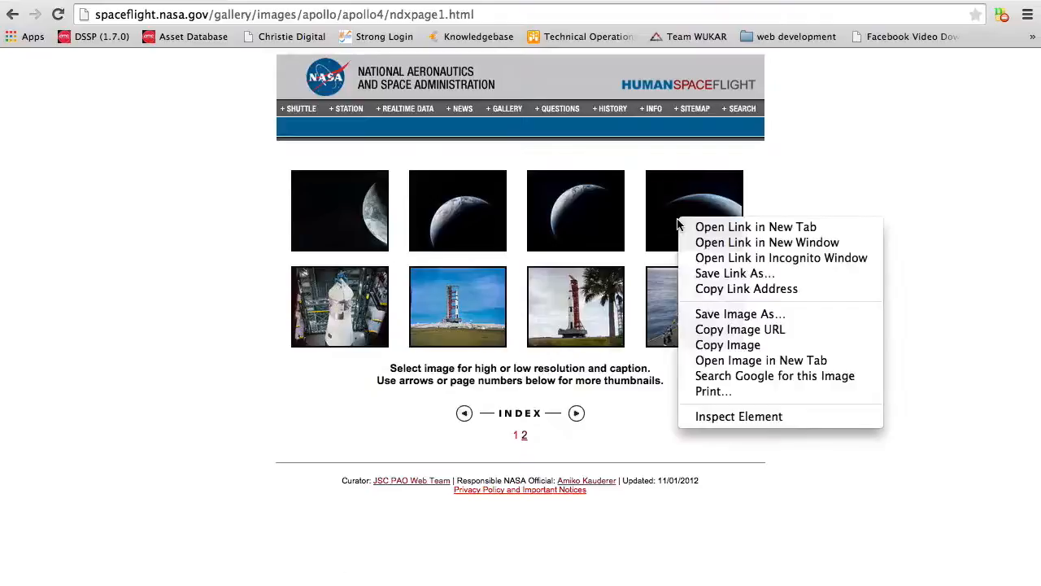
mouse_move(766, 243)
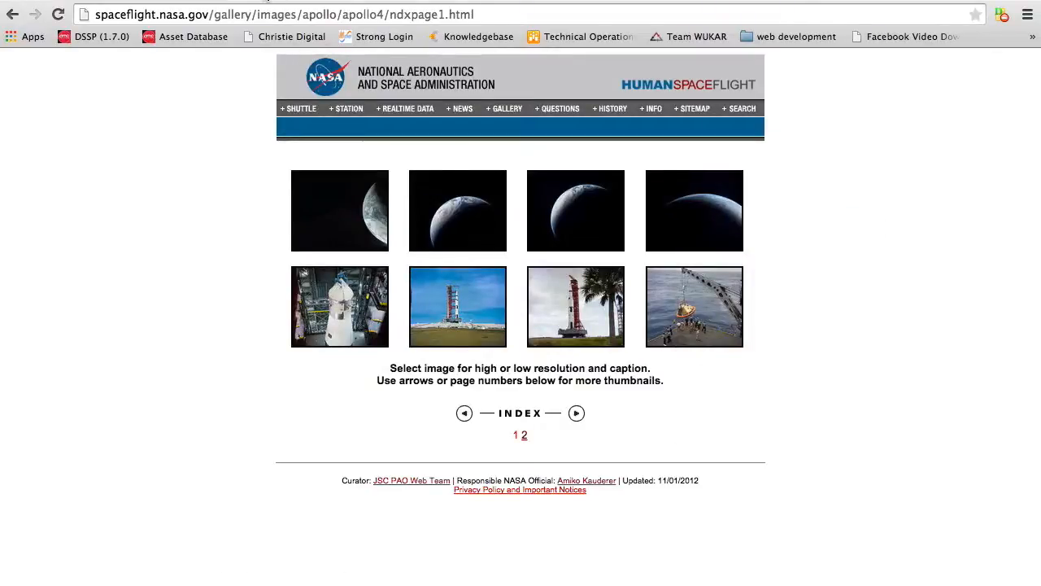
click(338, 210)
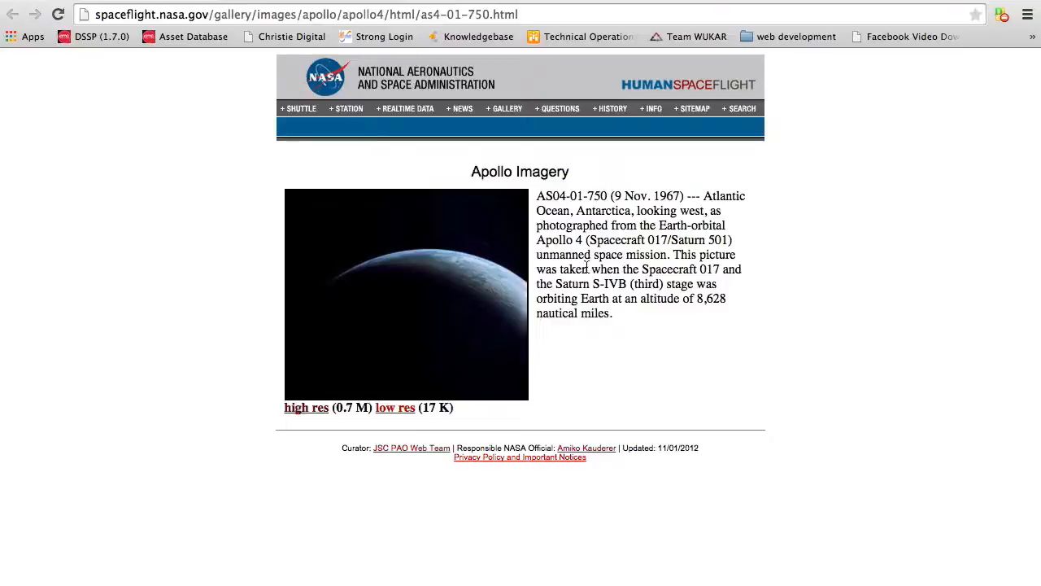
mouse_move(306, 407)
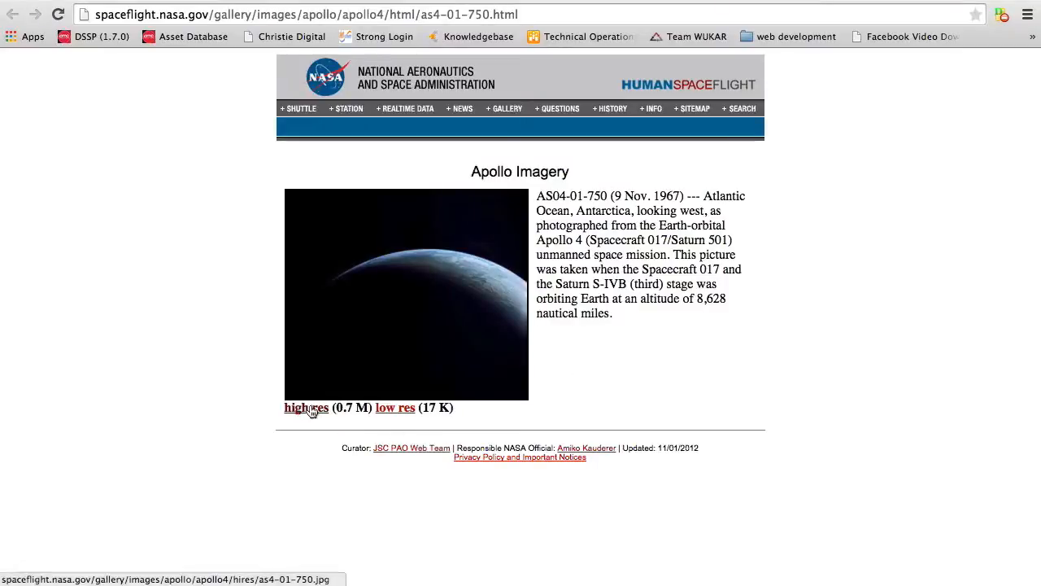
click(299, 406)
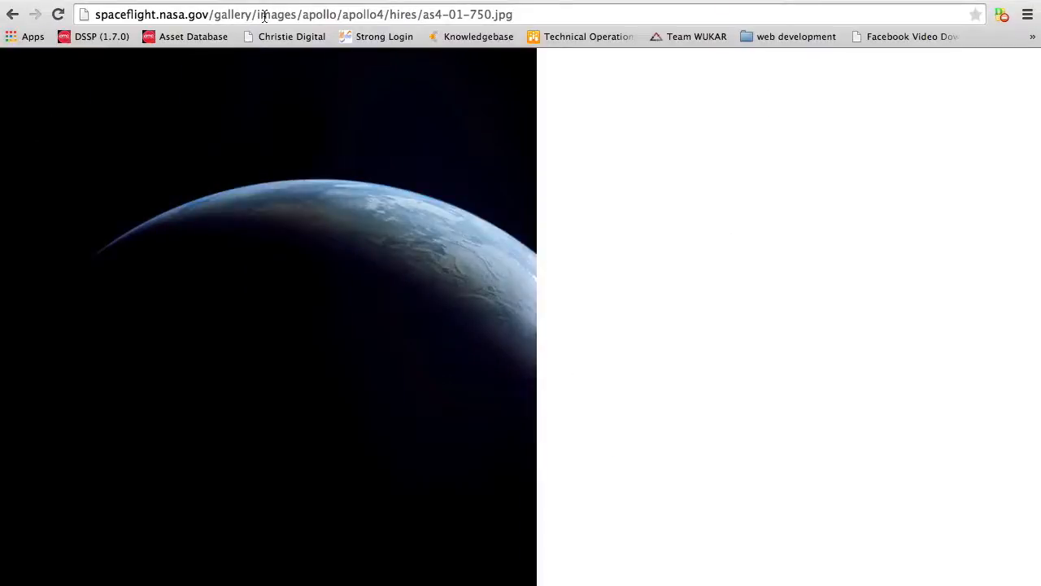
- Copy the AS04-01-750 image address and load it into Pixlr via Open image URL as a 4000×4000 image
click(306, 15)
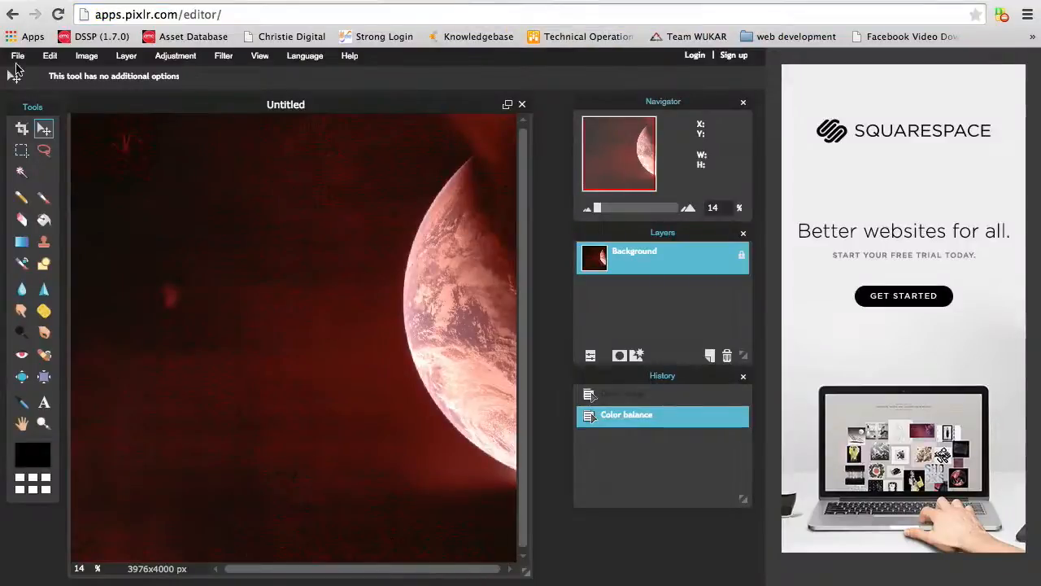
click(16, 56)
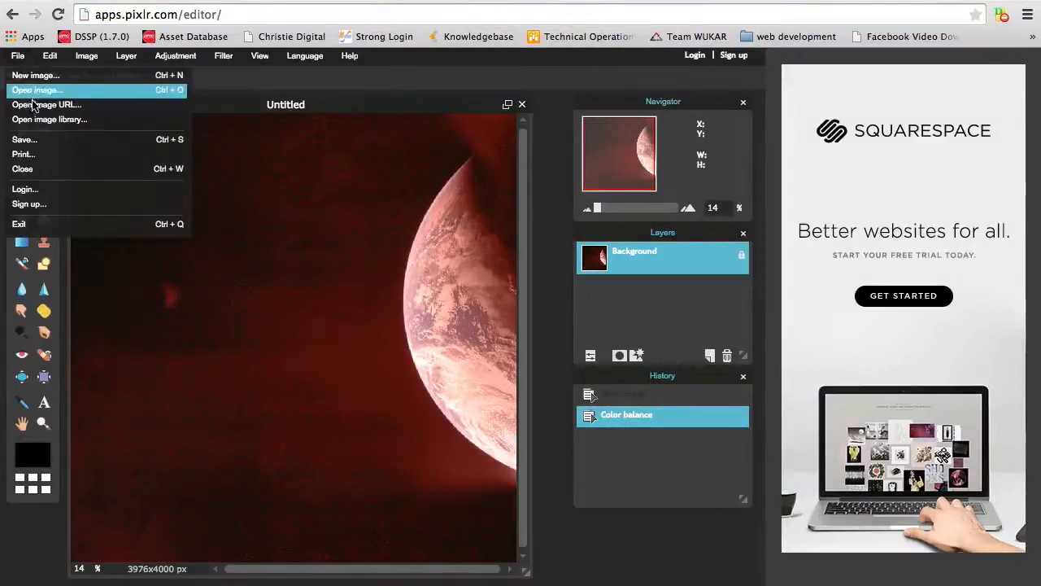
click(45, 104)
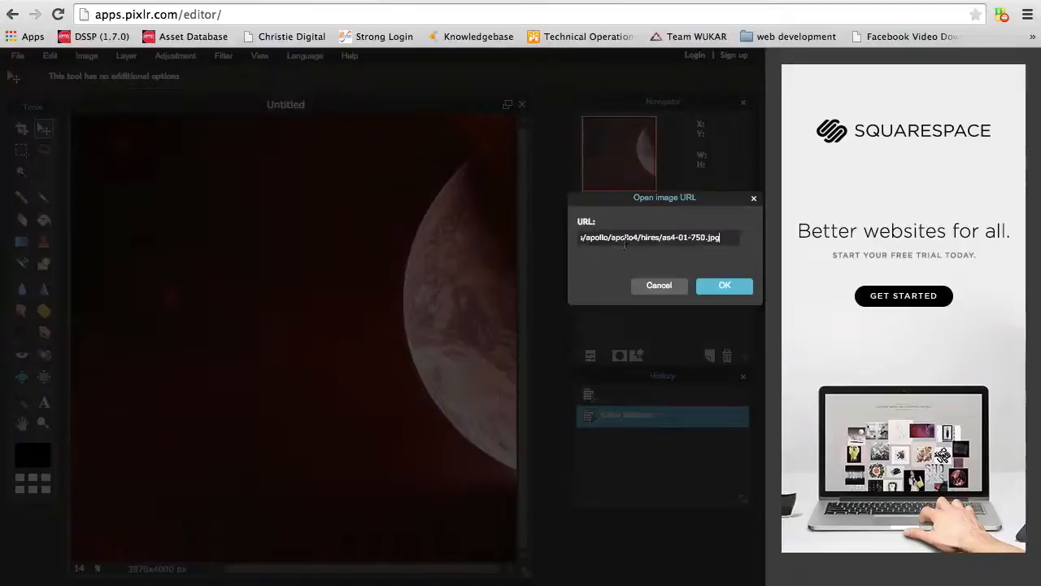
click(724, 284)
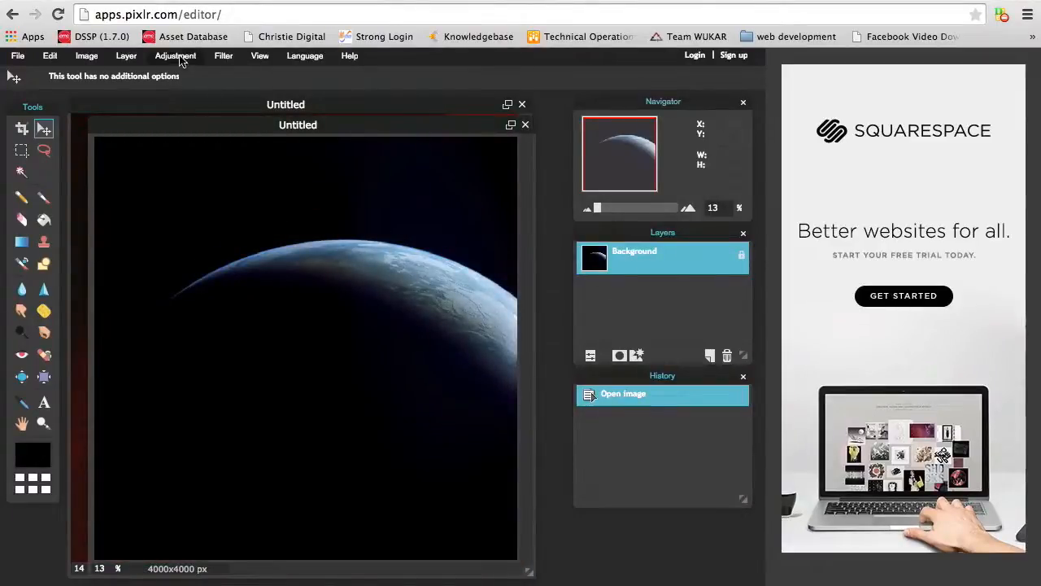
- Preview Brightness on the AS04-01-750 photo from bright to near black and back, without applying
click(176, 55)
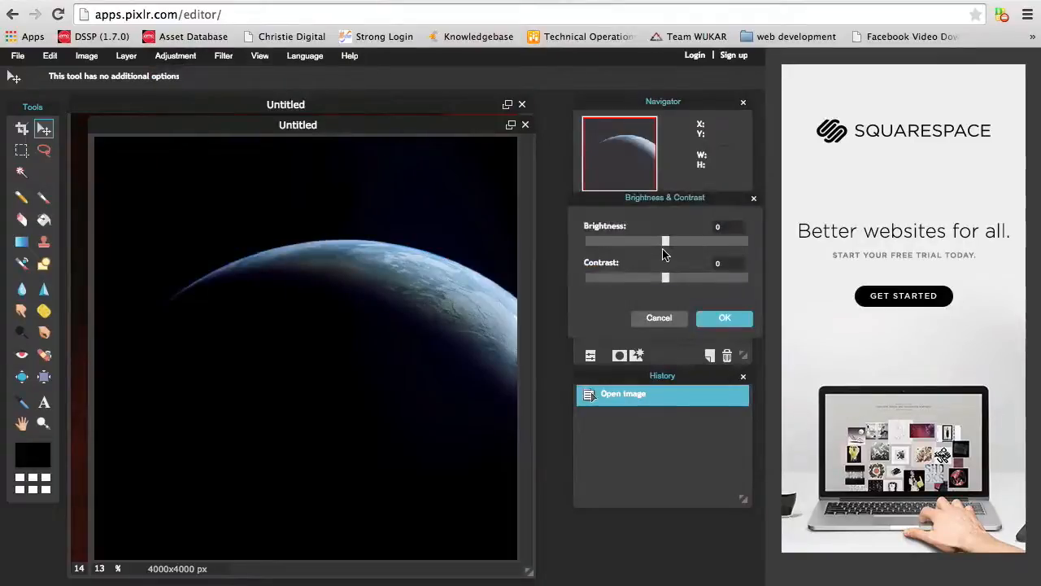
drag(666, 241, 702, 241)
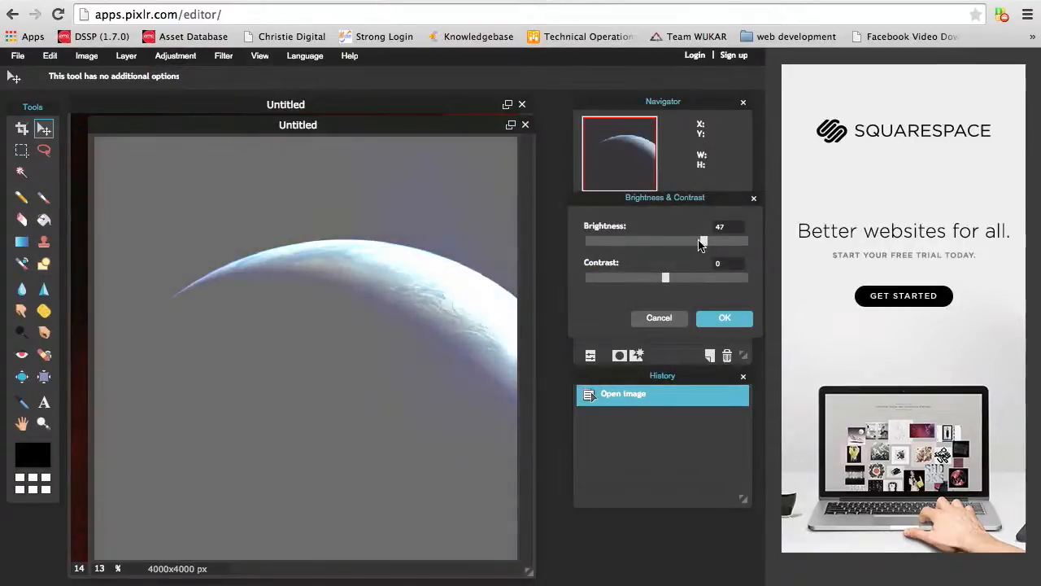
drag(703, 241, 690, 240)
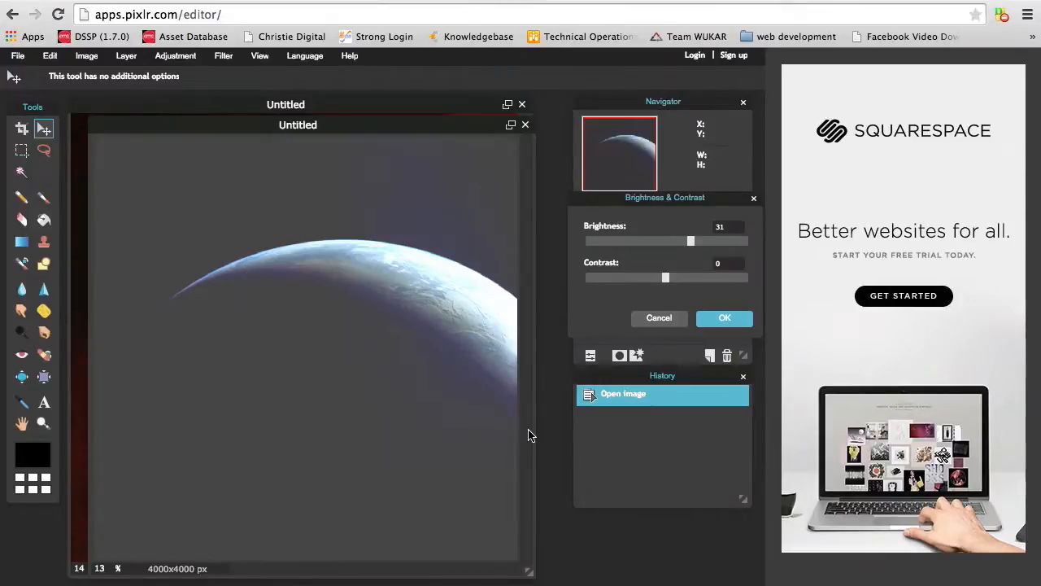
drag(690, 241, 720, 241)
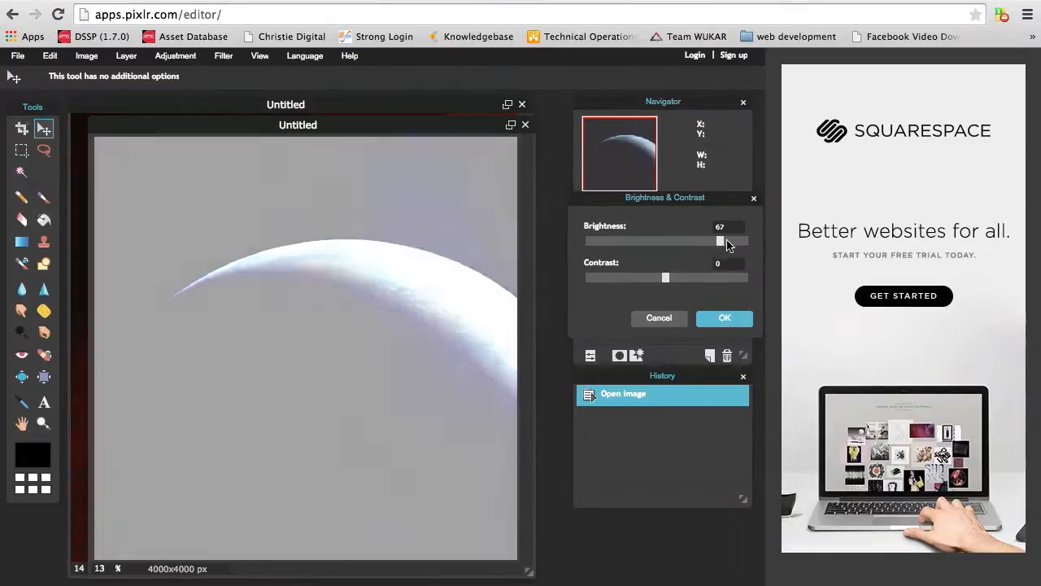
drag(719, 241, 699, 241)
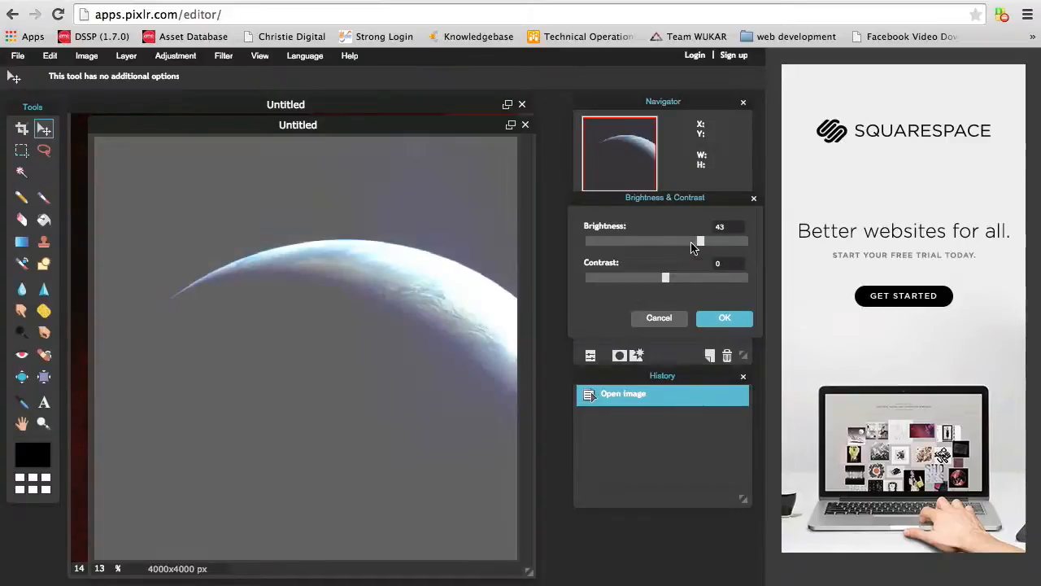
drag(699, 241, 589, 240)
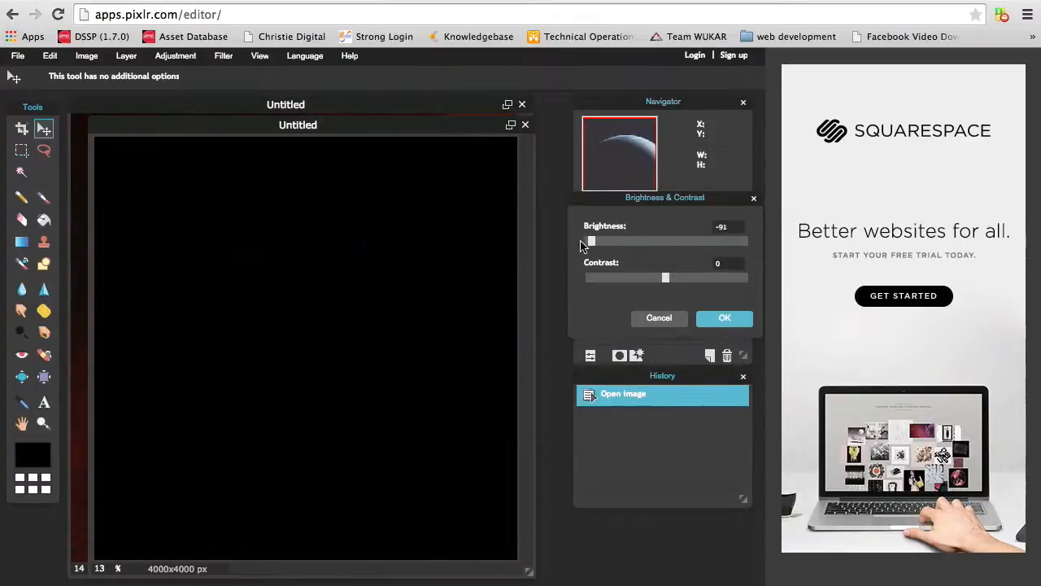
drag(591, 241, 665, 241)
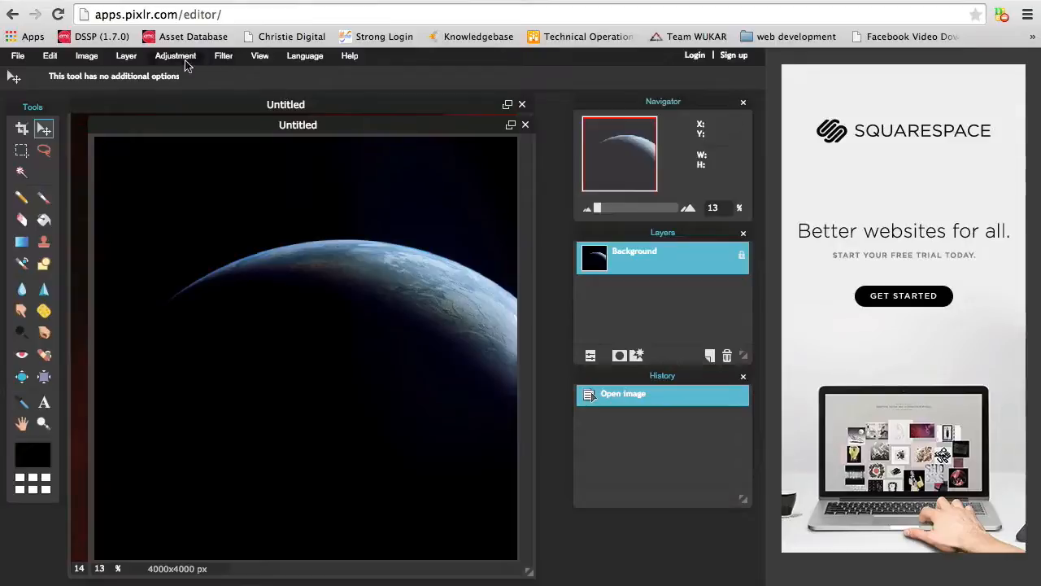
- In Color balance, raise the Red offset through about 56 up to 100, tinting the crescent red
click(176, 55)
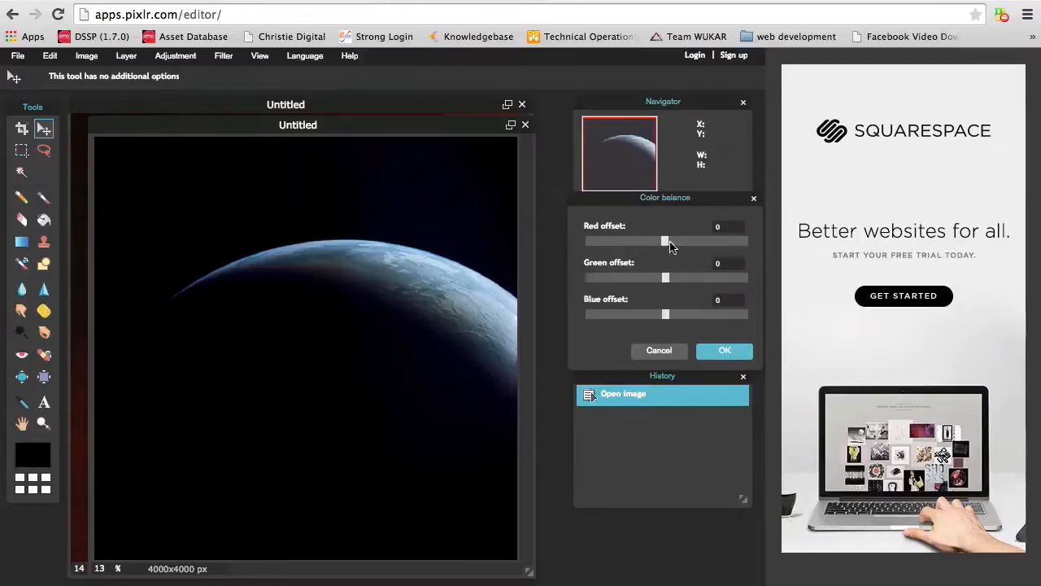
drag(665, 241, 713, 241)
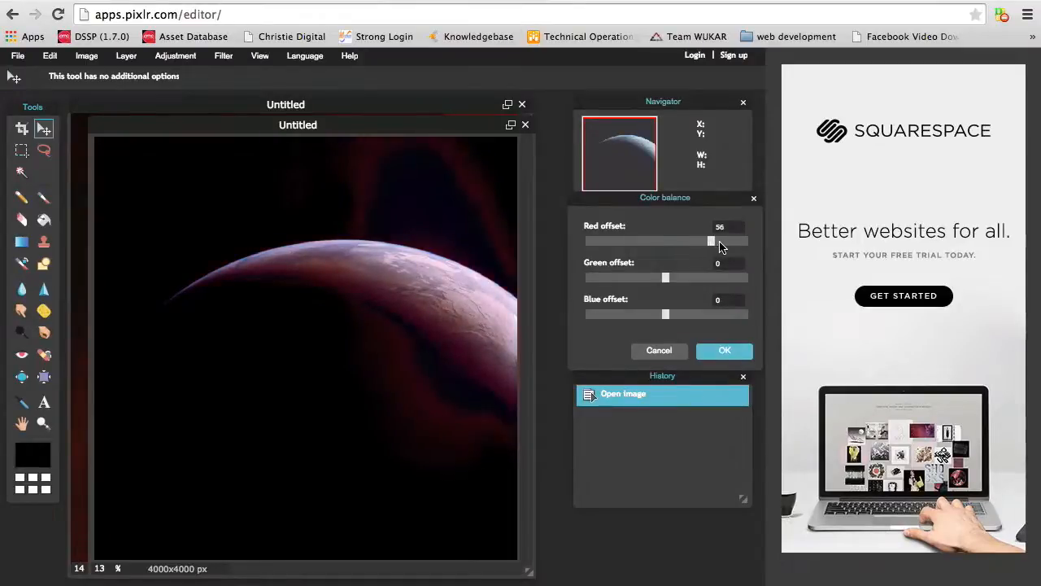
drag(712, 241, 747, 241)
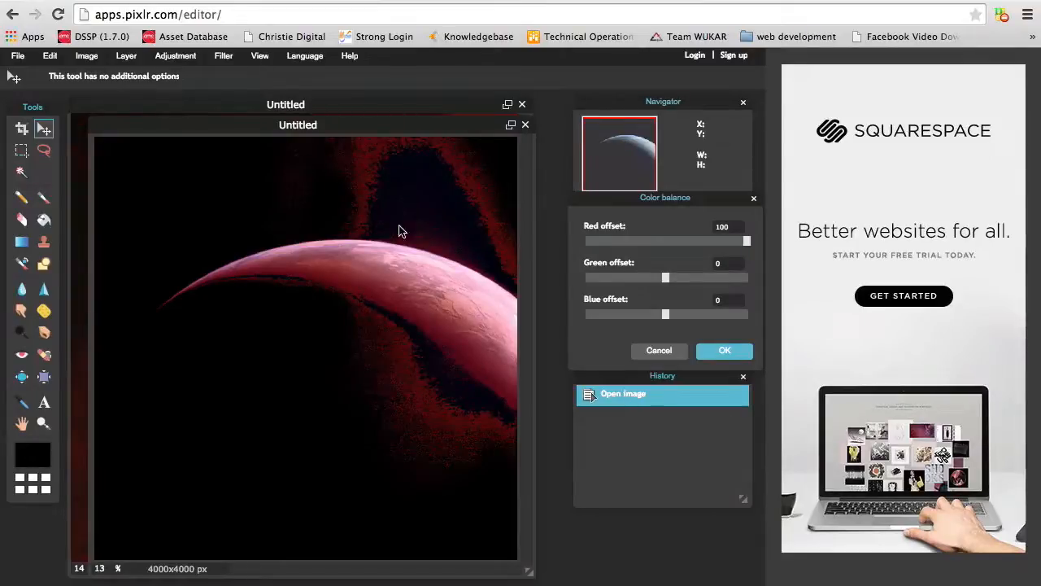
mouse_move(344, 240)
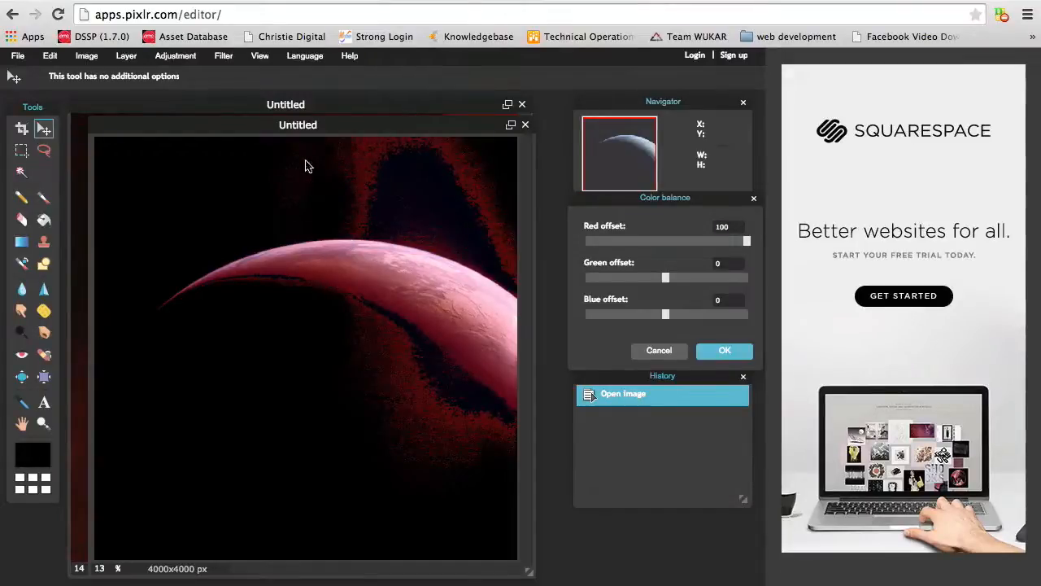
mouse_move(286, 198)
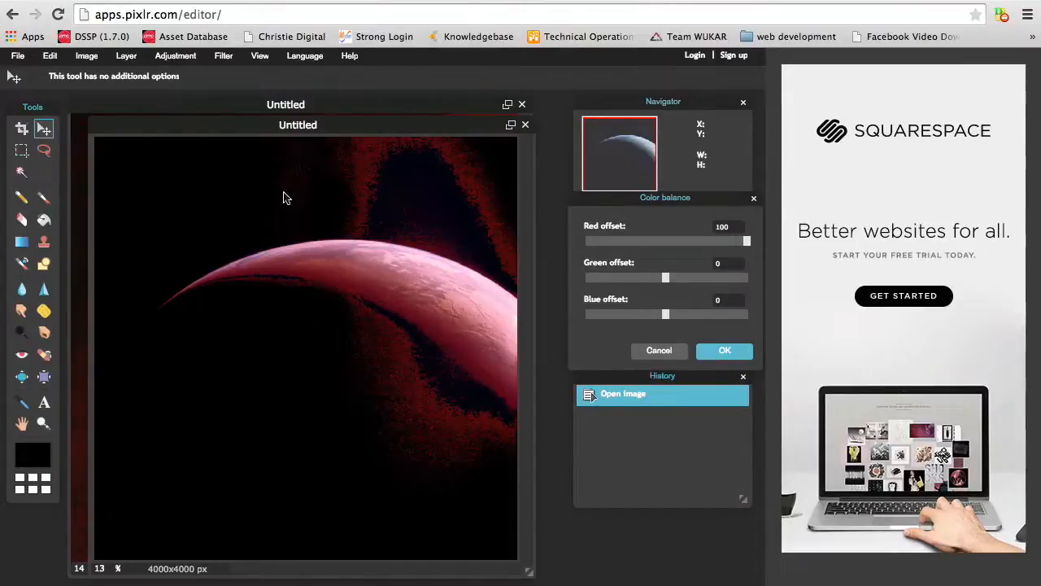
drag(664, 241, 747, 241)
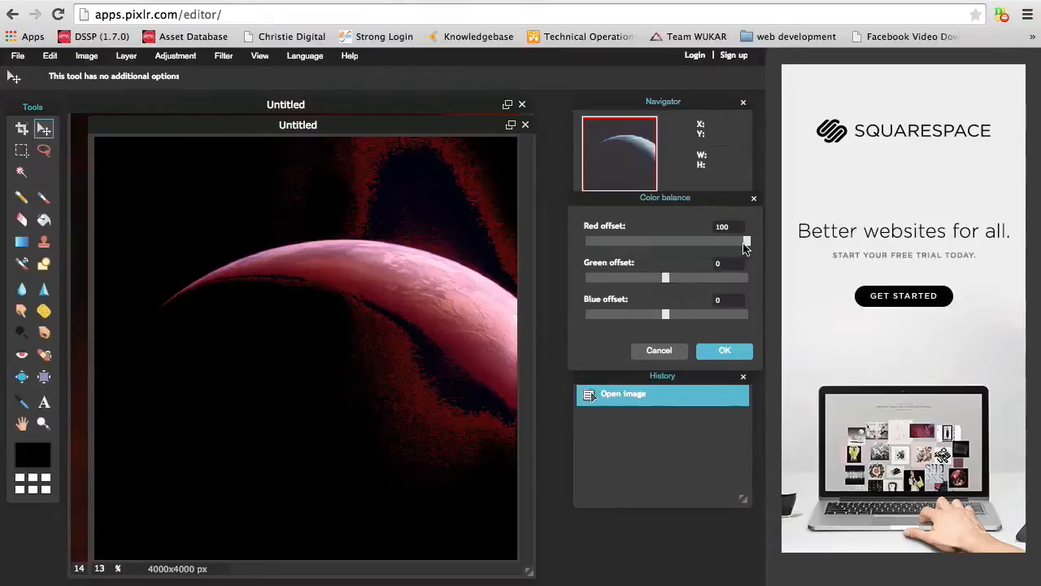
- Return Red to about 0 and sweep Green to +100, strongly negative, then near neutral (-2)
drag(747, 240, 659, 241)
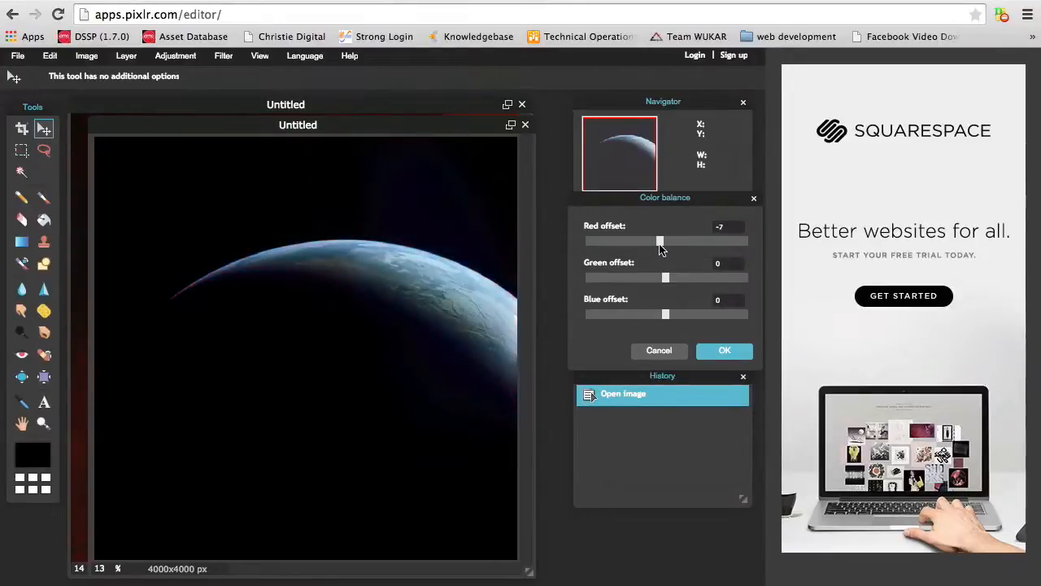
drag(659, 241, 664, 241)
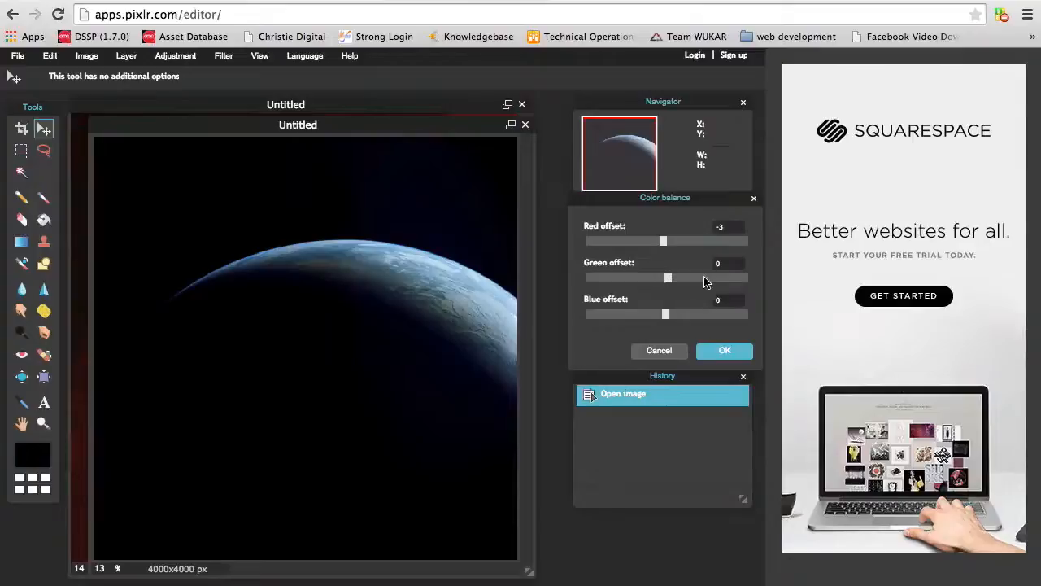
drag(669, 277, 746, 276)
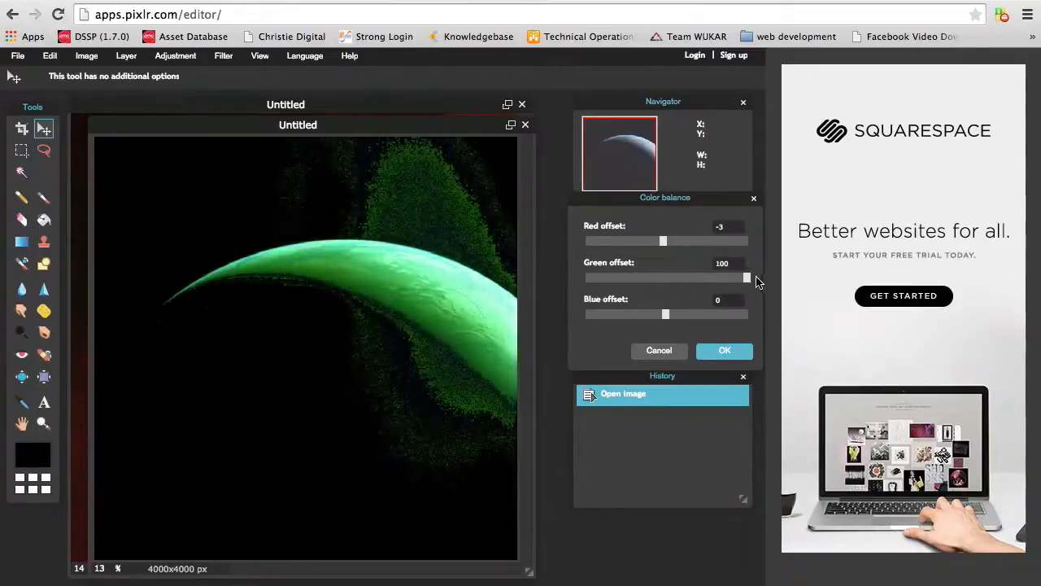
drag(724, 277, 592, 277)
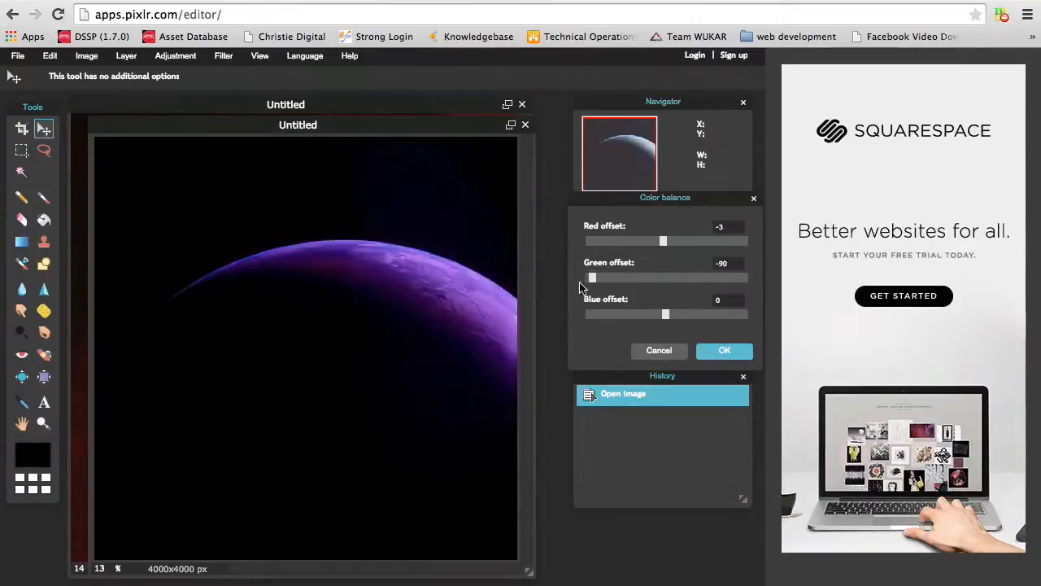
drag(592, 277, 664, 277)
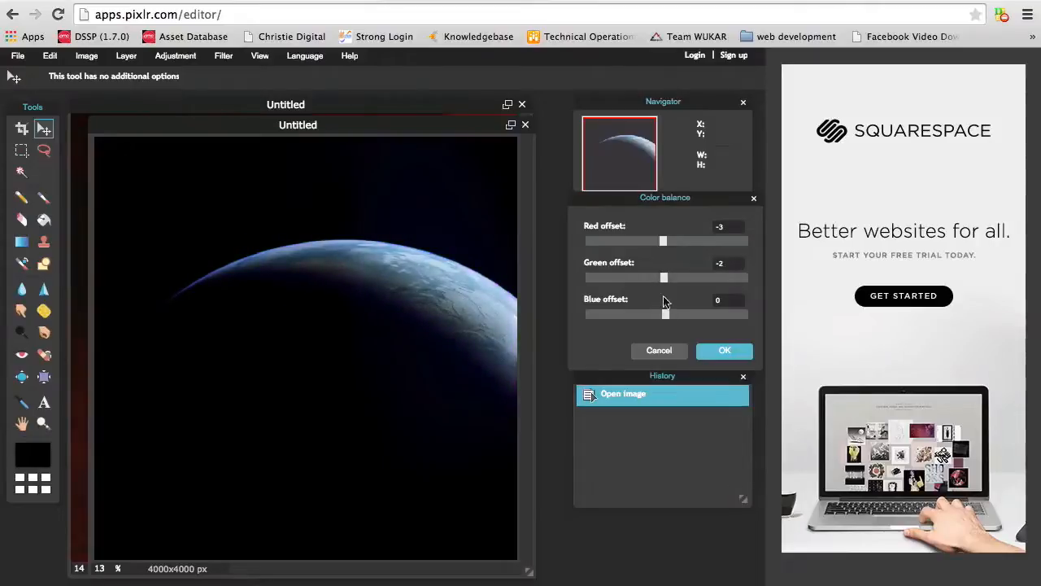
- Set Blue to 100 and Red to 100, then apply the color balance, tinting the crescent purple
drag(666, 314, 724, 314)
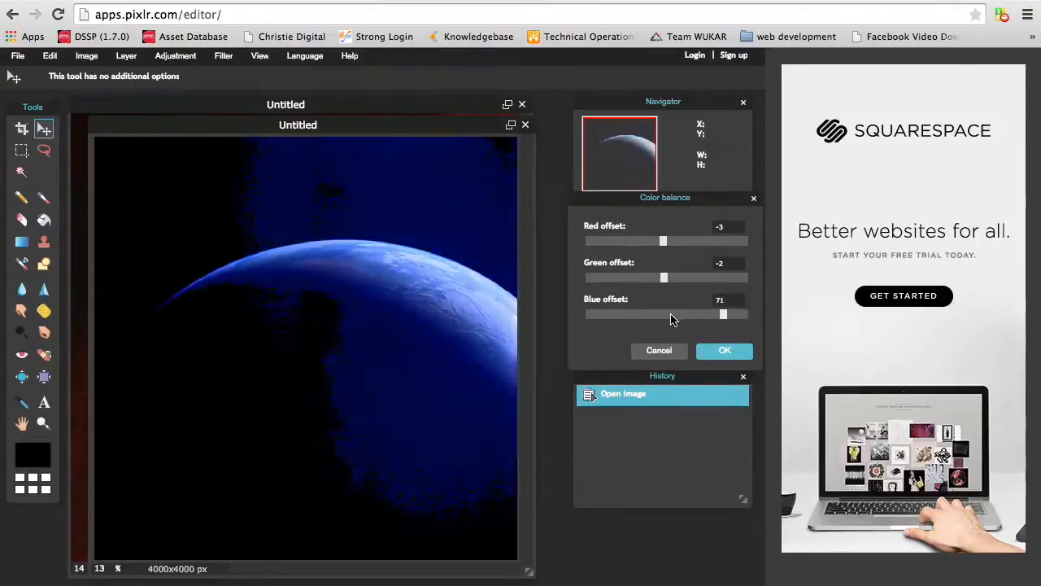
drag(724, 314, 680, 314)
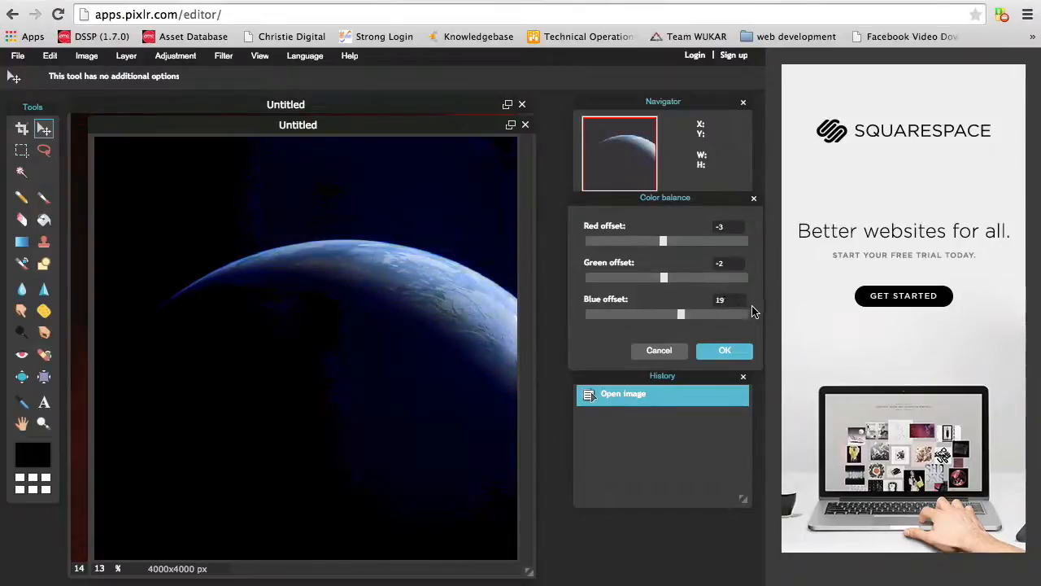
drag(681, 314, 747, 314)
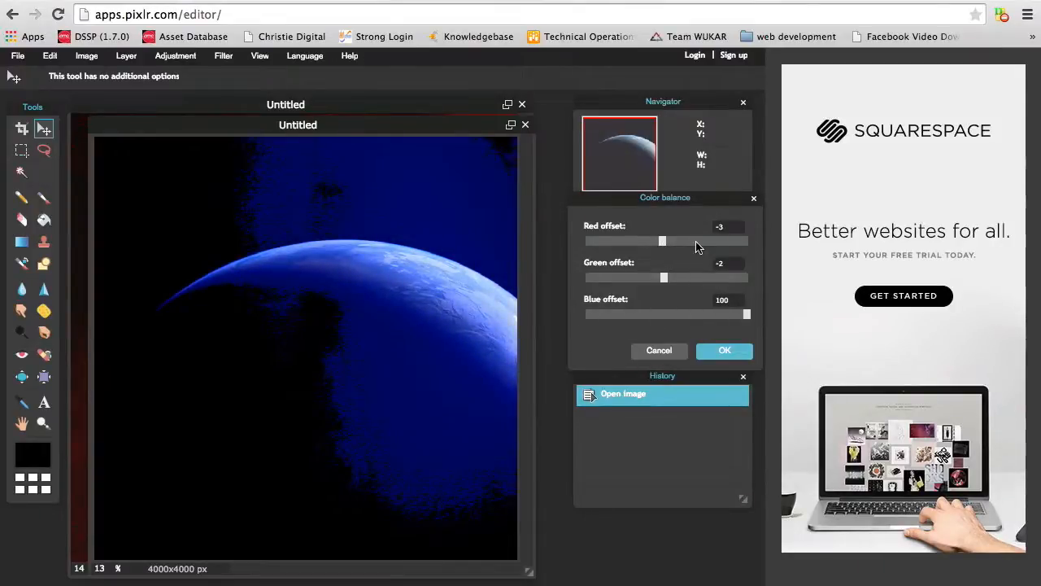
drag(661, 241, 647, 241)
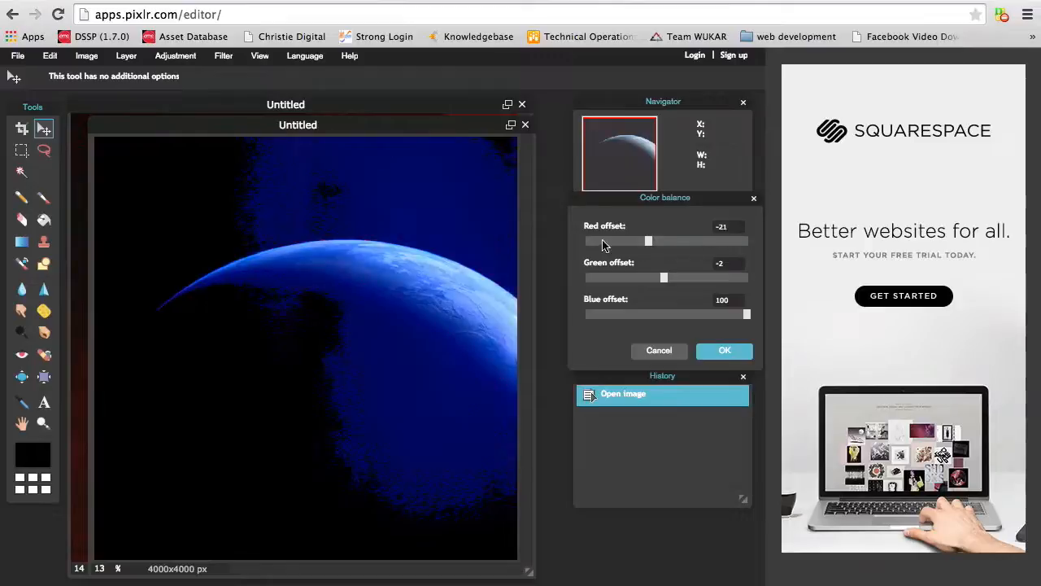
drag(648, 241, 740, 241)
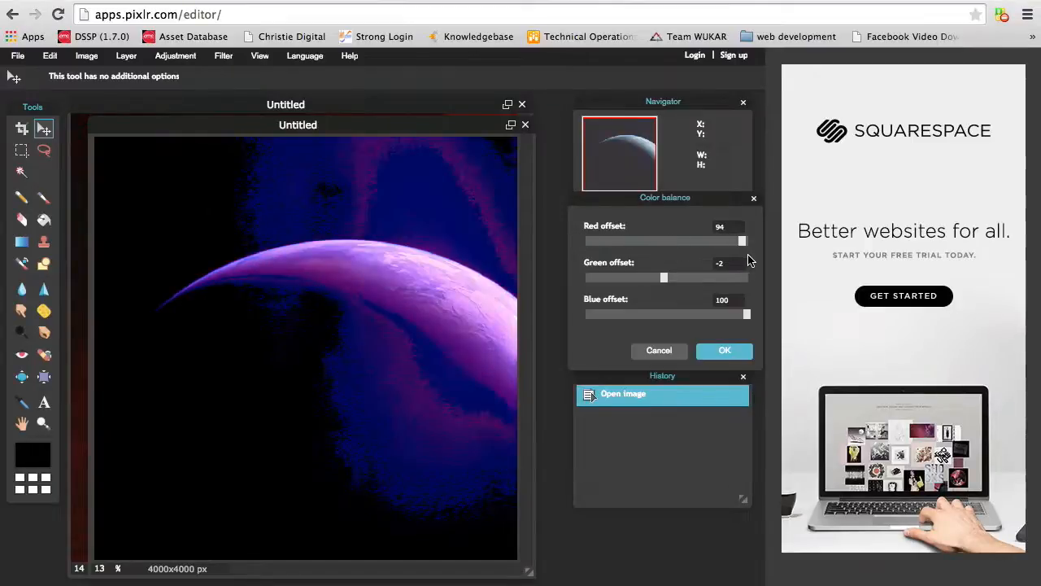
drag(742, 241, 747, 241)
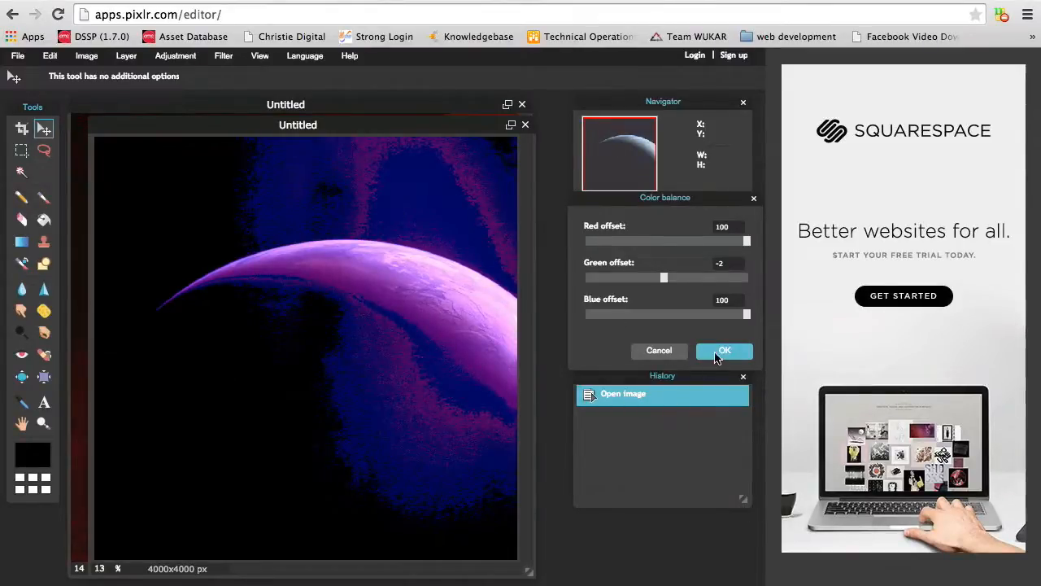
click(724, 350)
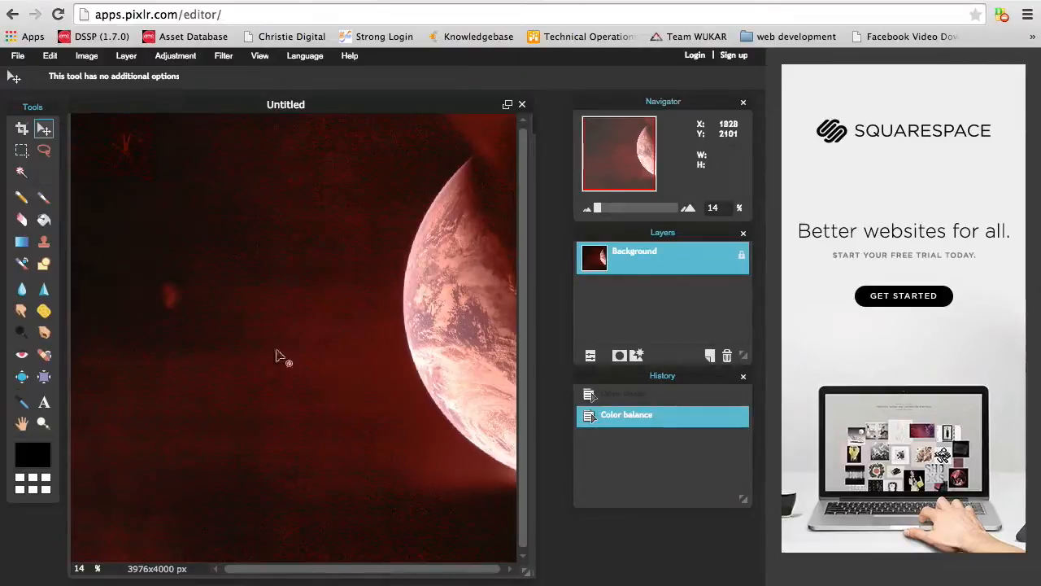
mouse_move(224, 478)
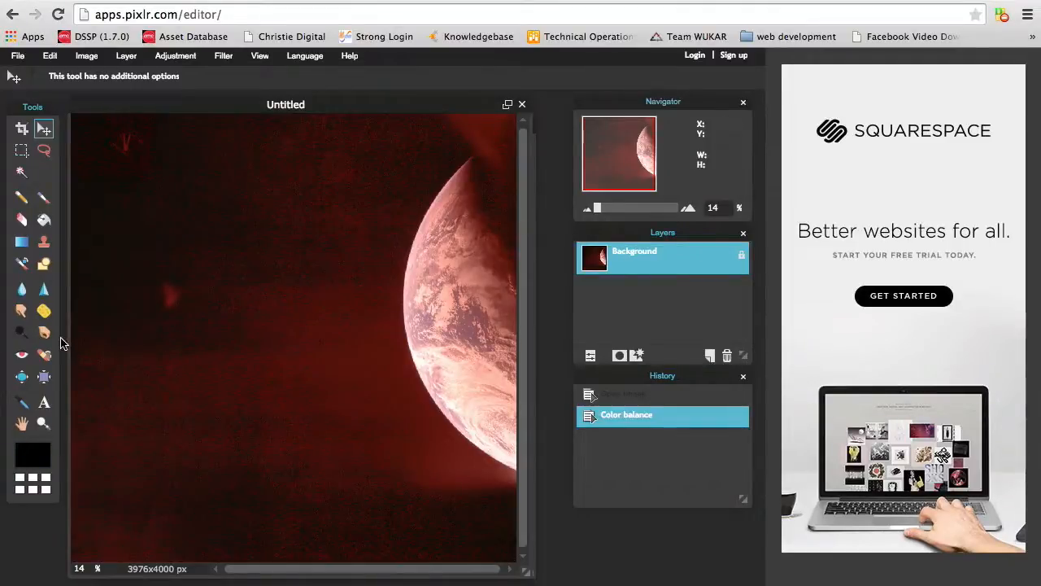
mouse_move(195, 329)
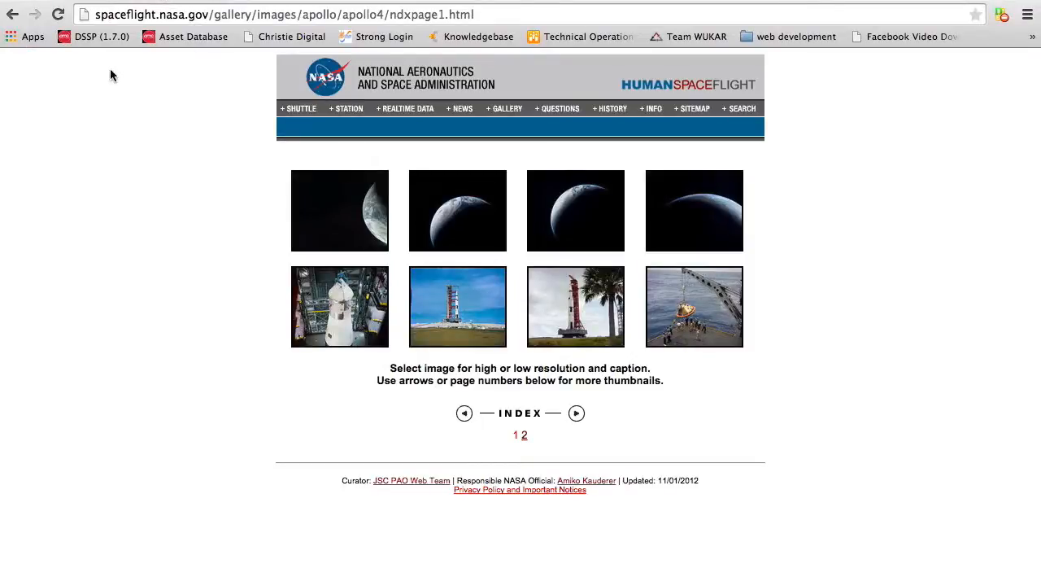
mouse_move(203, 88)
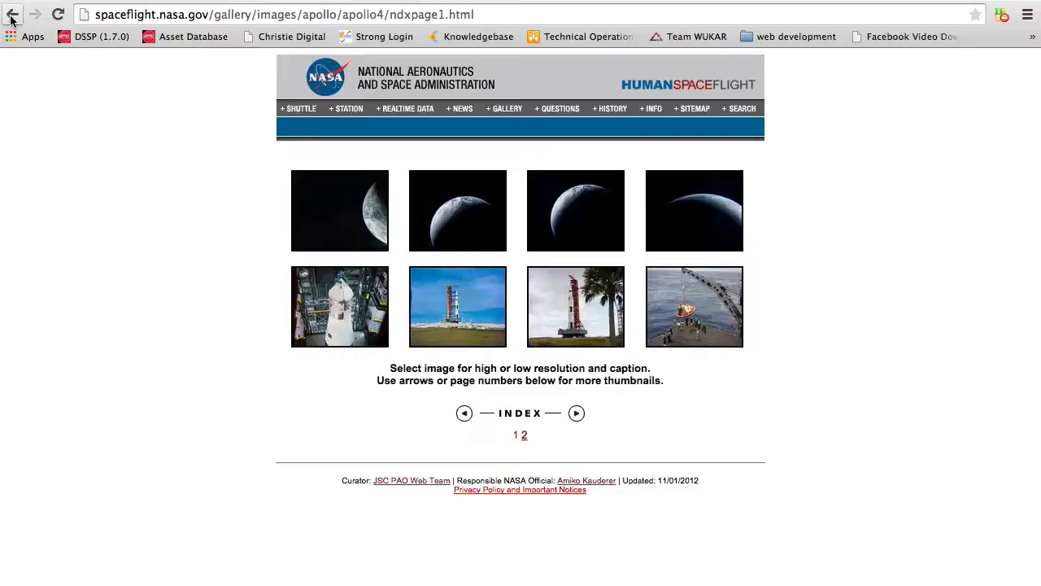
- Go back to the Apollo Gallery page and scroll through its list of mission image collections
click(13, 14)
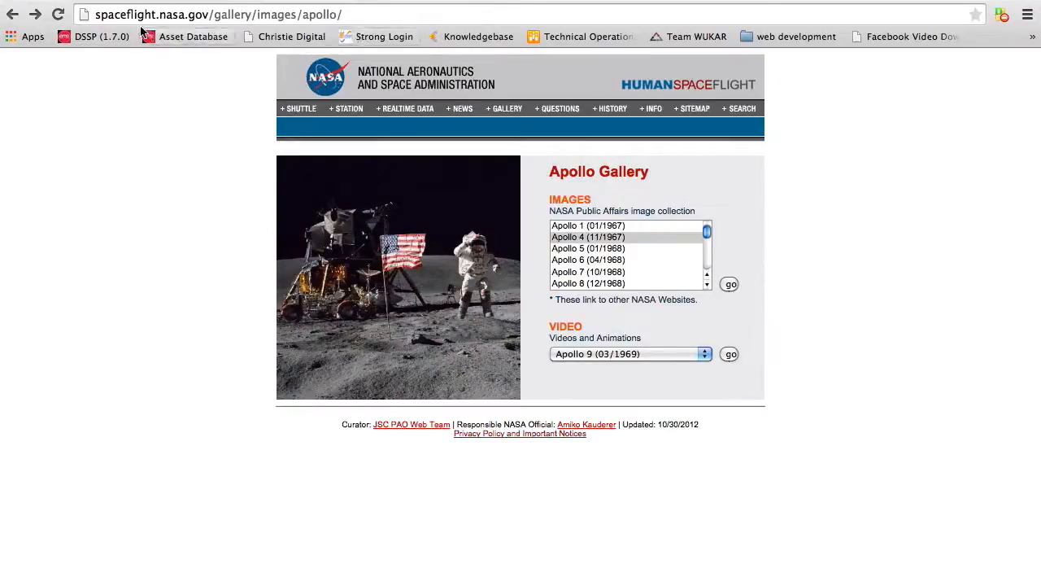
click(220, 15)
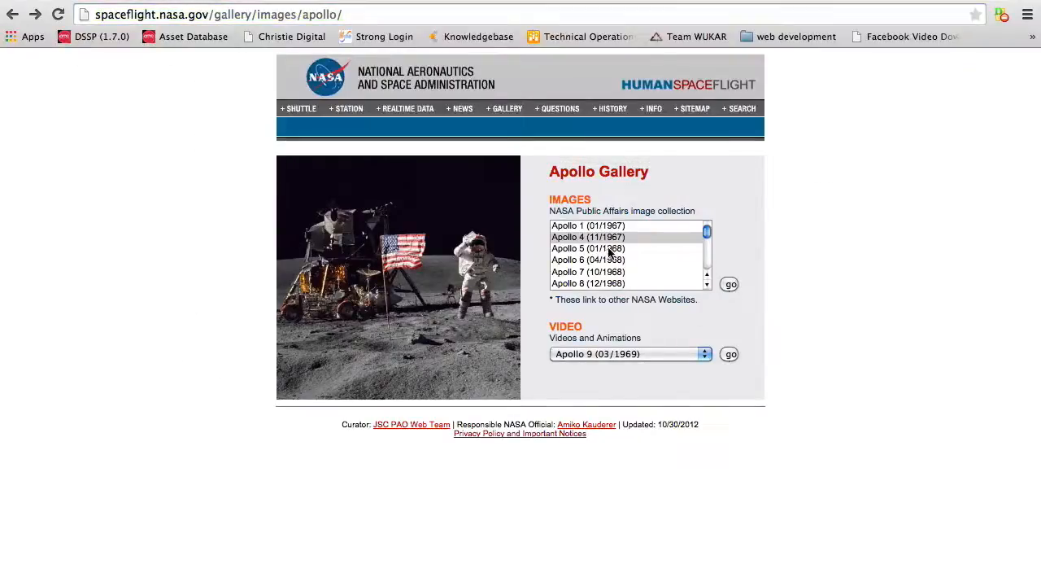
scroll(down, 3)
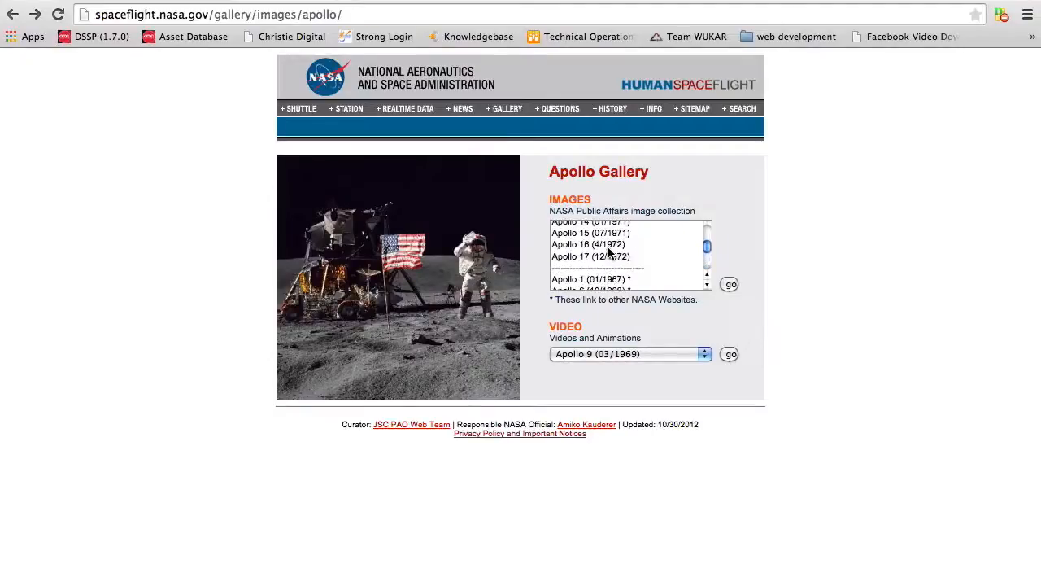
scroll(down, 3)
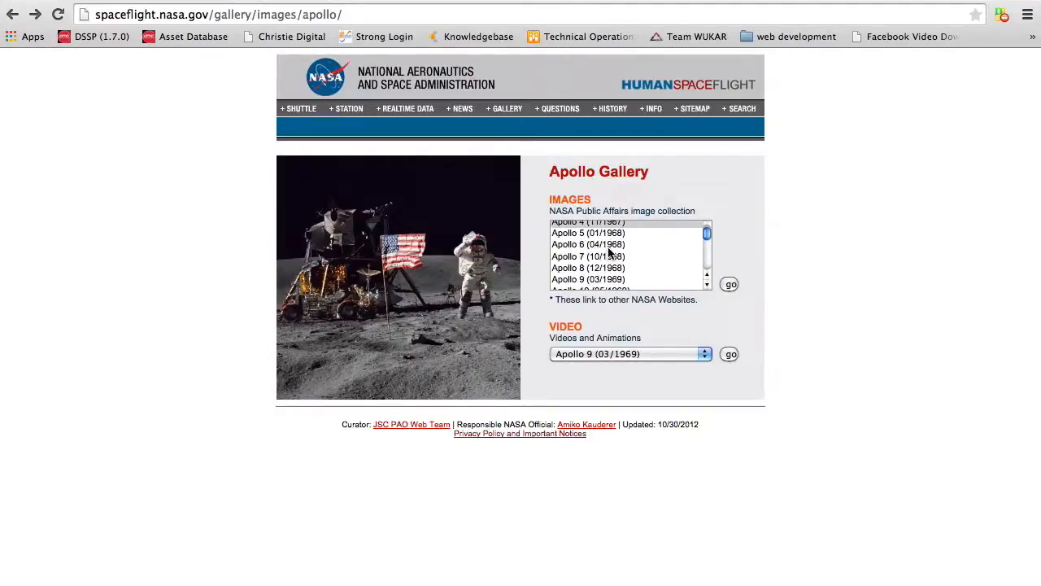
mouse_move(647, 158)
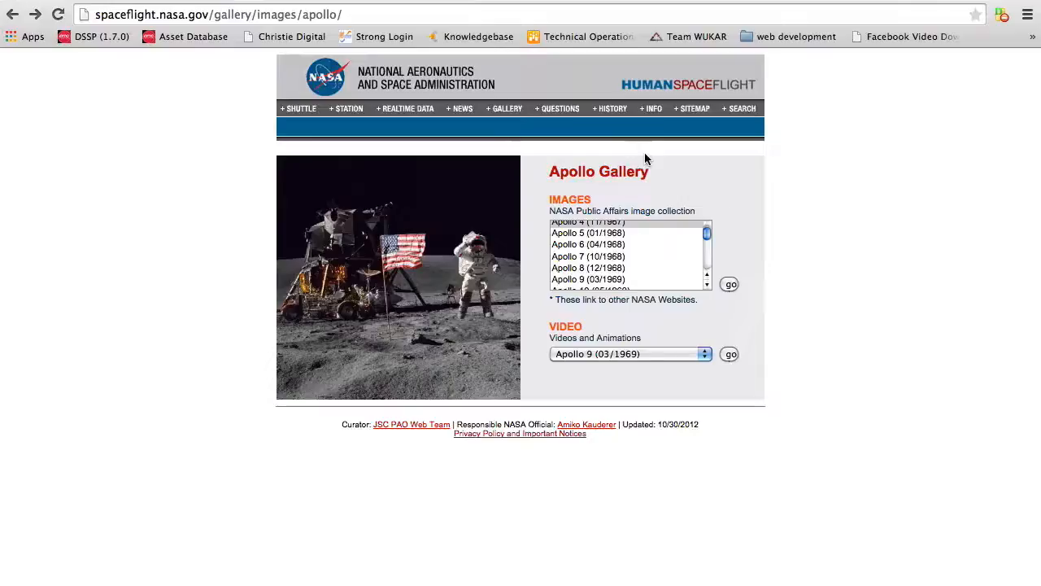